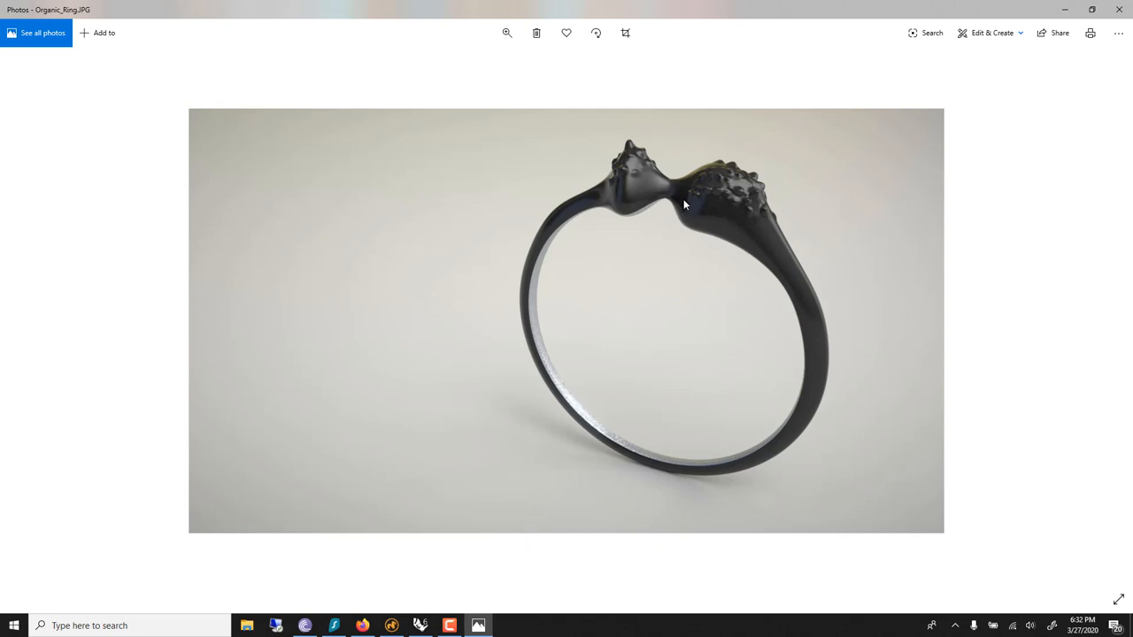
pyautogui.moveTo(673, 197)
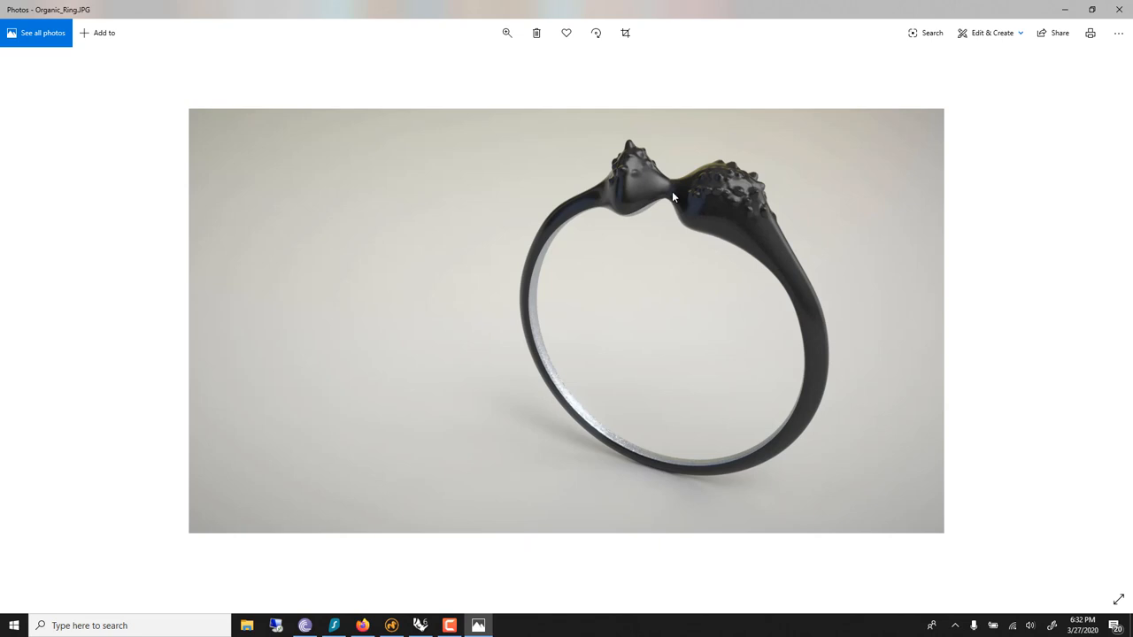
pyautogui.moveTo(631, 163)
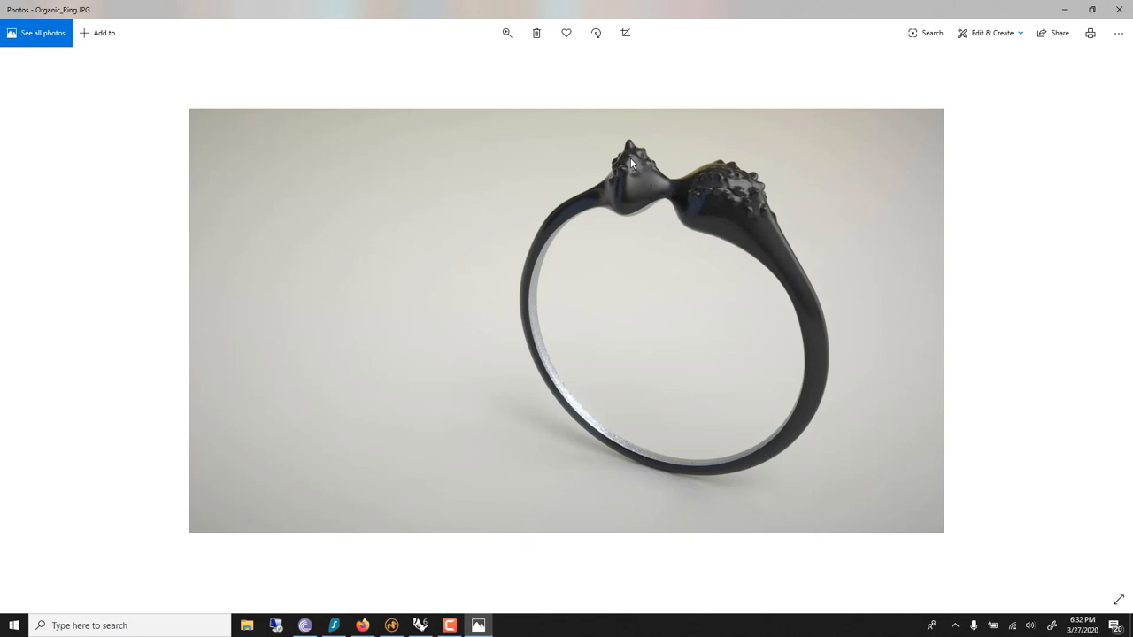
pyautogui.moveTo(588, 184)
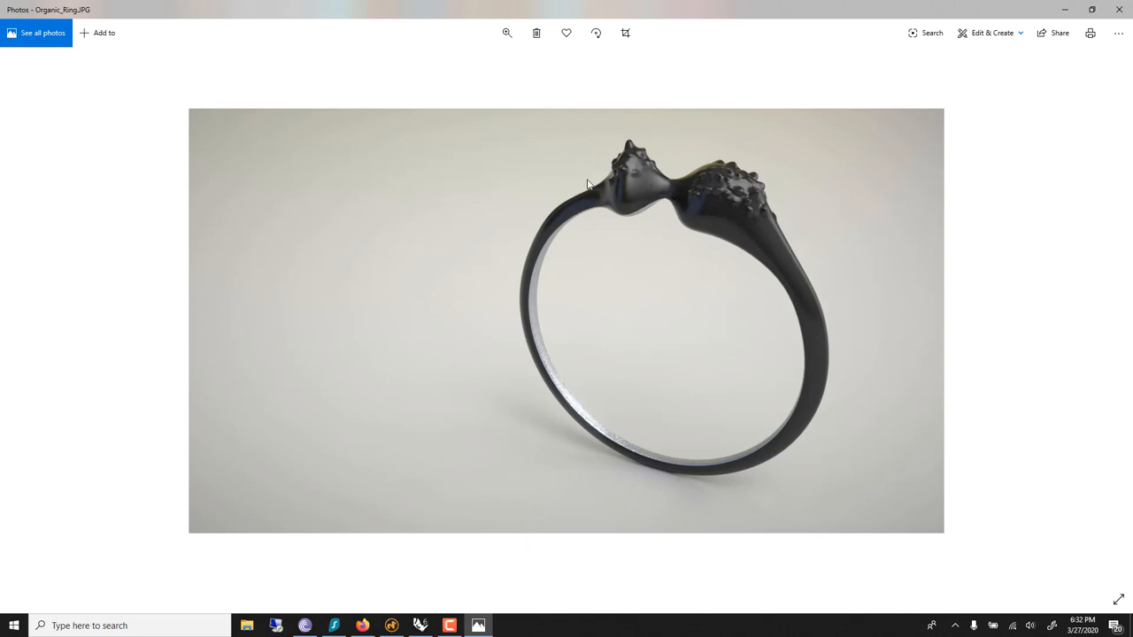
pyautogui.moveTo(649, 197)
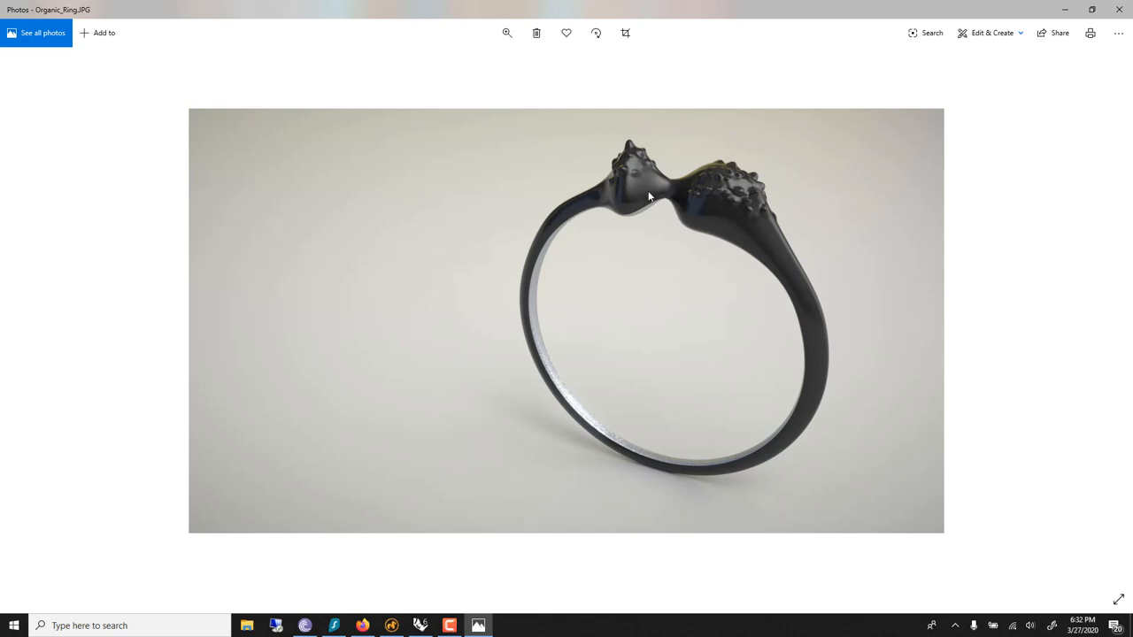
pyautogui.moveTo(627, 140)
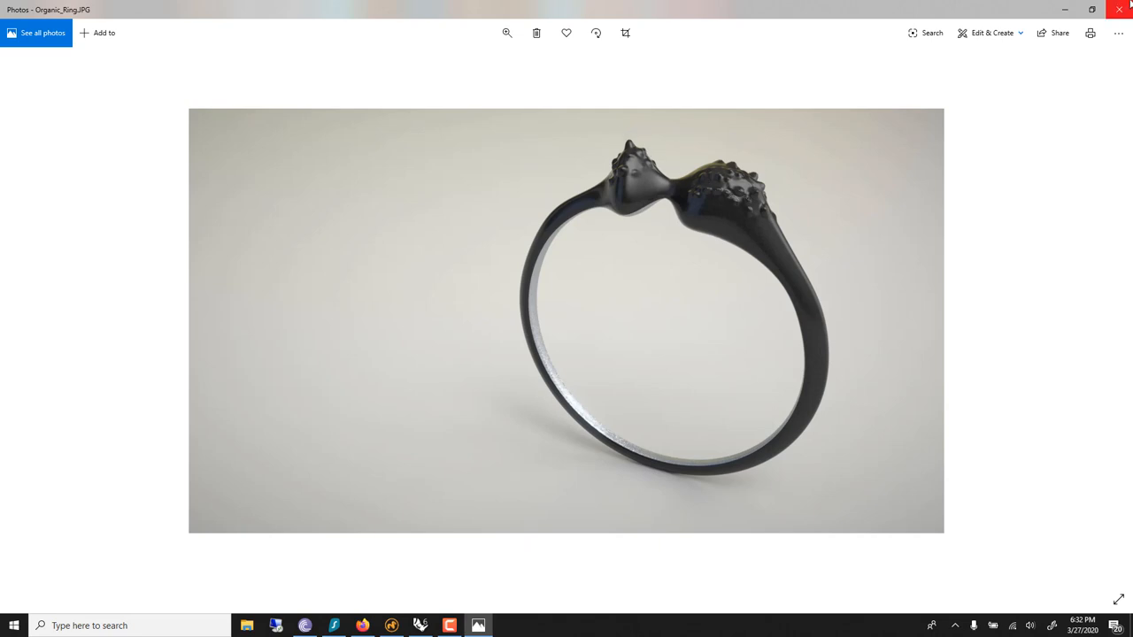
pyautogui.moveTo(1119, 9)
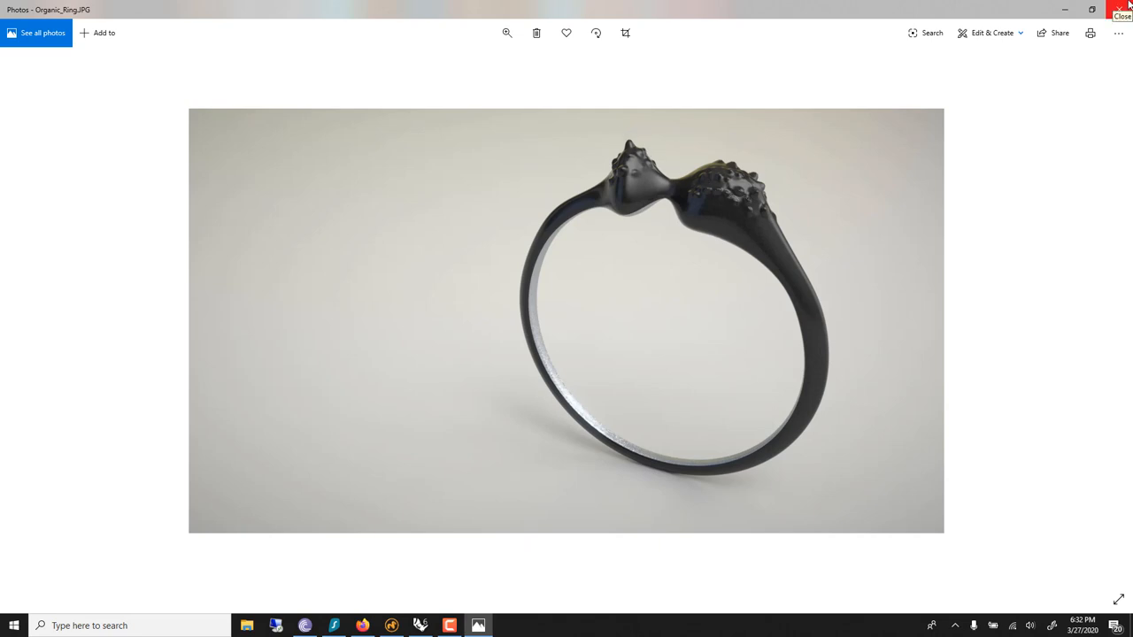
# - Close the Organic_Ring reference photo in Windows Photos
pyautogui.click(1121, 10)
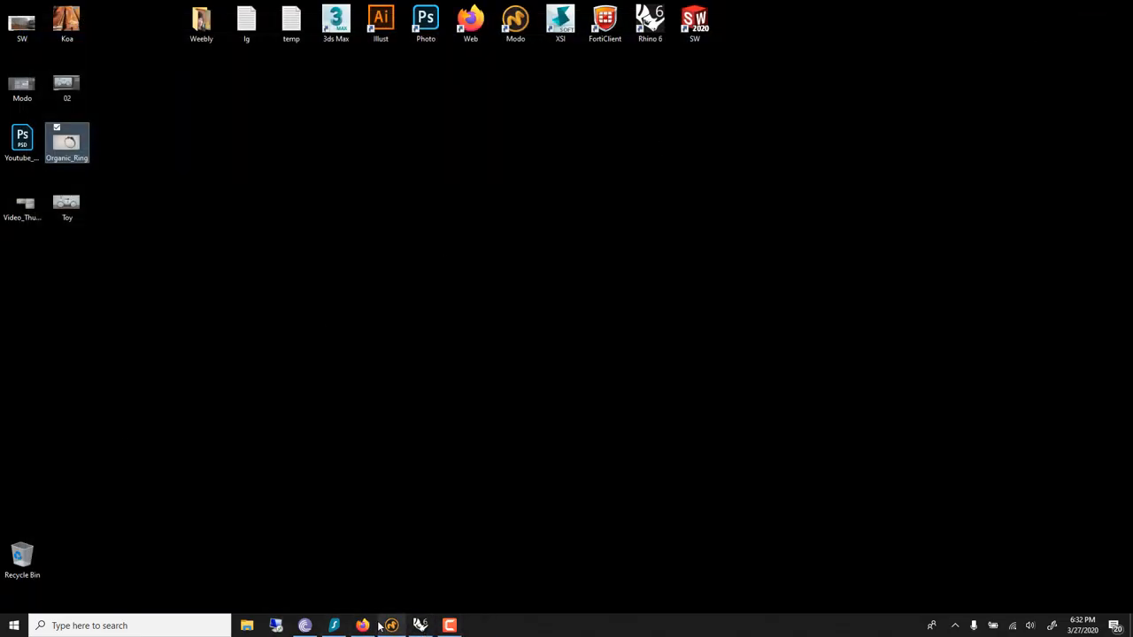
# - Maximize the Front viewport and draw a circle centred on the origin
pyautogui.click(420, 625)
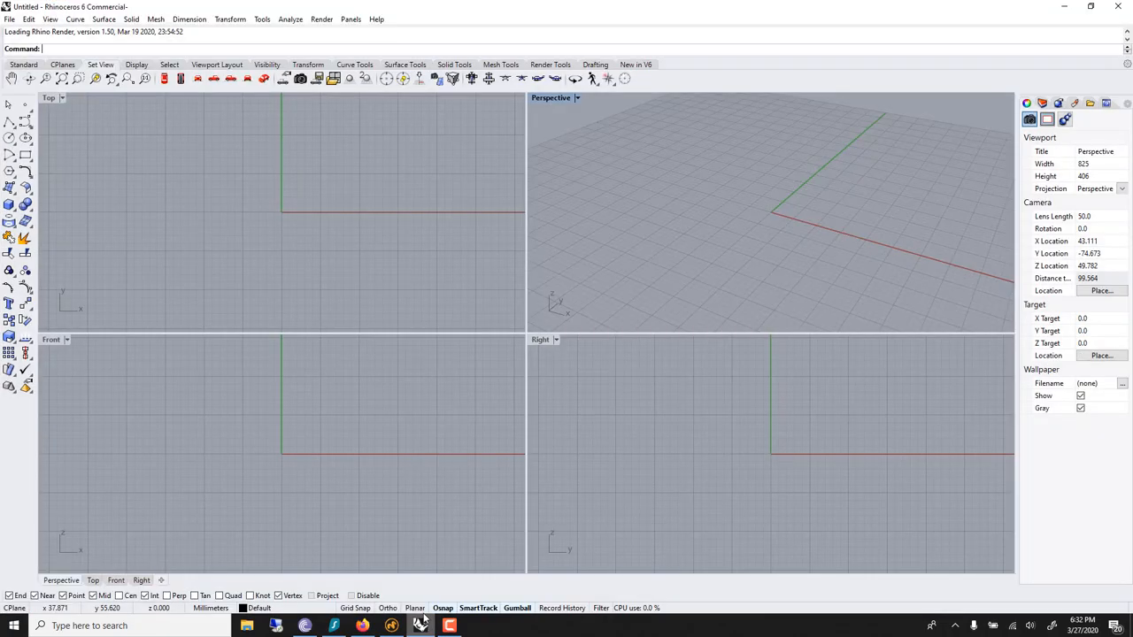
pyautogui.click(50, 339)
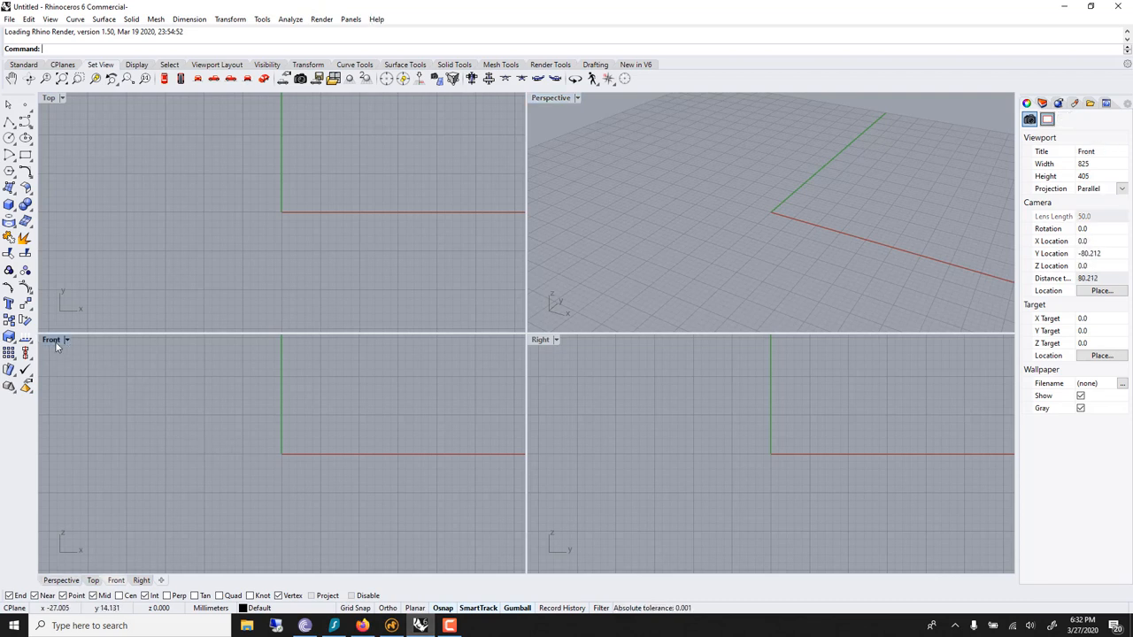
pyautogui.doubleClick(51, 340)
pyautogui.write('Circle')
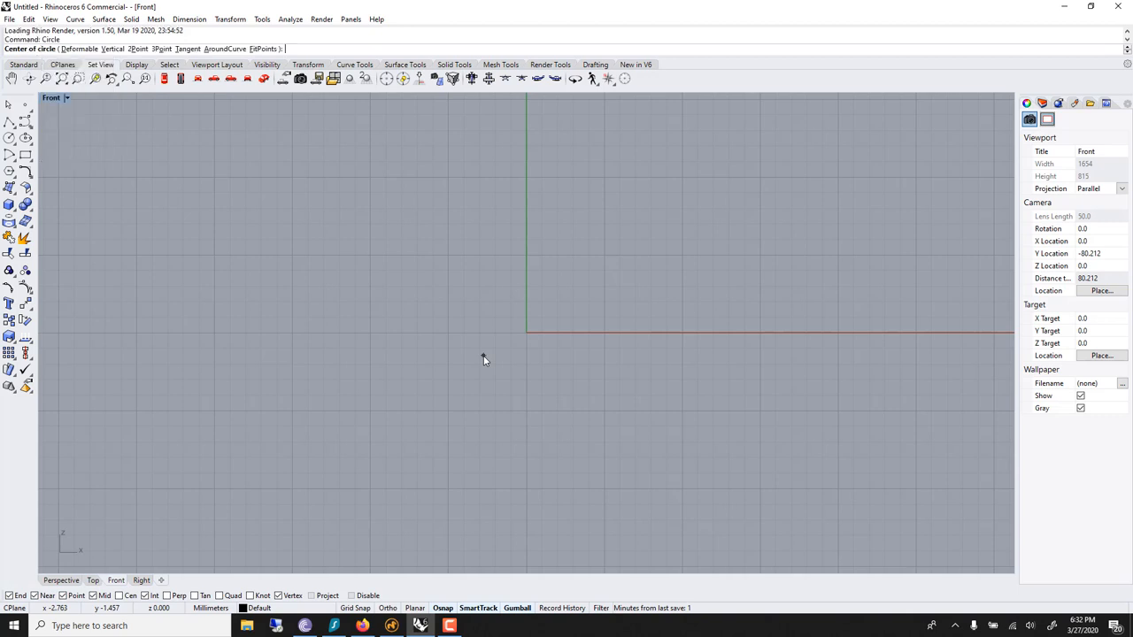
pyautogui.click(526, 331)
pyautogui.write('0')
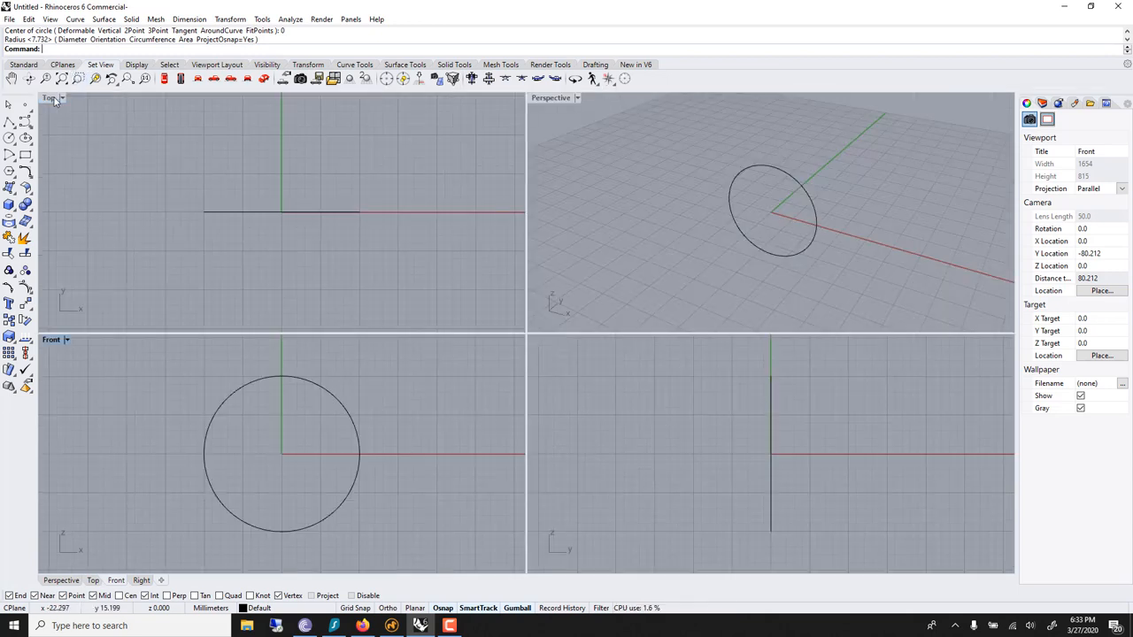
# - Maximize the Perspective viewport
pyautogui.click(550, 98)
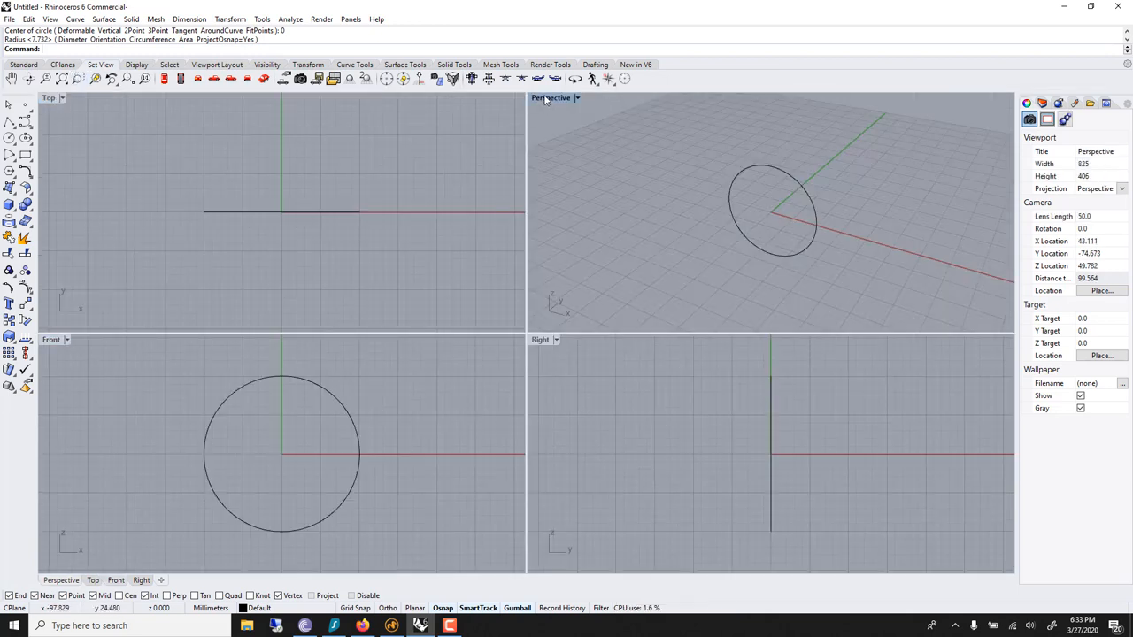
pyautogui.doubleClick(551, 97)
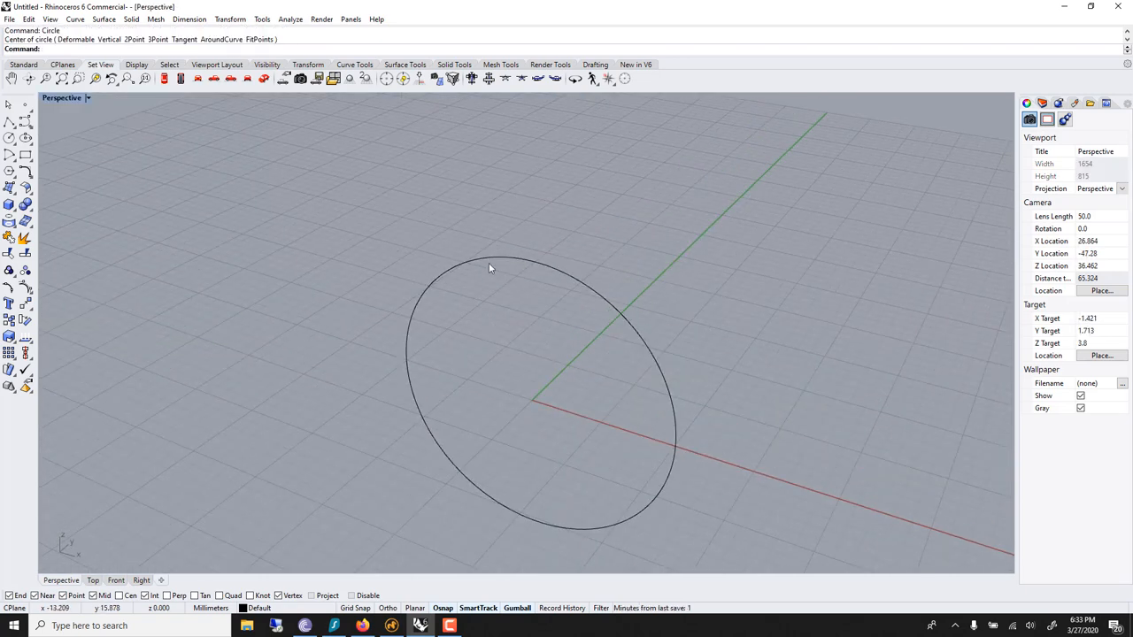
# - Pipe the circle with different radii at points along it, swelling into bulbs
pyautogui.click(491, 267)
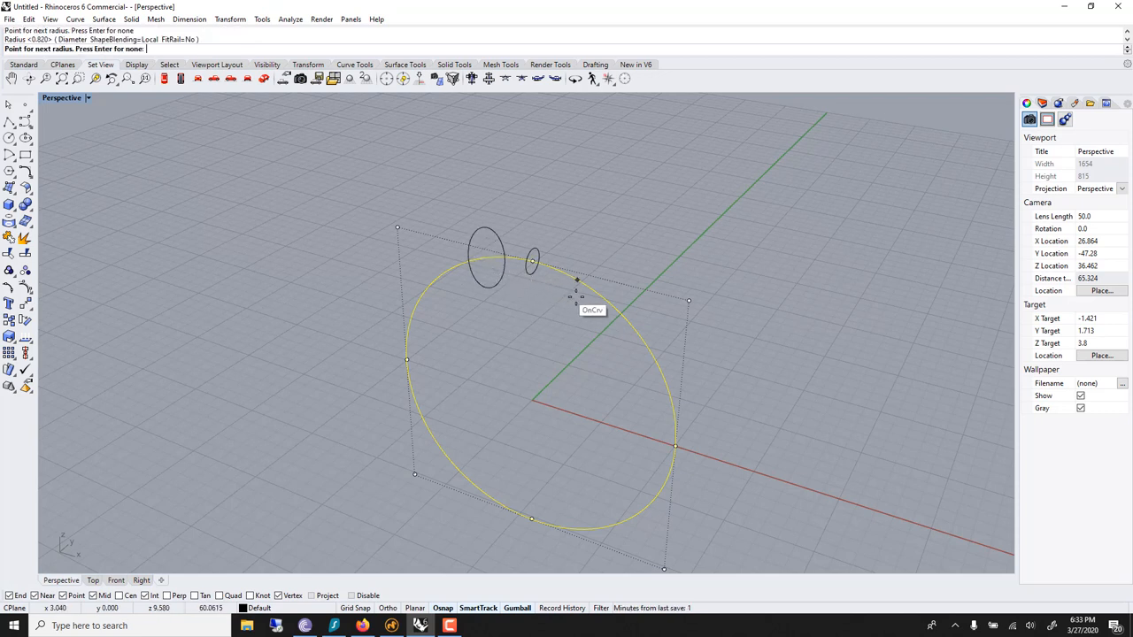
pyautogui.click(564, 317)
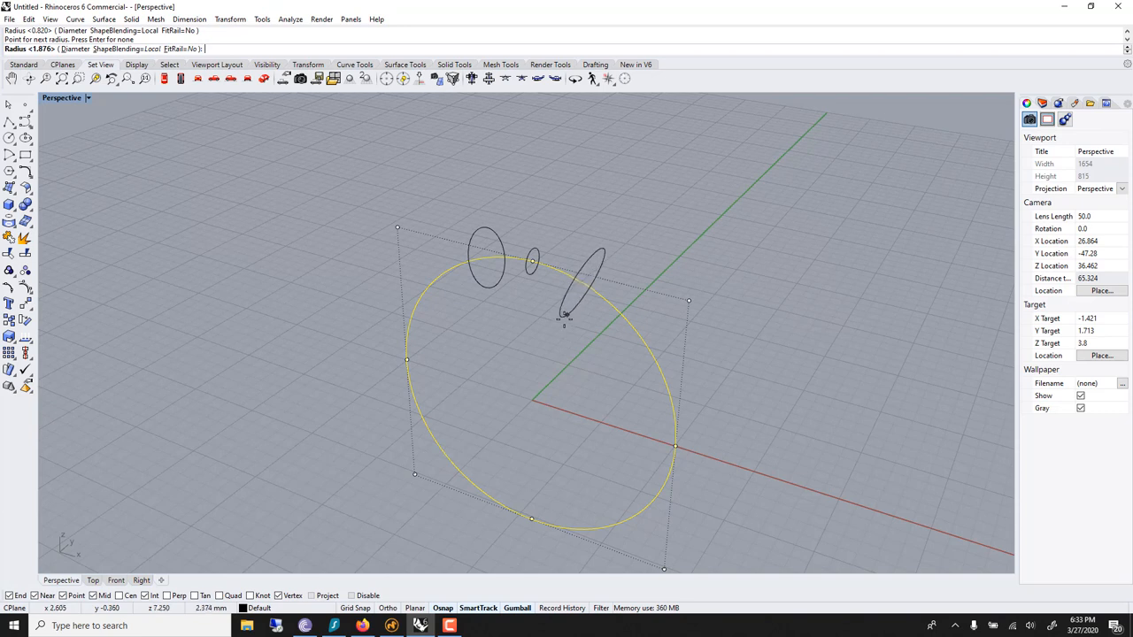
pyautogui.click(542, 522)
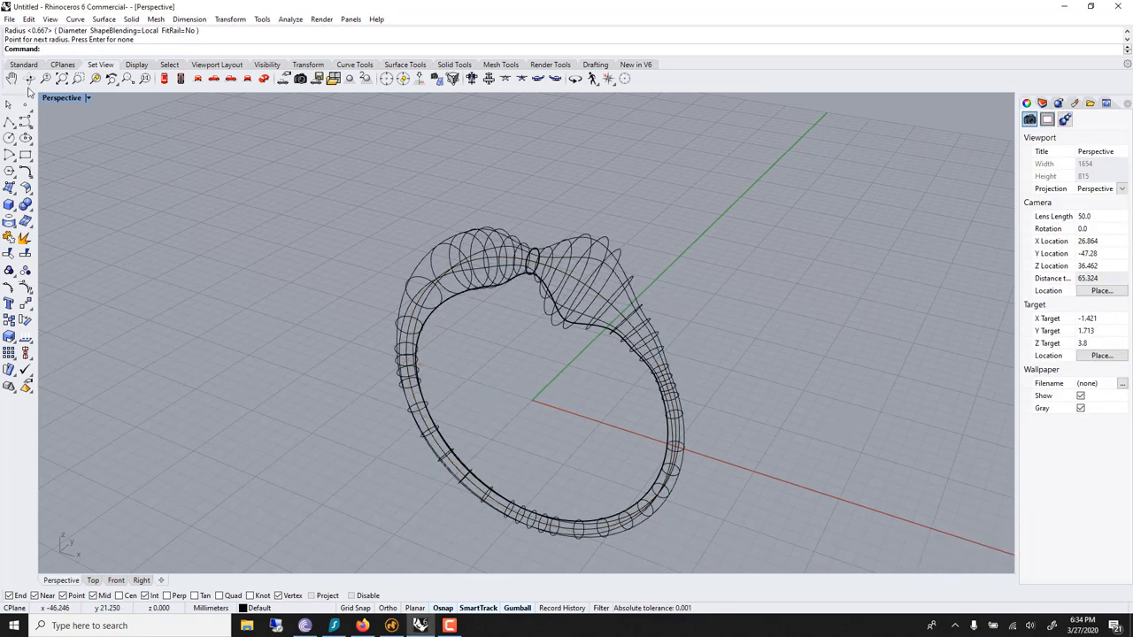
# - Shade the Perspective view, undo an accidental ring rotation, and orbit around it
pyautogui.click(85, 97)
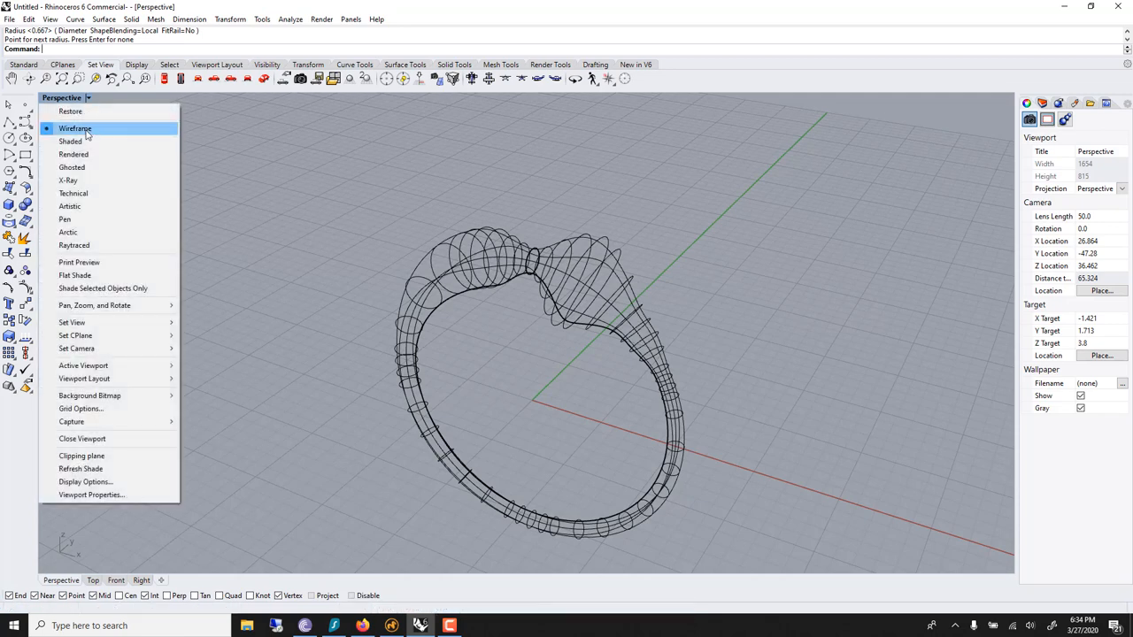
pyautogui.click(70, 141)
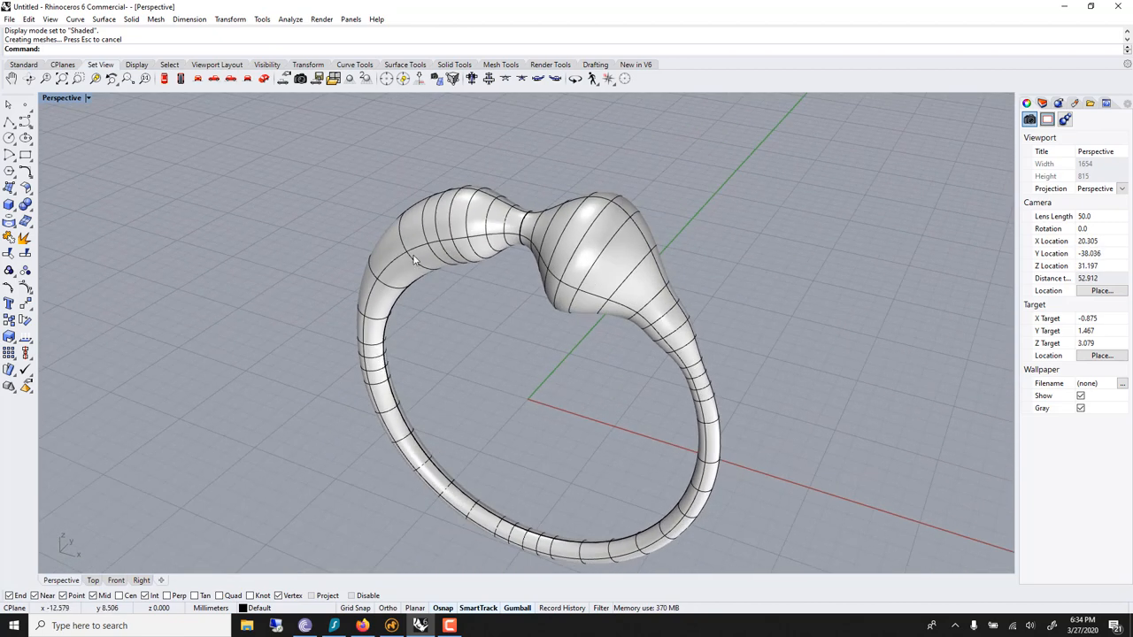
pyautogui.click(411, 259)
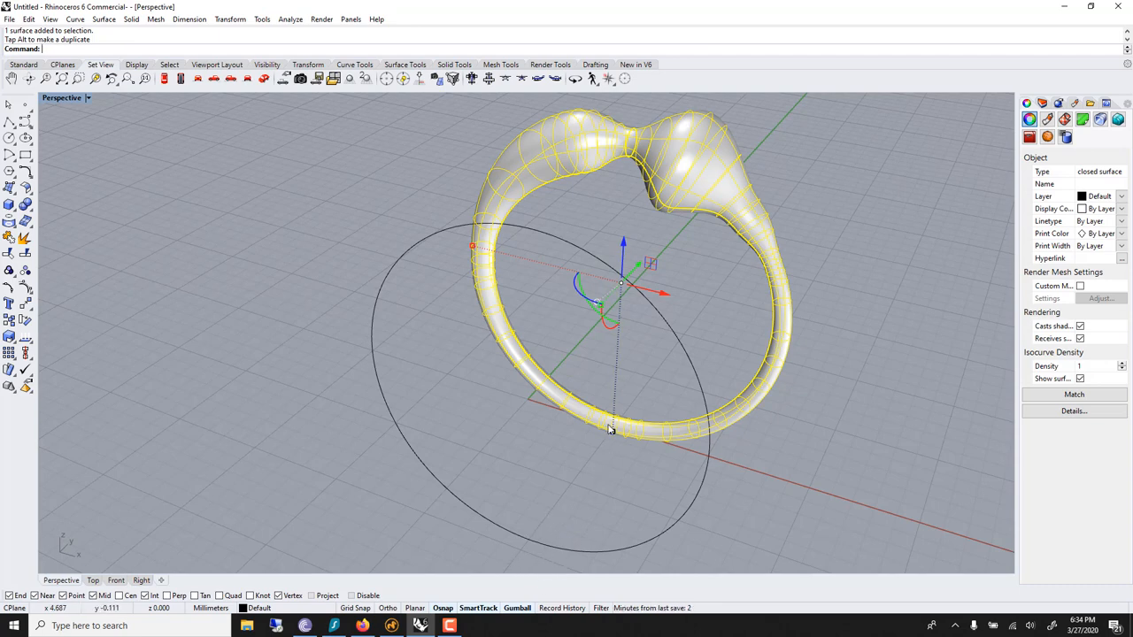
pyautogui.press('ctrl+z')
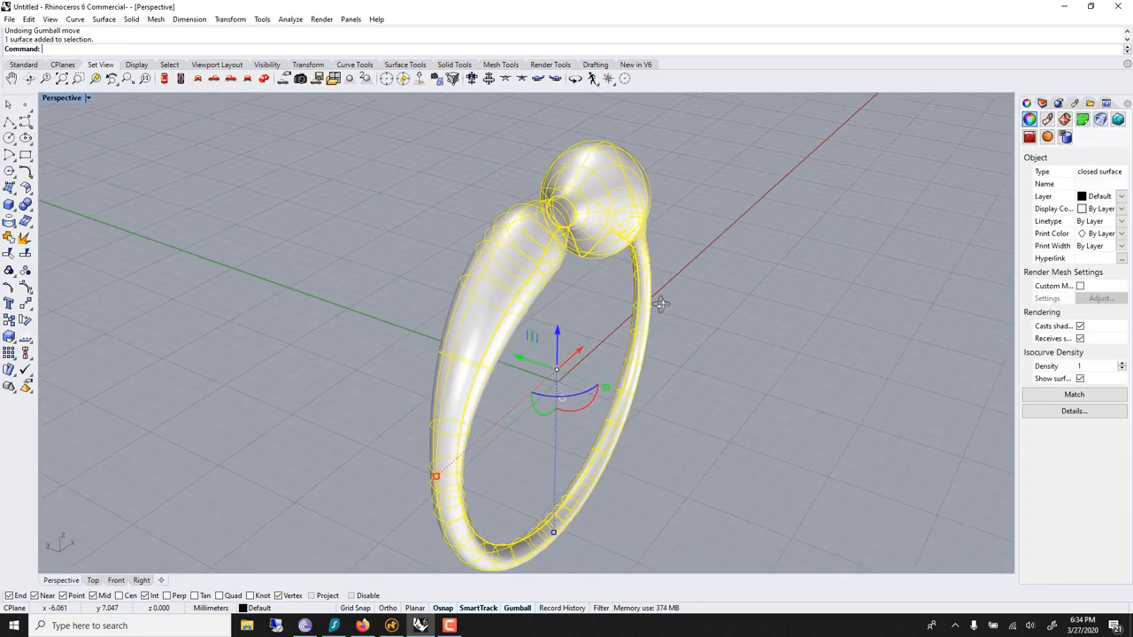
pyautogui.moveTo(659, 305); pyautogui.dragTo(522, 292)
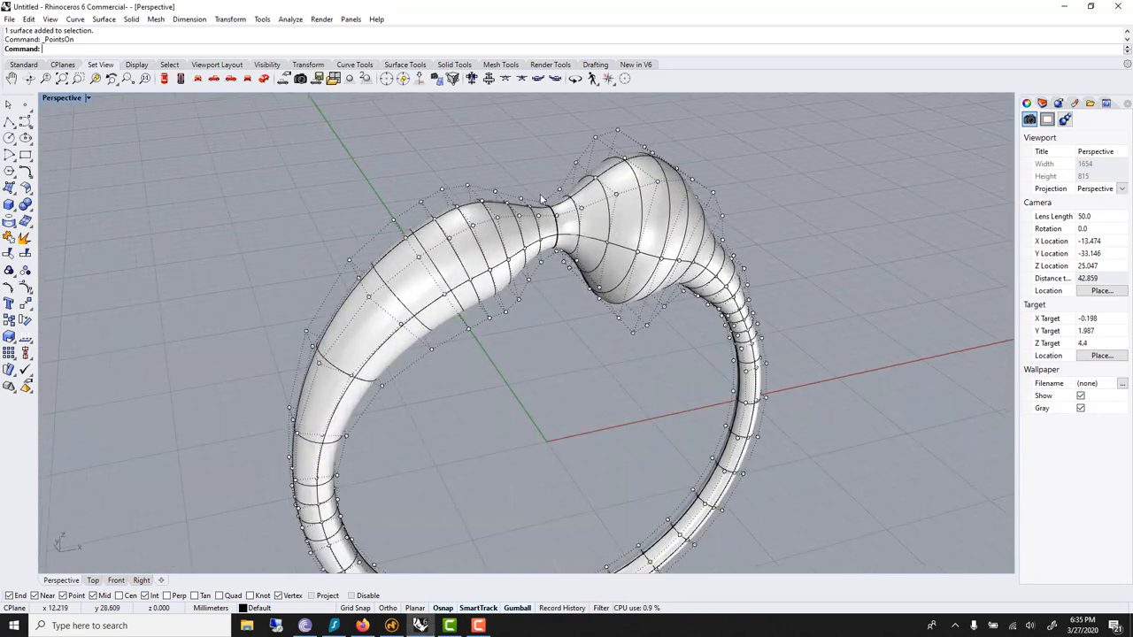
pyautogui.moveTo(26, 285)
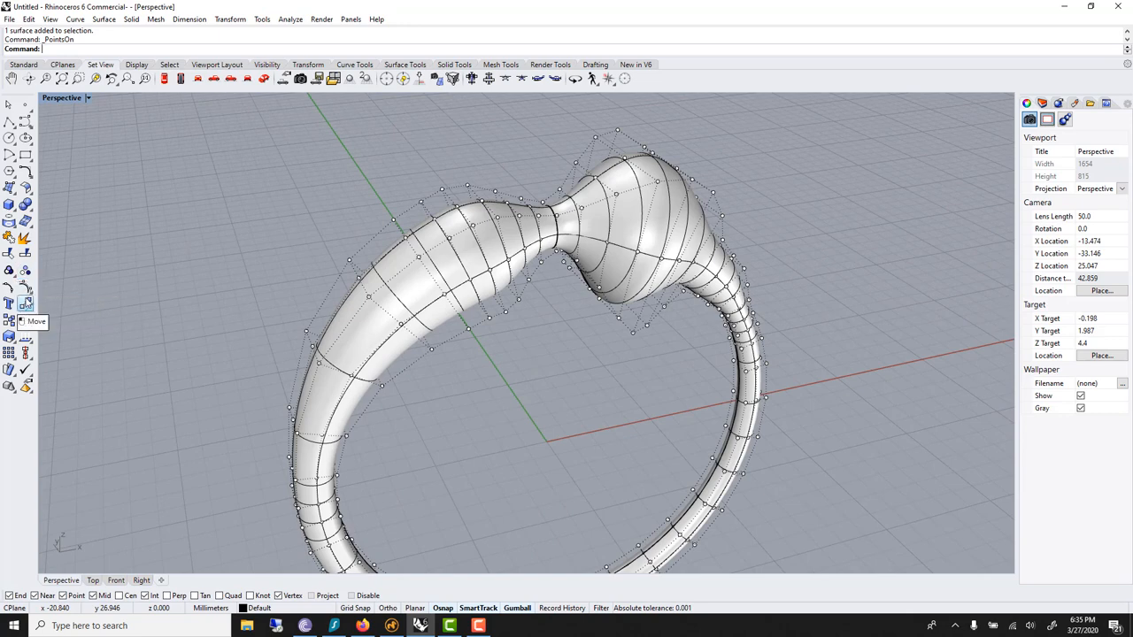
pyautogui.moveTo(497, 336)
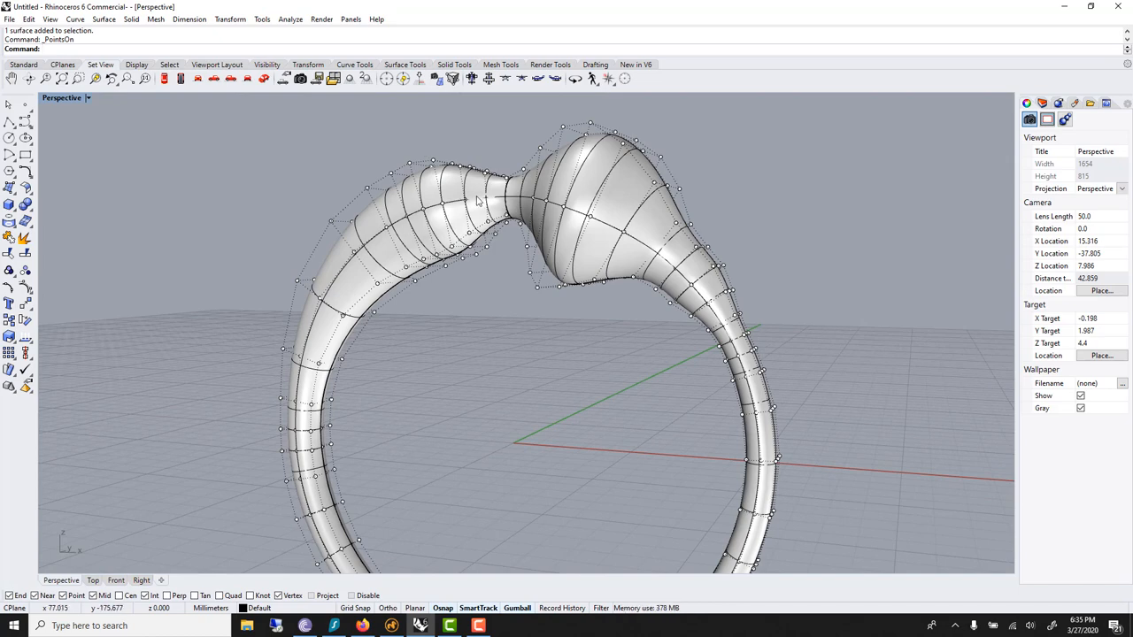
pyautogui.moveTo(478, 202)
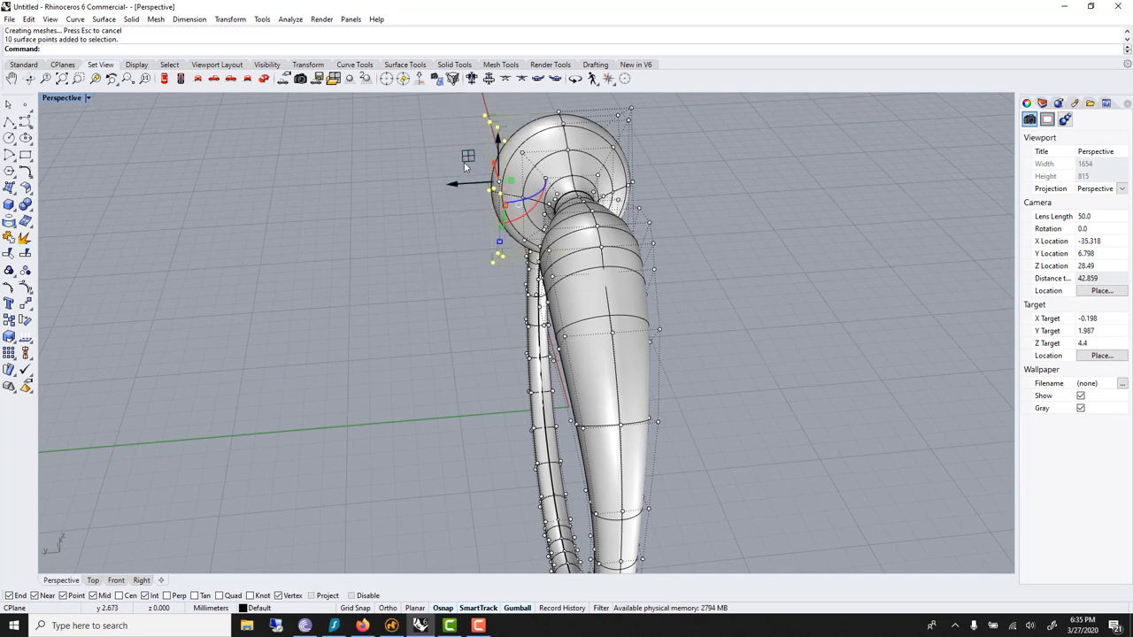
# - Drag a group of control points upward to reshape the bulbous top
pyautogui.moveTo(469, 164); pyautogui.dragTo(473, 141)
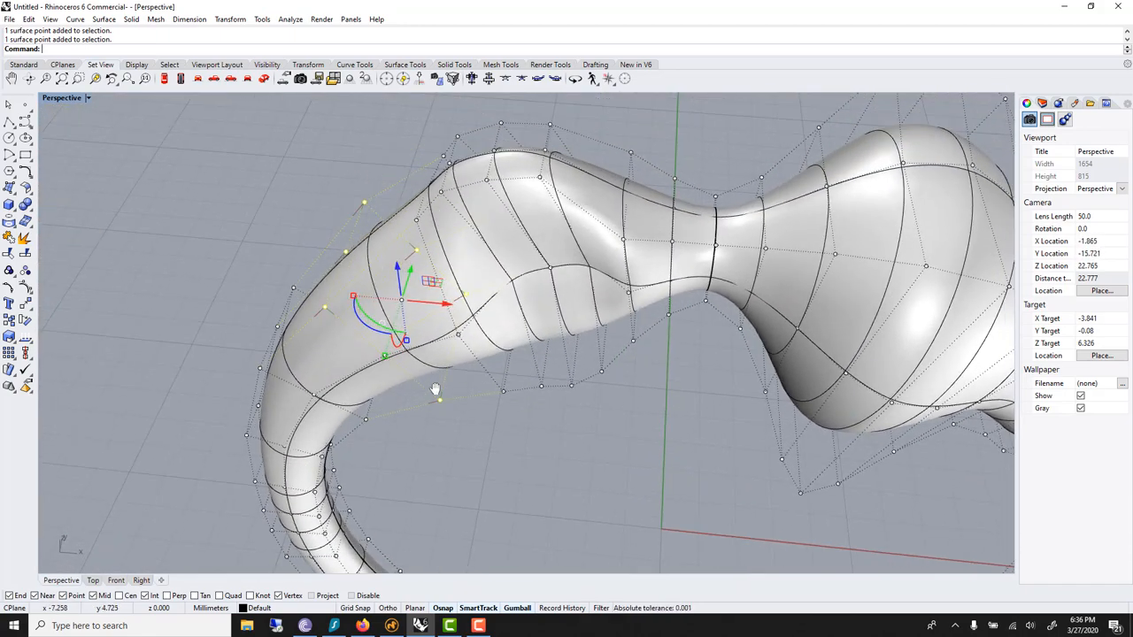
# - Drag control points on the thick left shoulder outward to sculpt it
pyautogui.moveTo(433, 389); pyautogui.dragTo(367, 376)
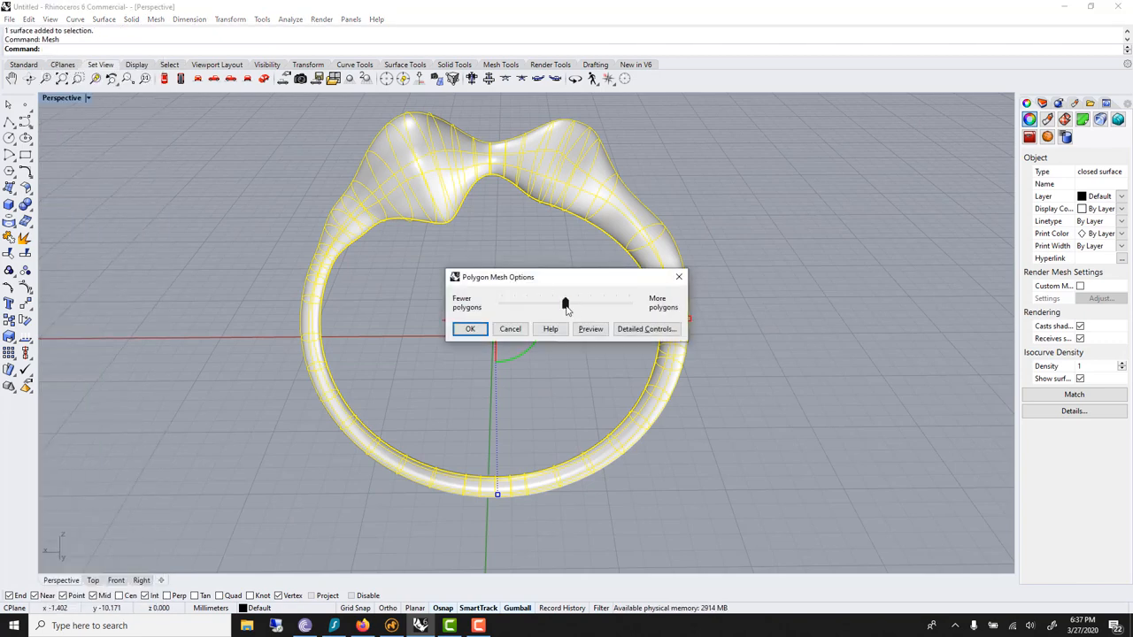
# - Mesh the ring with the density slider raised toward more polygons
pyautogui.click(565, 303)
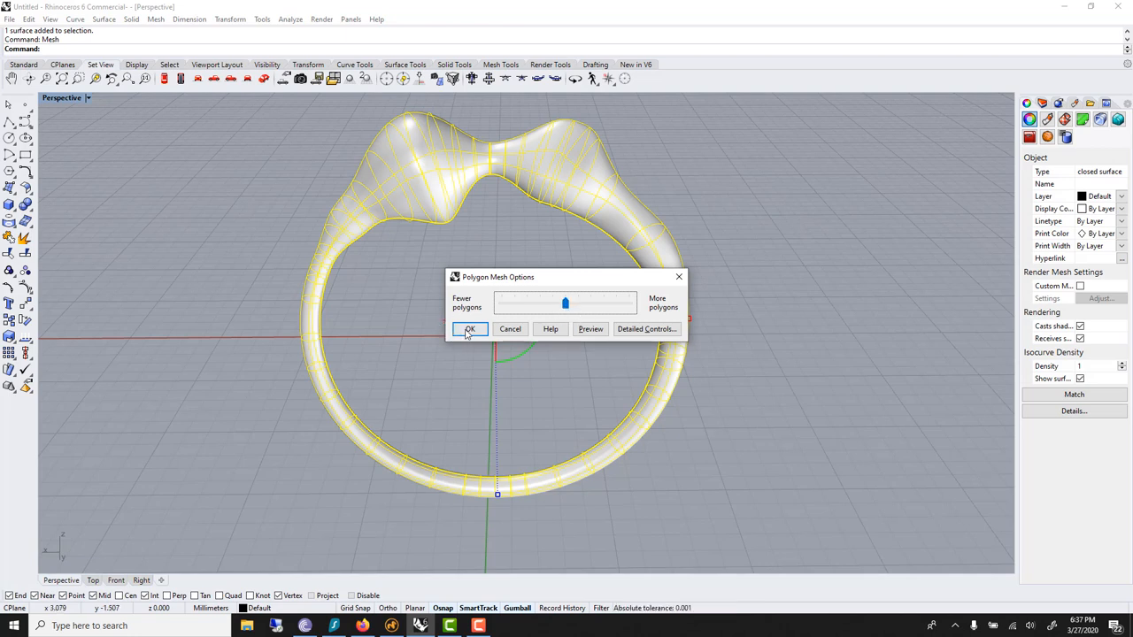
pyautogui.click(470, 328)
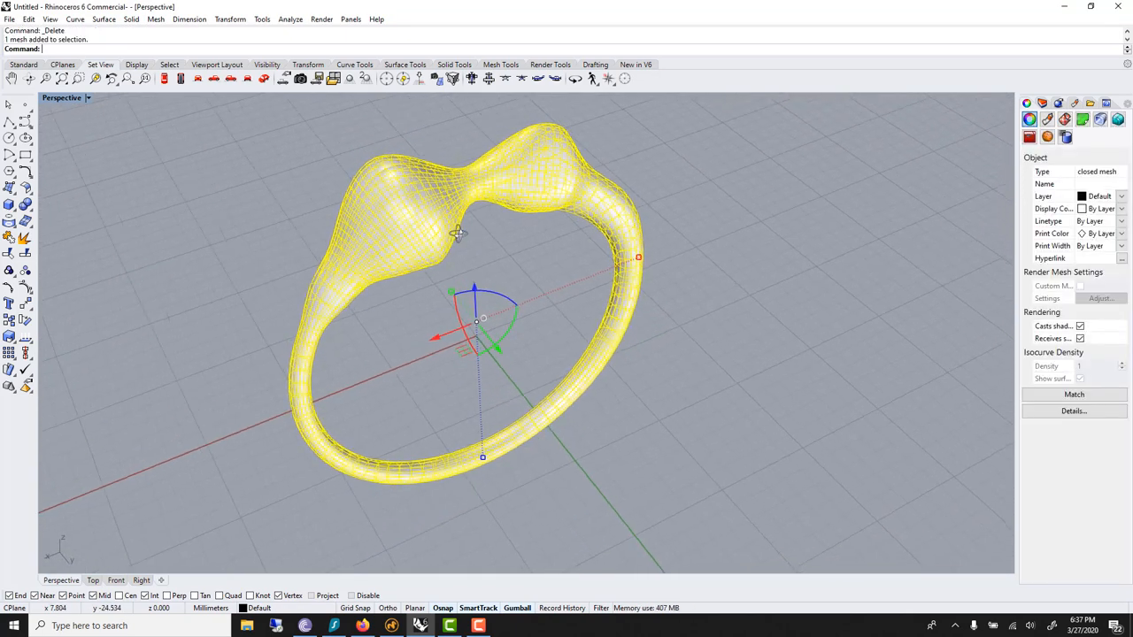
# - Save the mesh to the Desktop as Rhino 5 3D Model 'Ring'
pyautogui.click(9, 18)
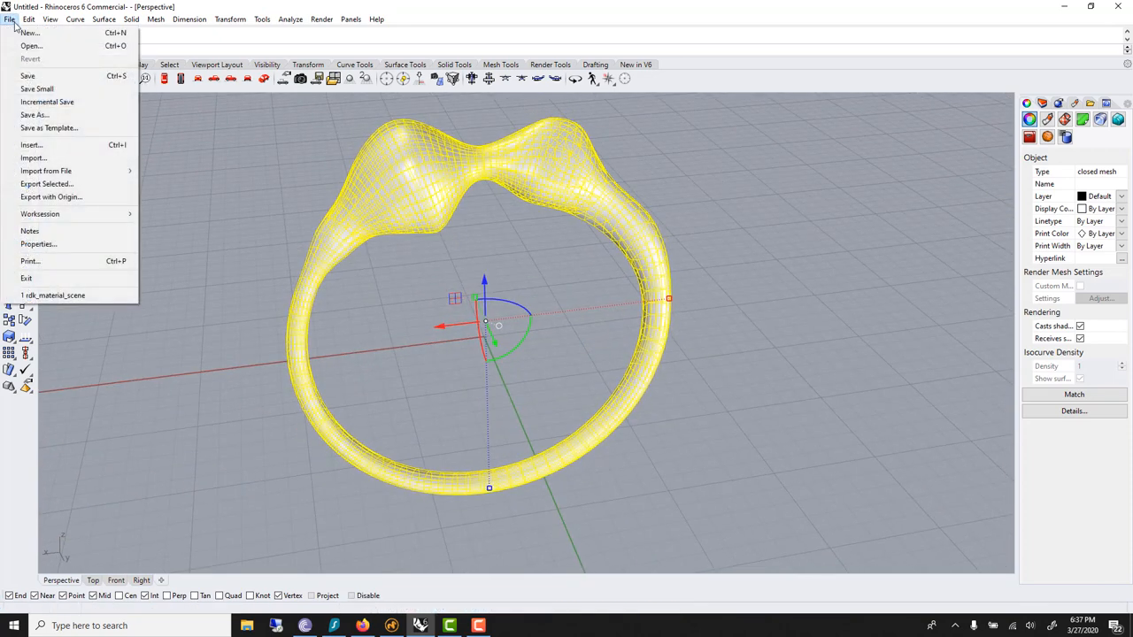
pyautogui.click(34, 114)
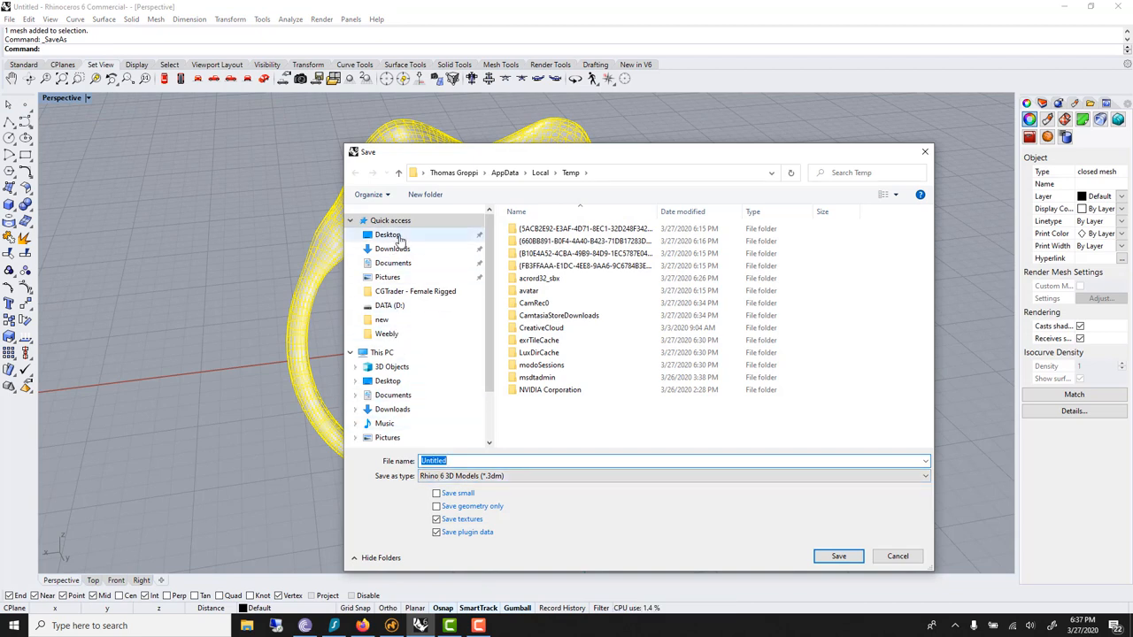
pyautogui.click(387, 234)
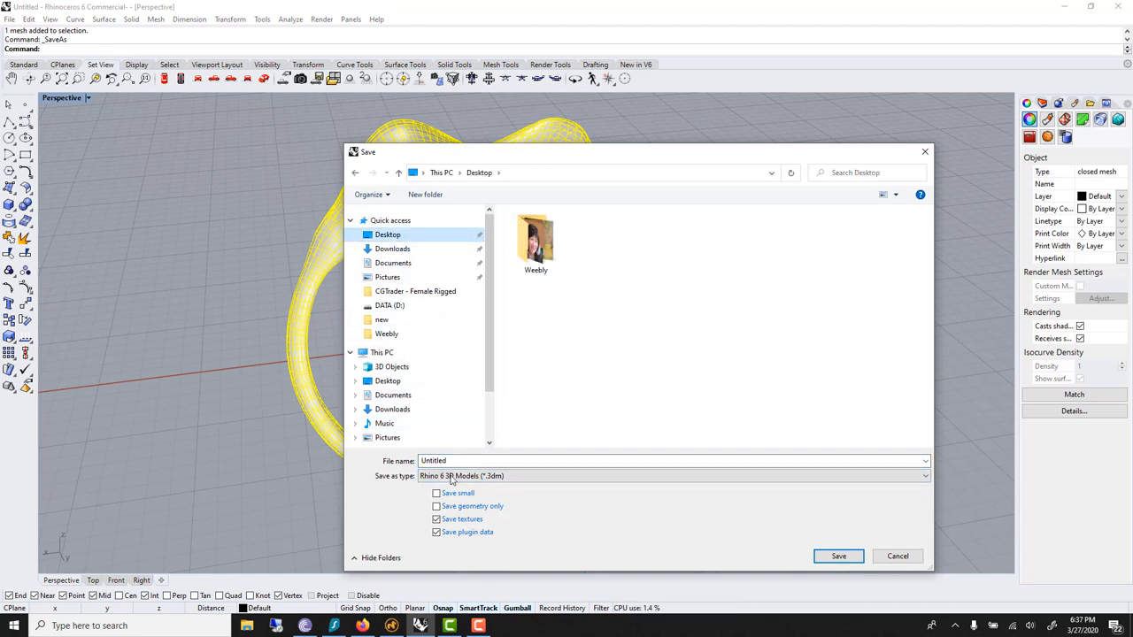
pyautogui.click(924, 475)
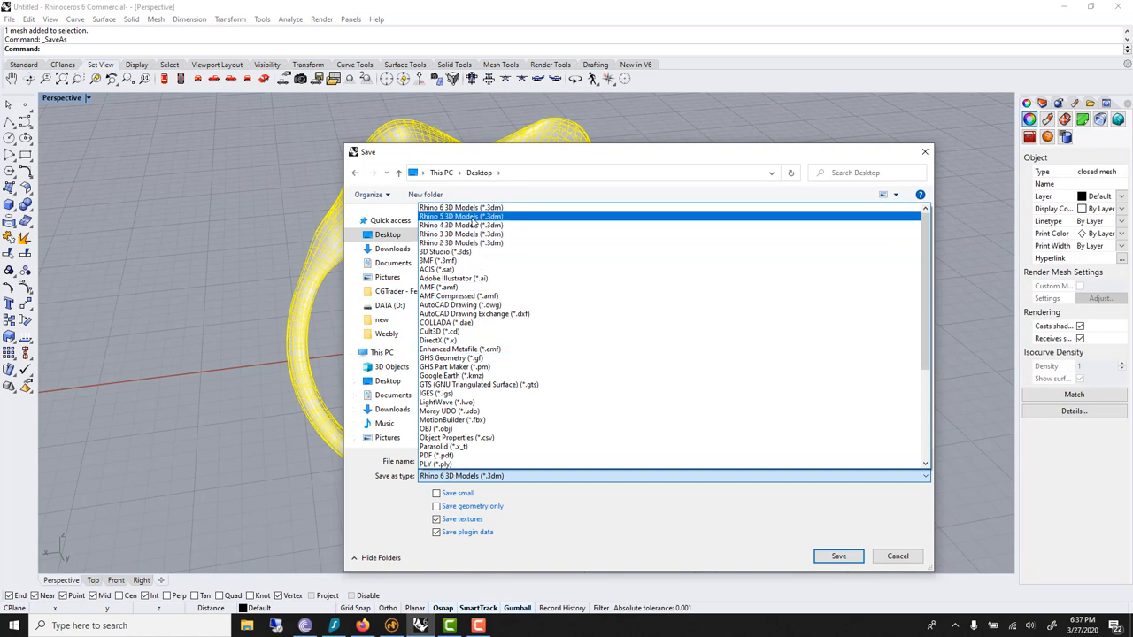
pyautogui.click(461, 216)
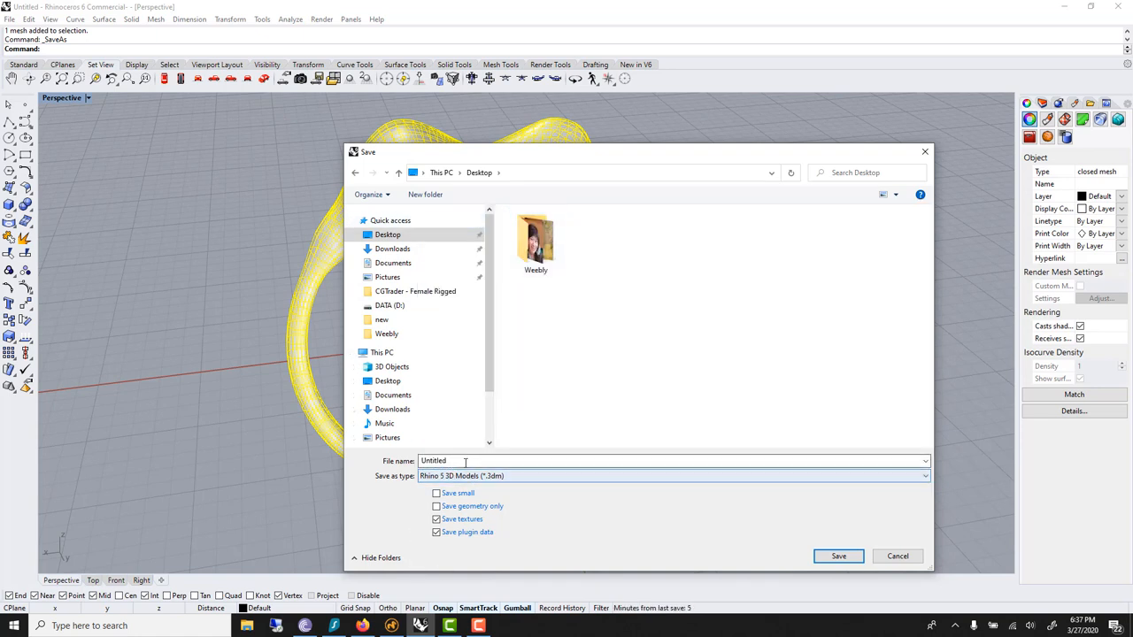
pyautogui.write('Ring')
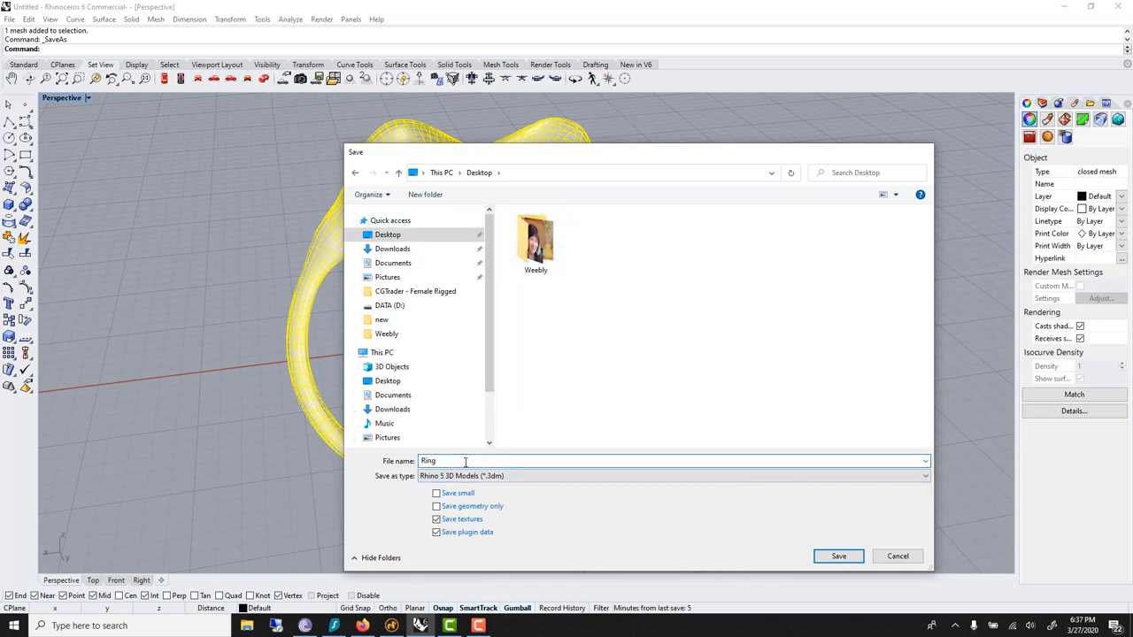
pyautogui.click(838, 556)
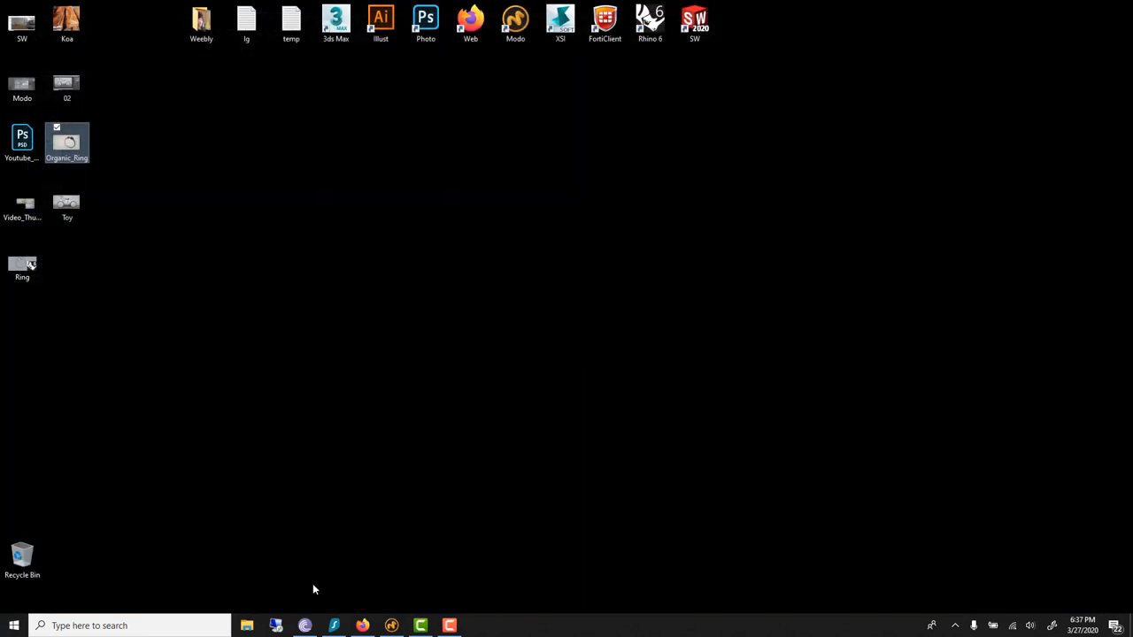
# - Launch Modo and browse the Load Scene window to the Desktop
pyautogui.click(391, 626)
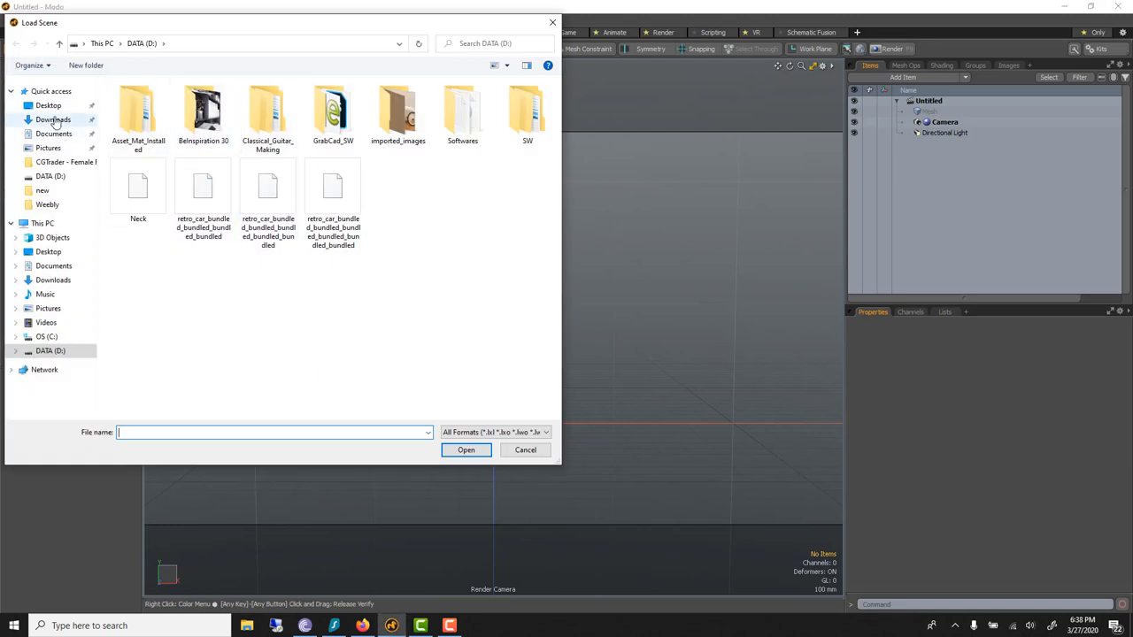
pyautogui.click(48, 105)
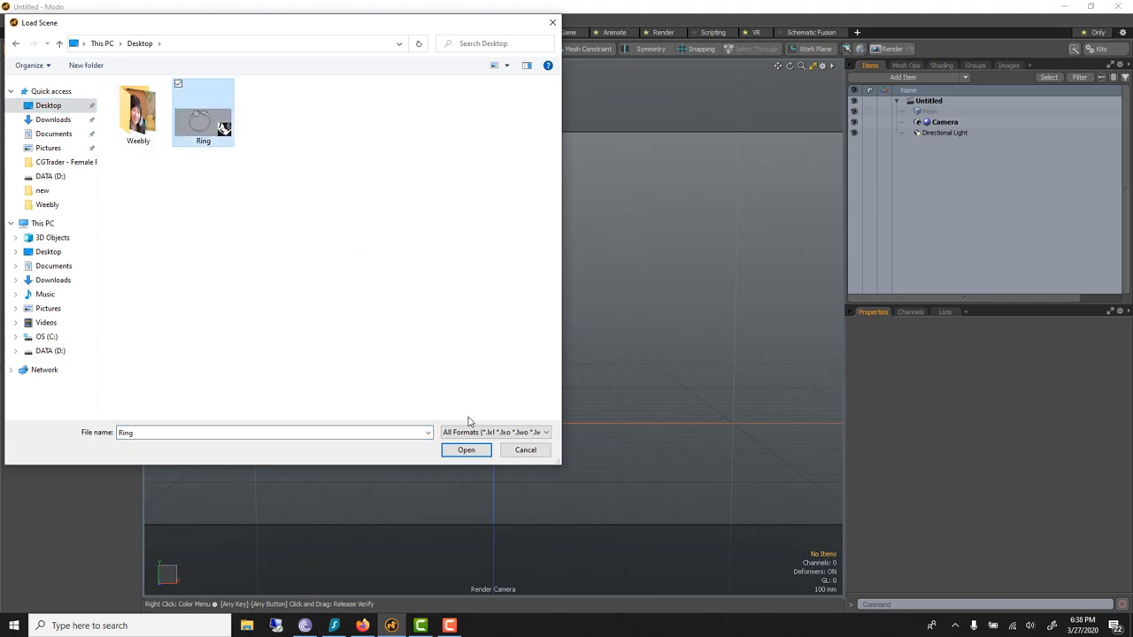
# - Open Ring.3dm and select its mesh item in the Items list
pyautogui.click(465, 449)
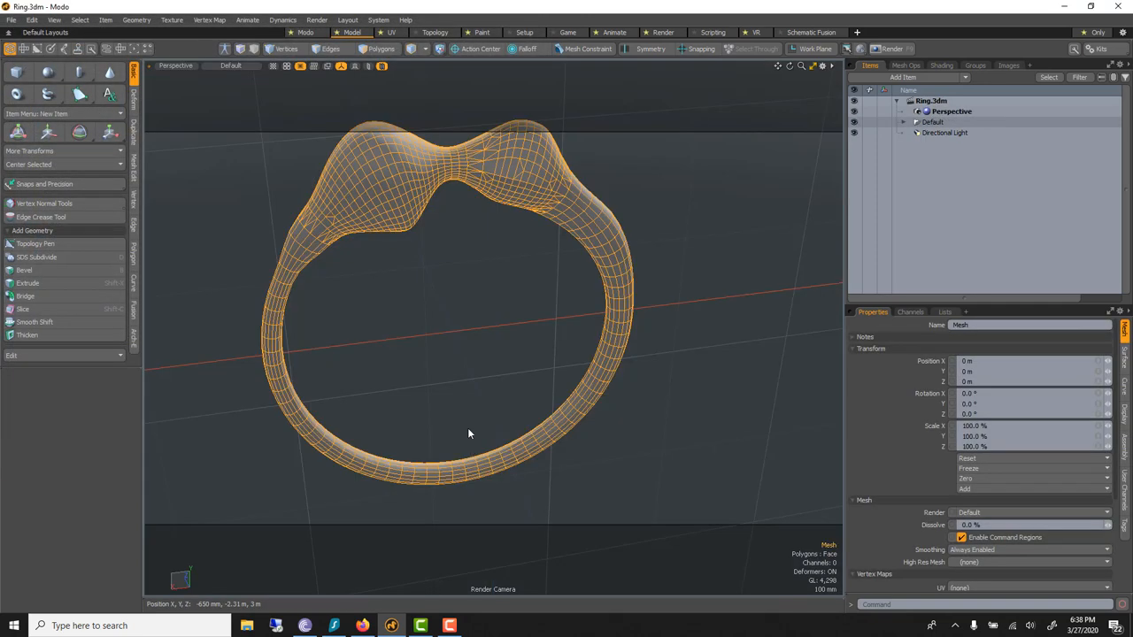
pyautogui.moveTo(450, 243)
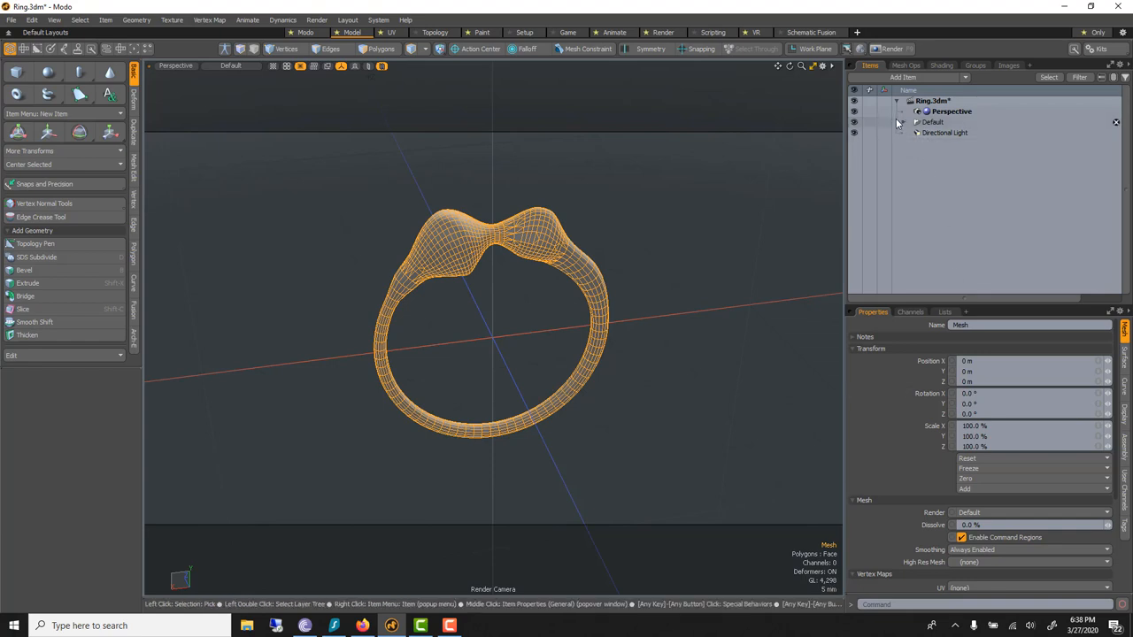
pyautogui.click(937, 133)
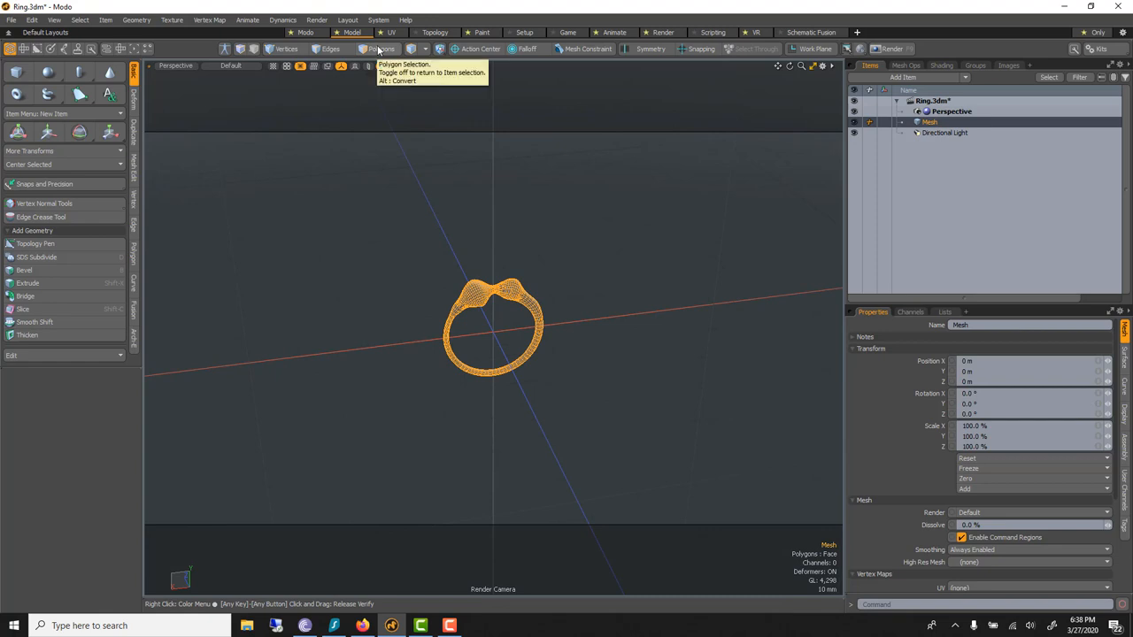
pyautogui.click(382, 48)
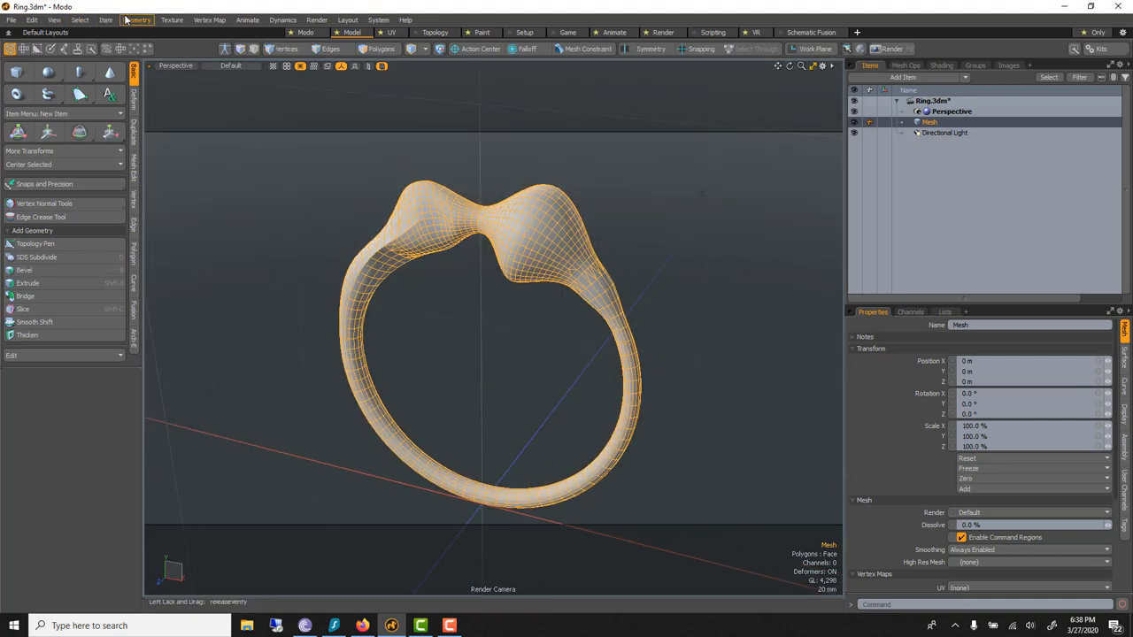
# - Run Geometry > Mesh Cleanup on the ring with every cleanup option left checked
pyautogui.click(135, 19)
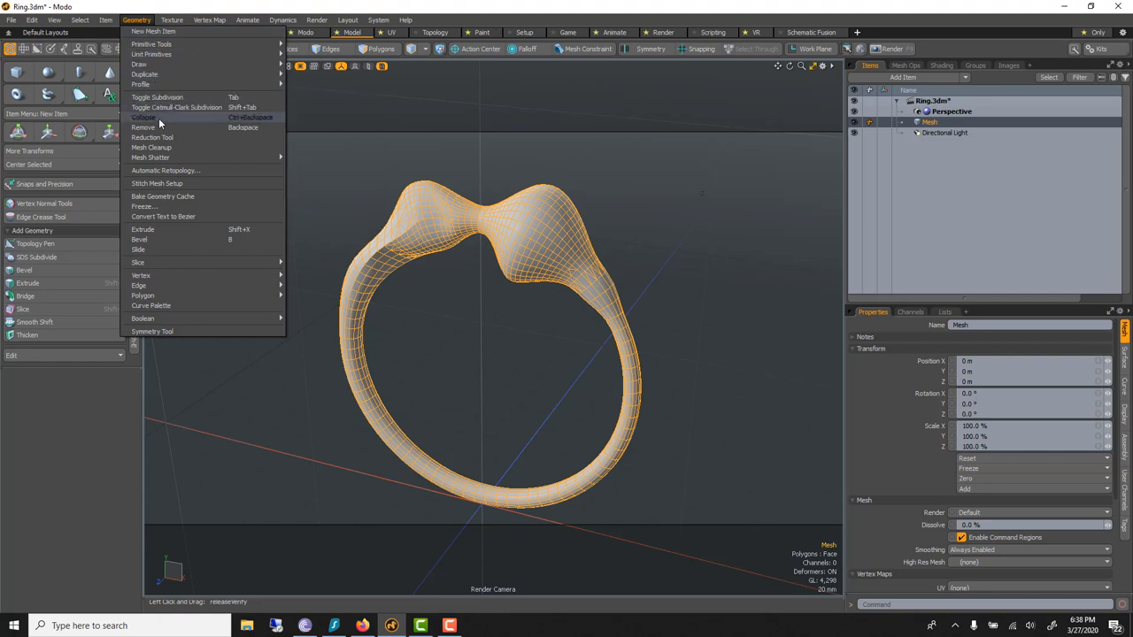
pyautogui.click(152, 147)
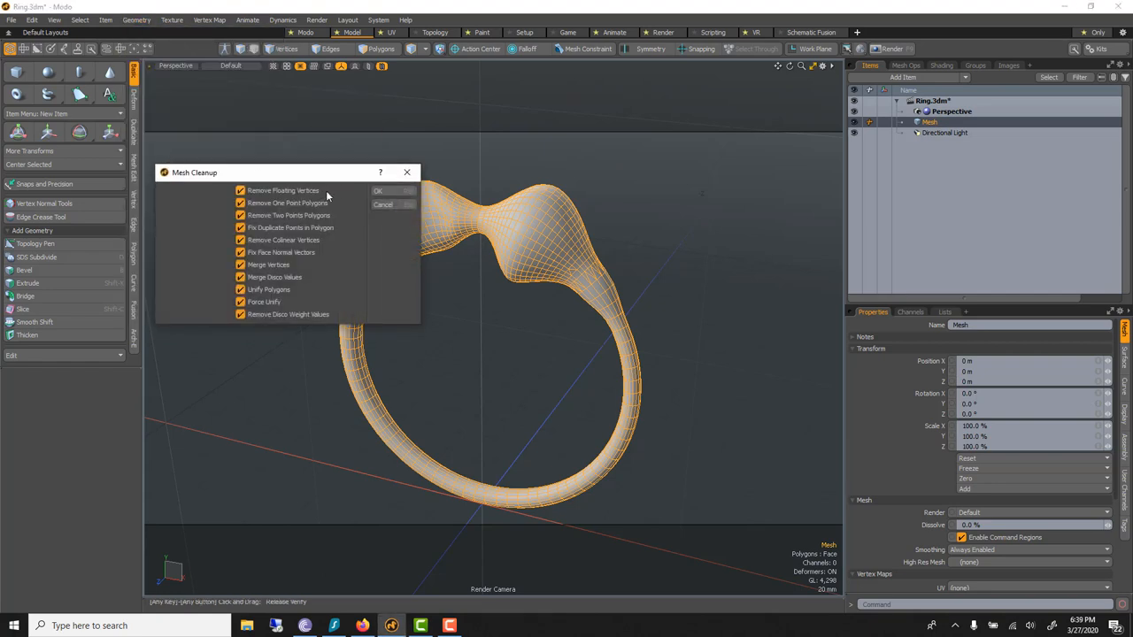
pyautogui.click(378, 190)
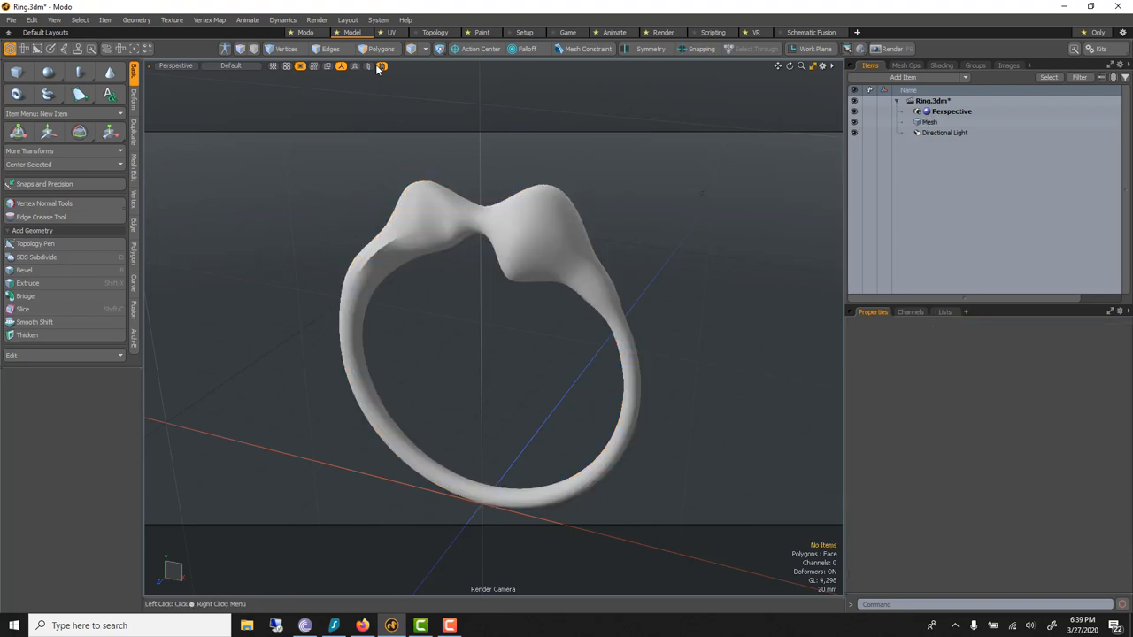
# - Switch the selection mode to Polygons so the ring's polygons are selected
pyautogui.click(380, 49)
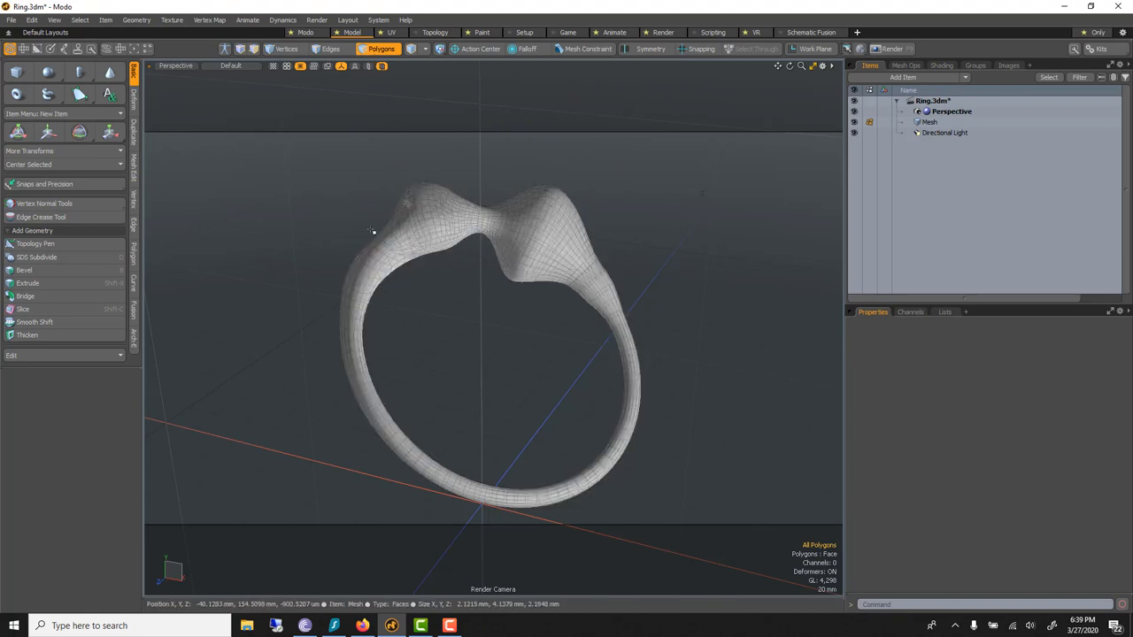
pyautogui.moveTo(498, 296)
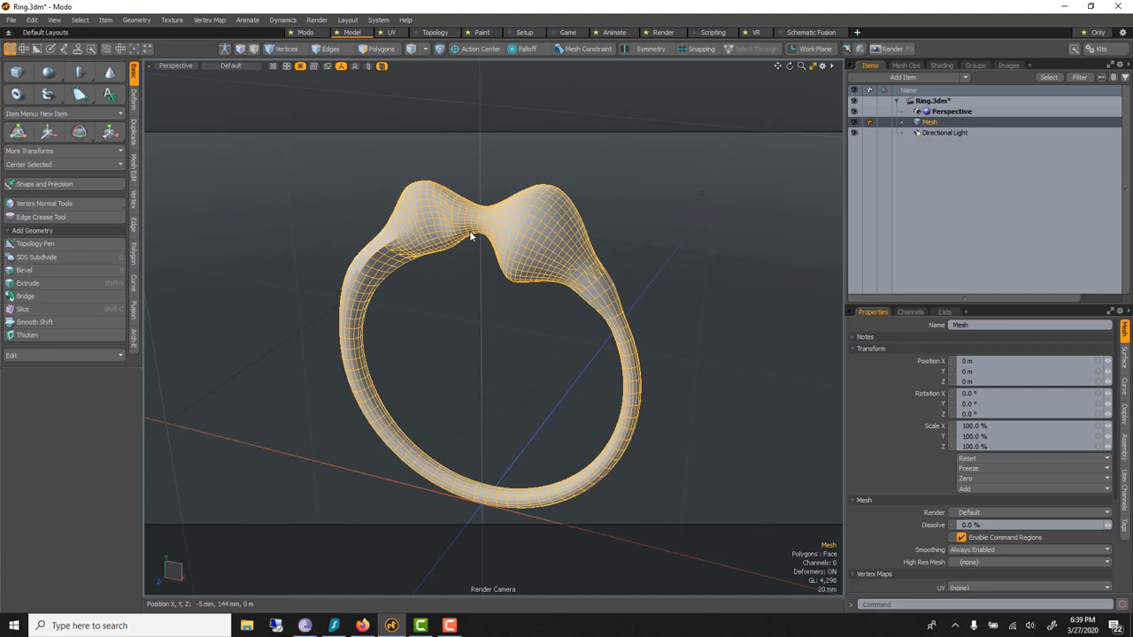
pyautogui.moveTo(470, 237)
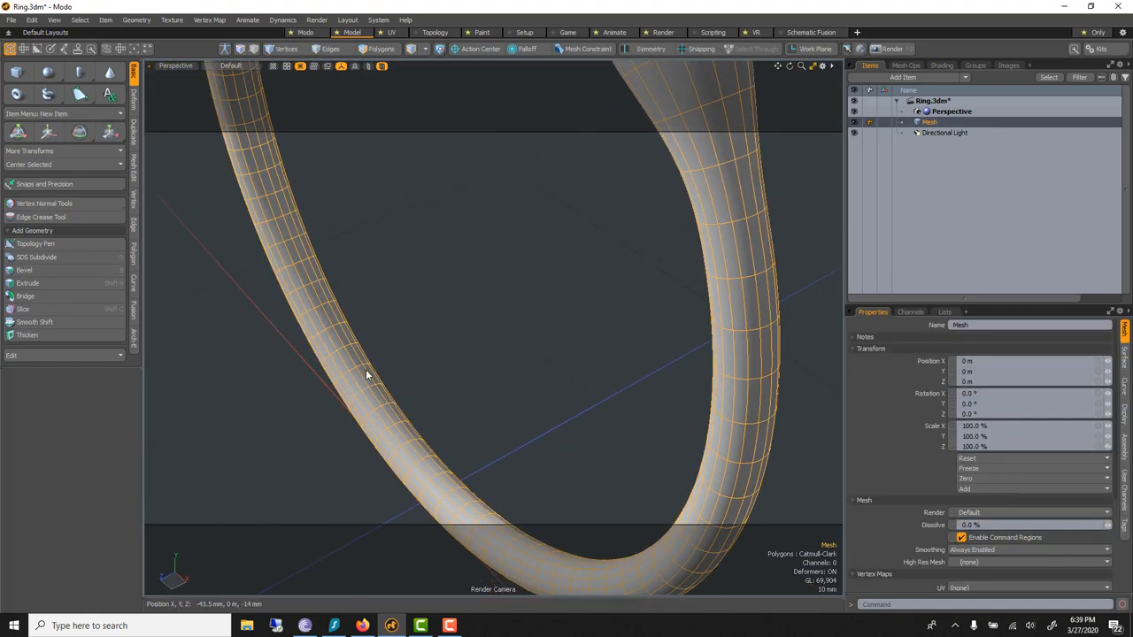
# - Select a polygon loop around the ring band and bevel it with Polygon Bevel
pyautogui.click(380, 48)
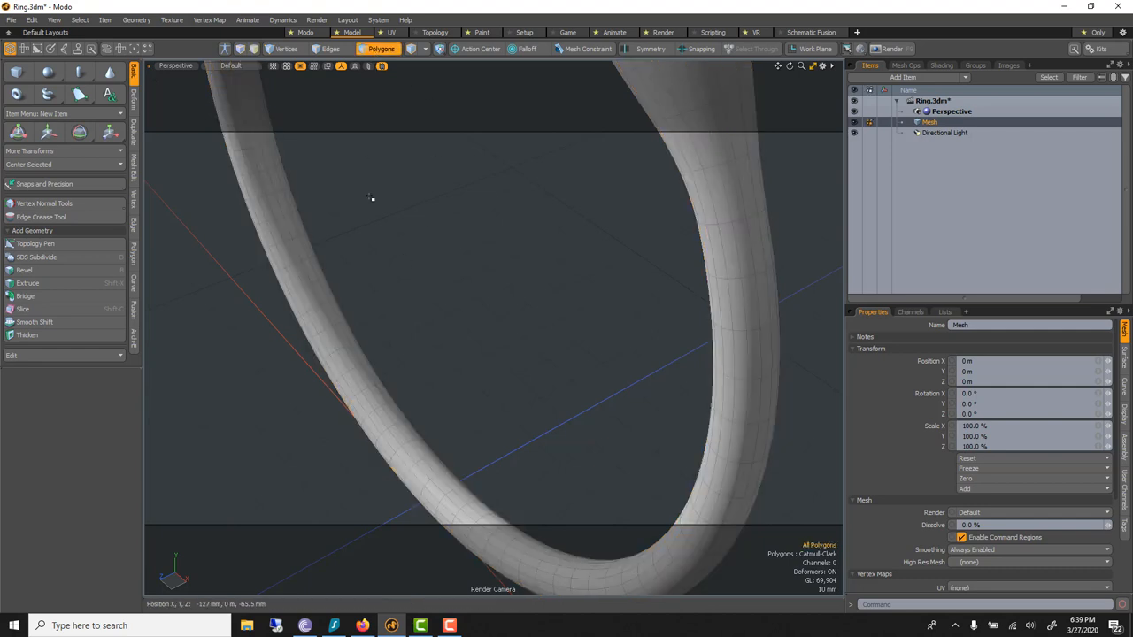
pyautogui.click(348, 370)
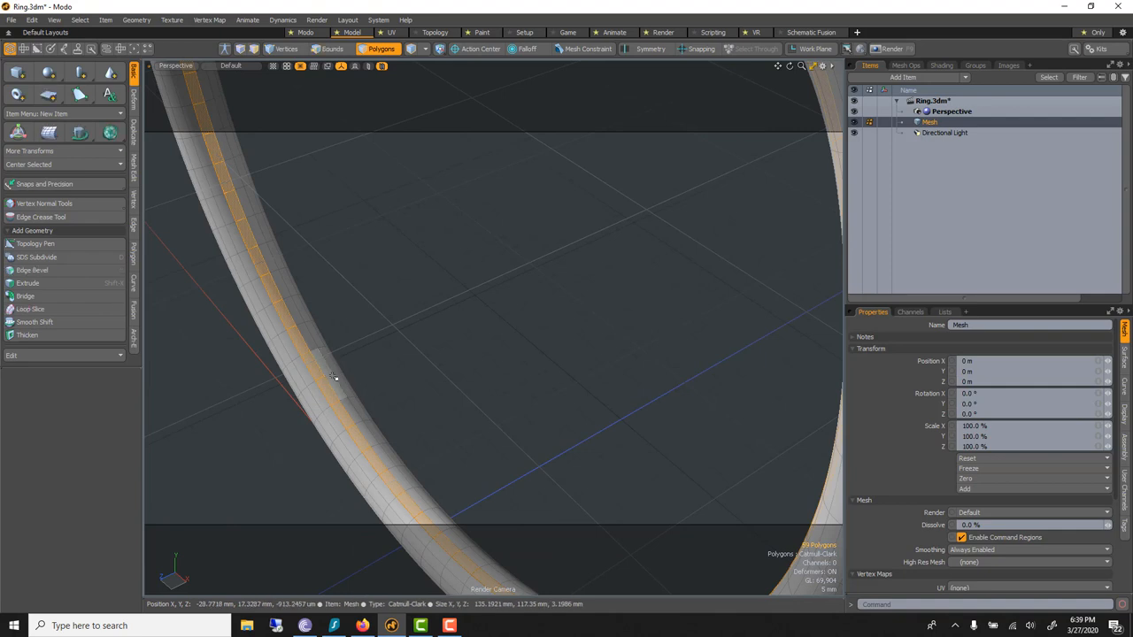
pyautogui.click(330, 376)
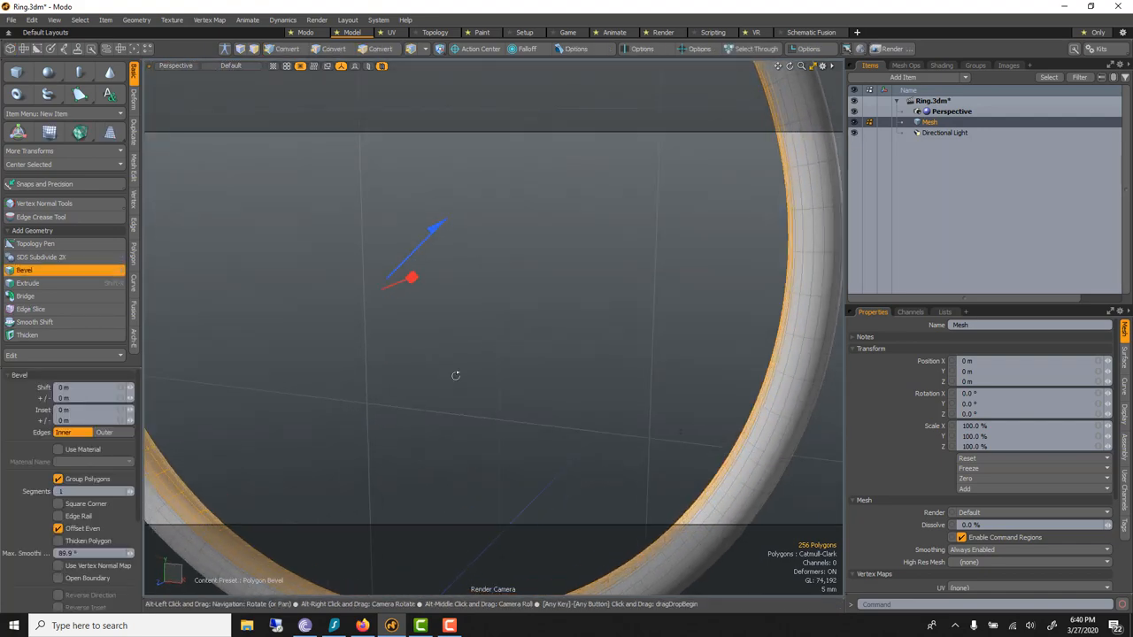
pyautogui.click(381, 49)
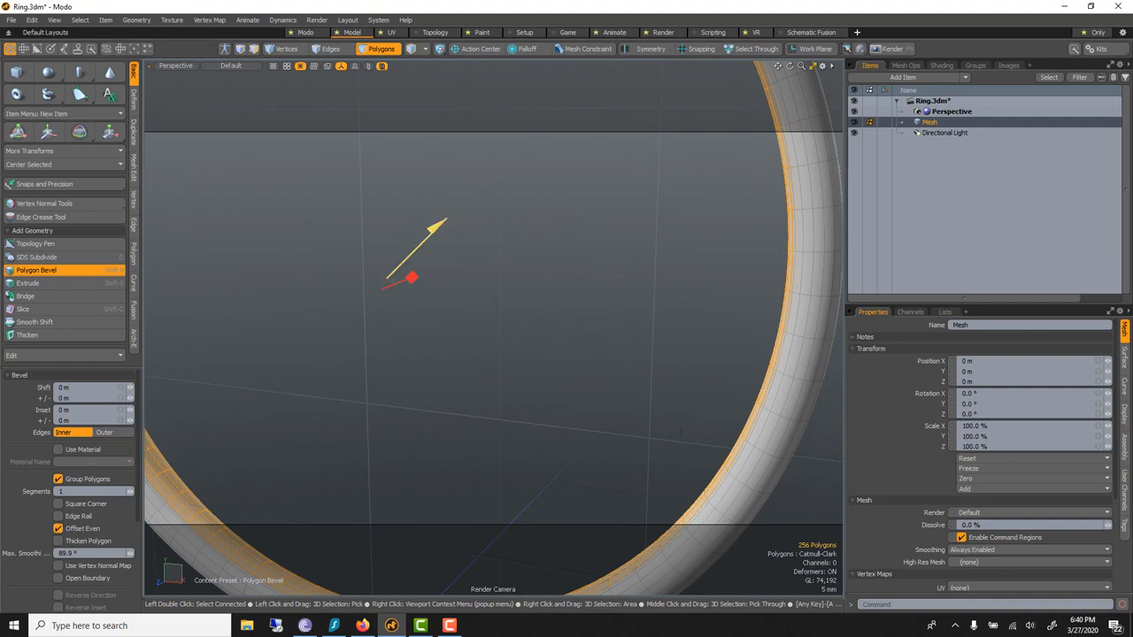
pyautogui.moveTo(414, 279); pyautogui.dragTo(407, 284)
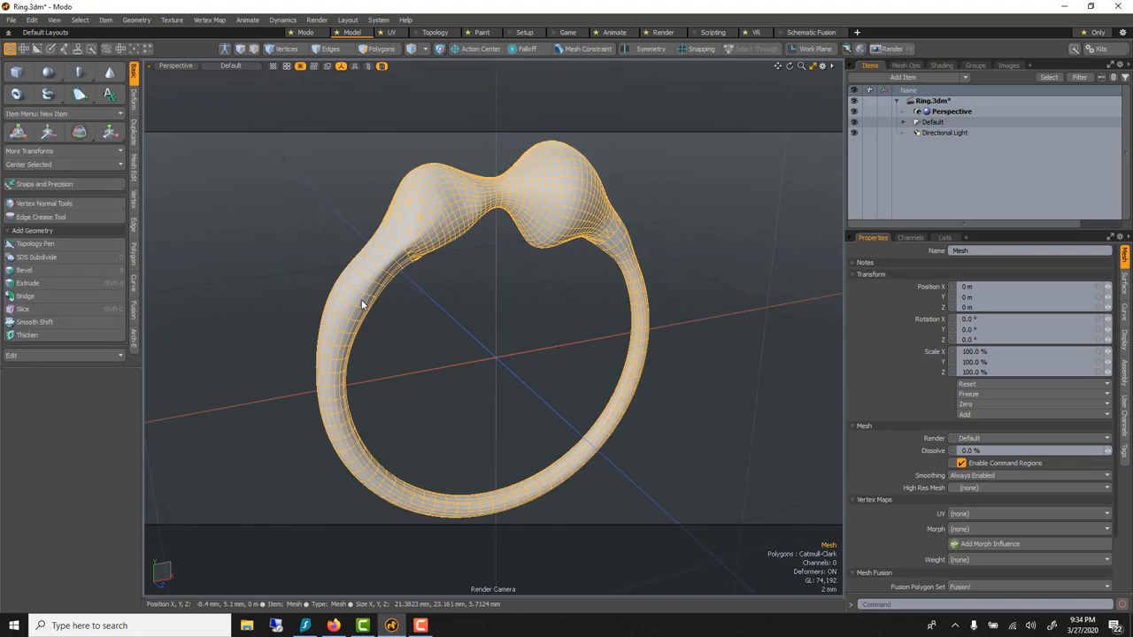
pyautogui.moveTo(363, 305); pyautogui.dragTo(315, 332)
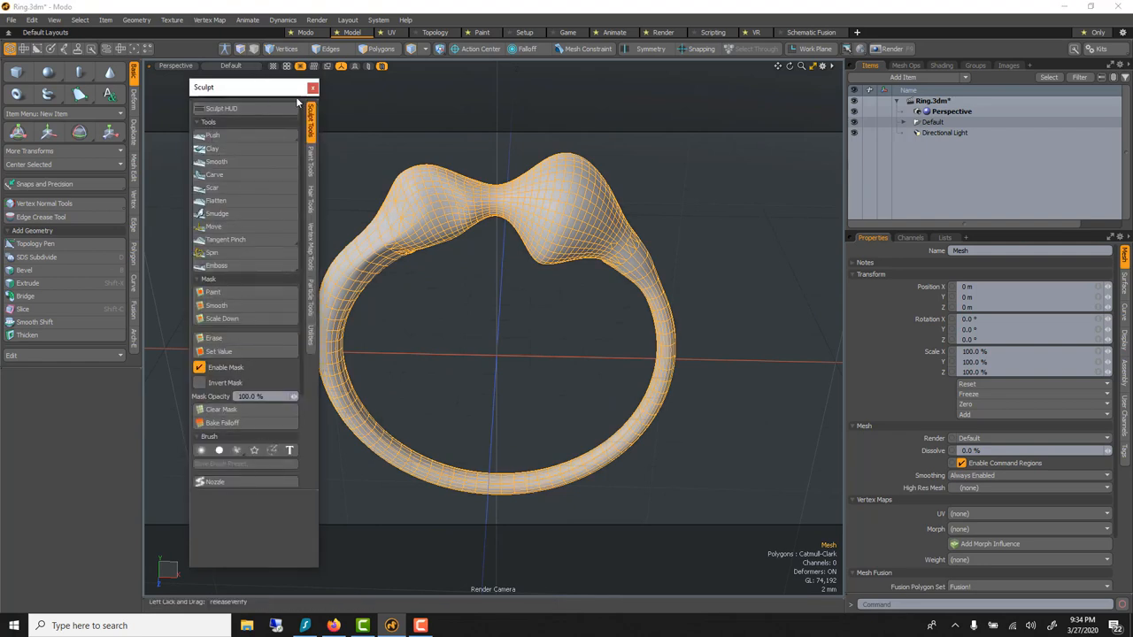
pyautogui.click(313, 86)
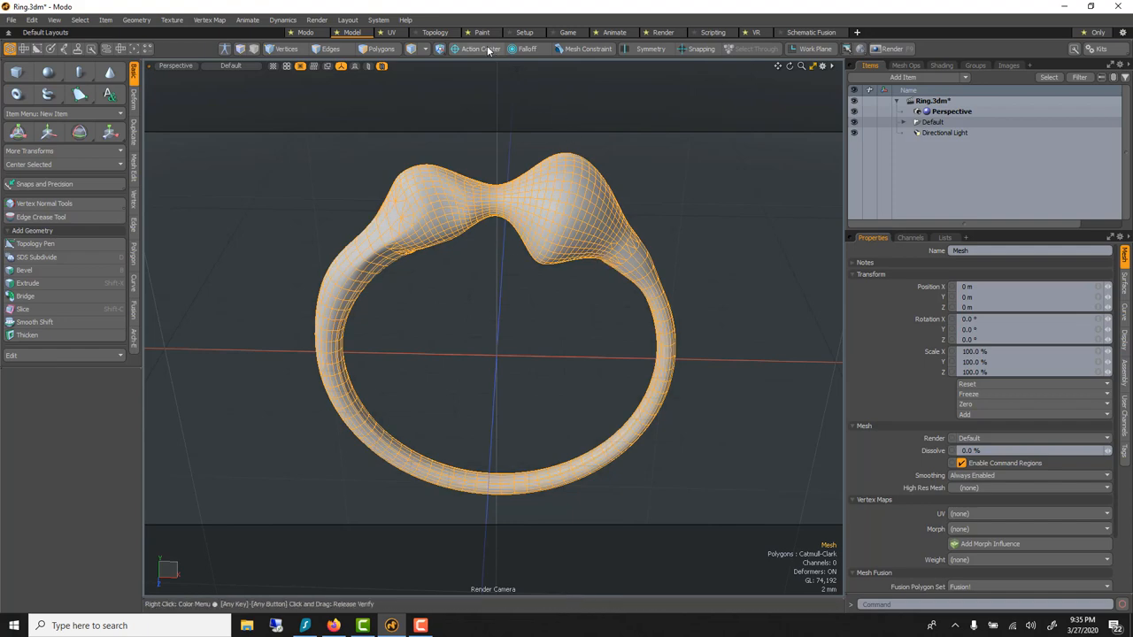
# - Open the Paint layout, frame the ring's top, and show the Sculpt Tools presets
pyautogui.click(482, 33)
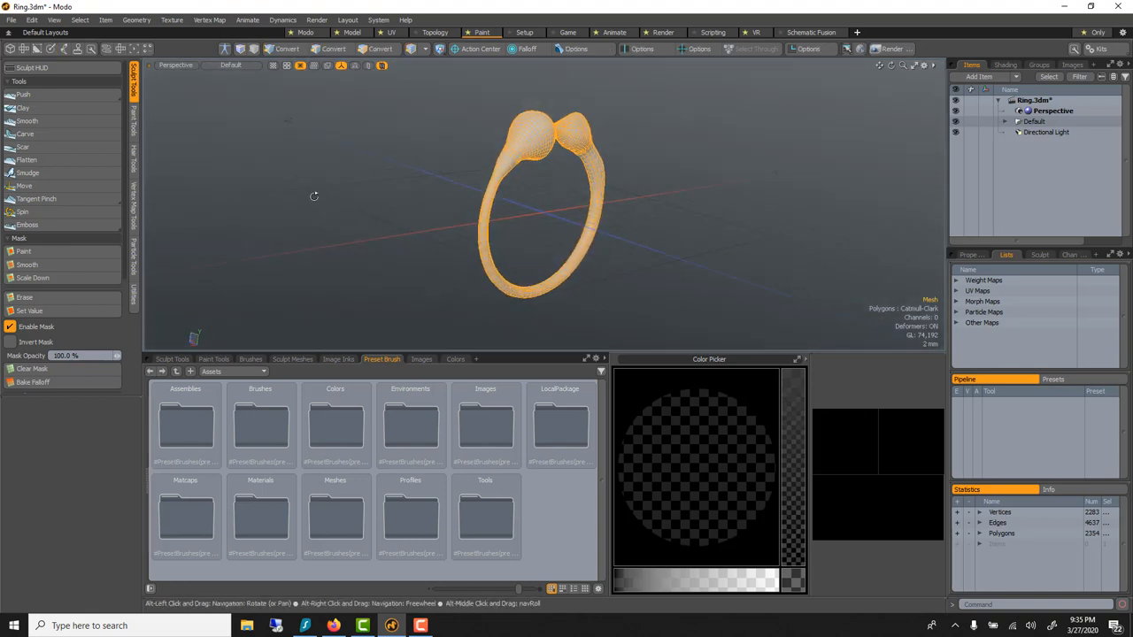
pyautogui.moveTo(314, 195); pyautogui.dragTo(274, 219)
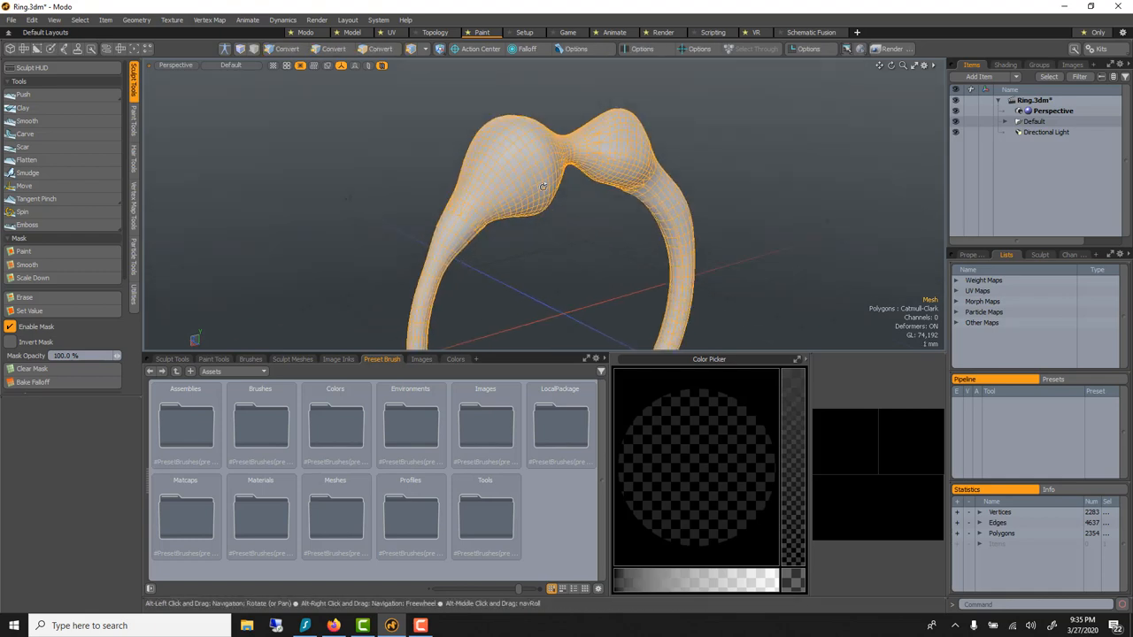
pyautogui.moveTo(543, 185); pyautogui.dragTo(619, 185)
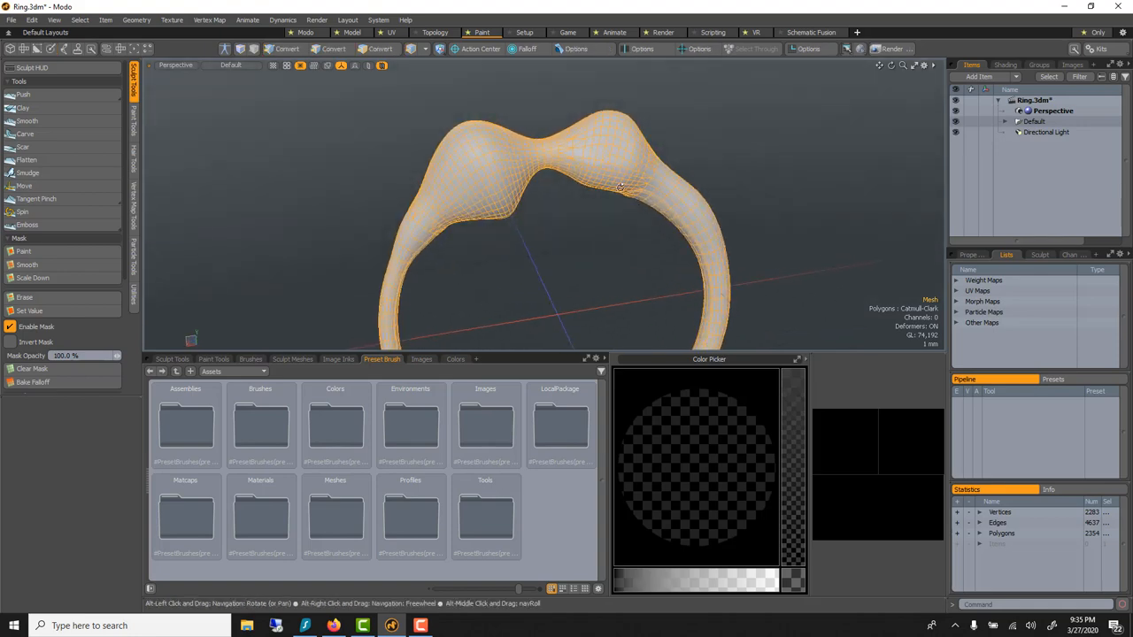
pyautogui.click(926, 65)
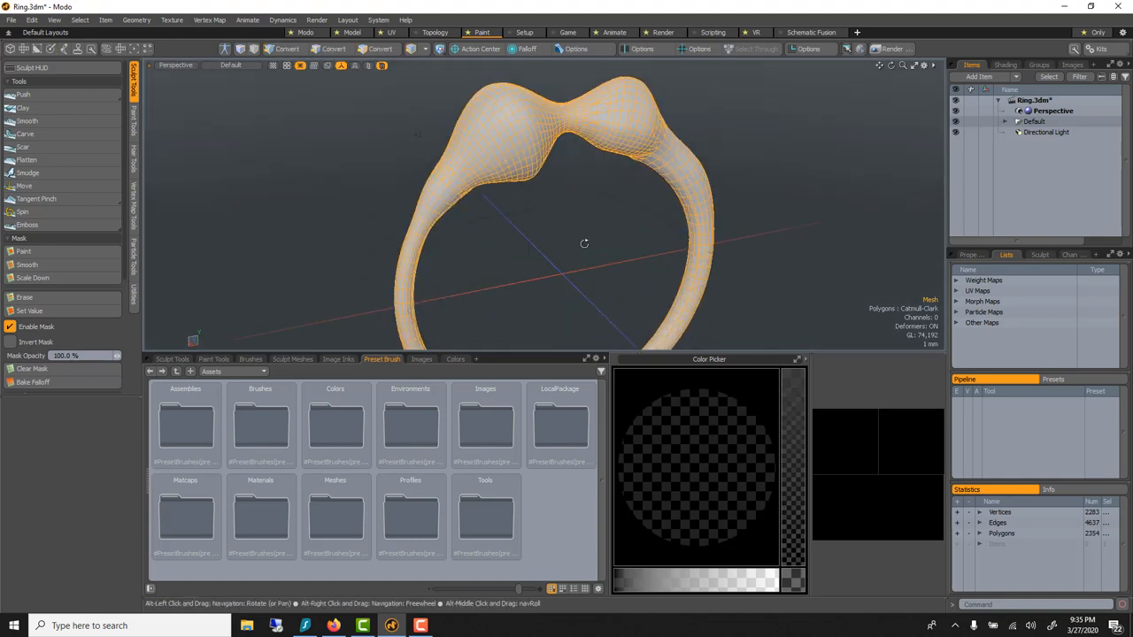
pyautogui.click(172, 359)
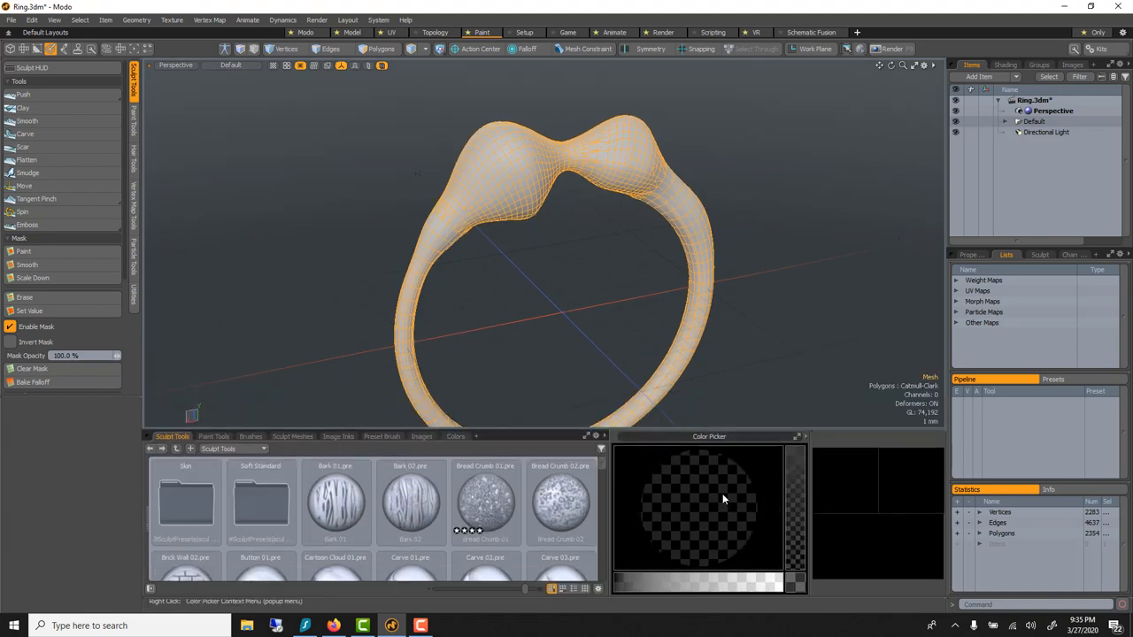
pyautogui.moveTo(873, 496)
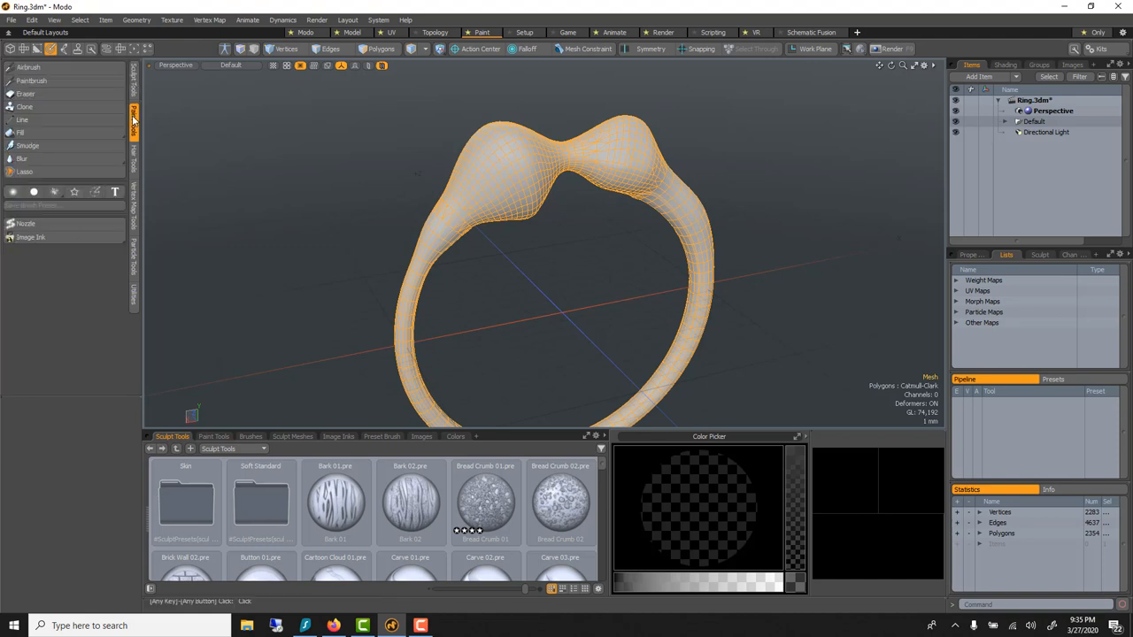
pyautogui.moveTo(246, 297)
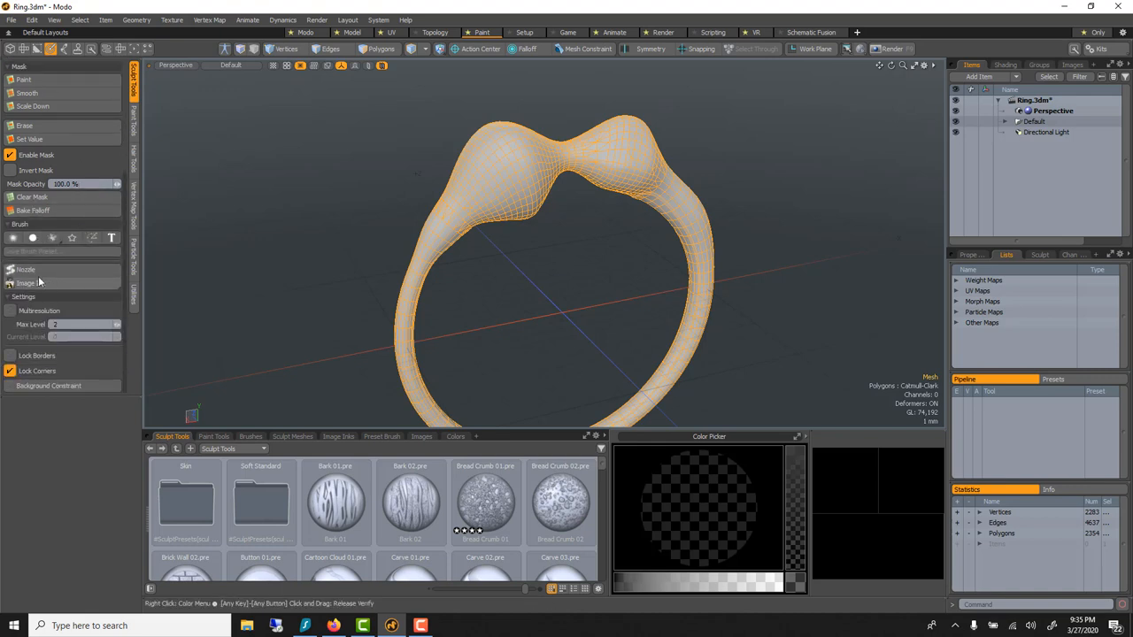
pyautogui.moveTo(26, 269)
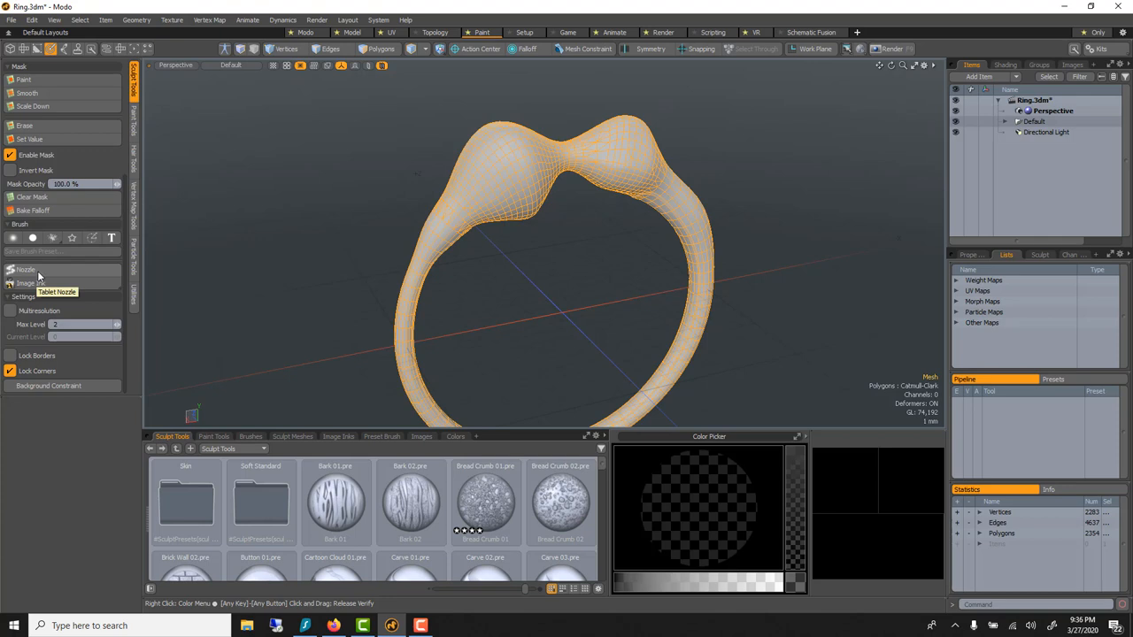
pyautogui.moveTo(43, 282)
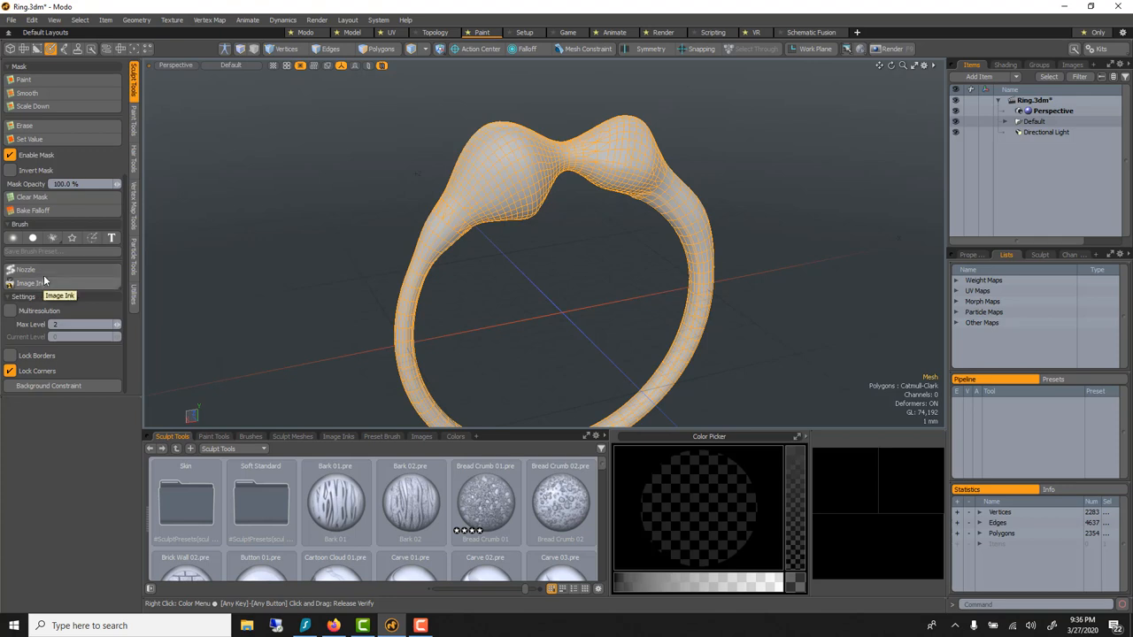
pyautogui.moveTo(84, 266)
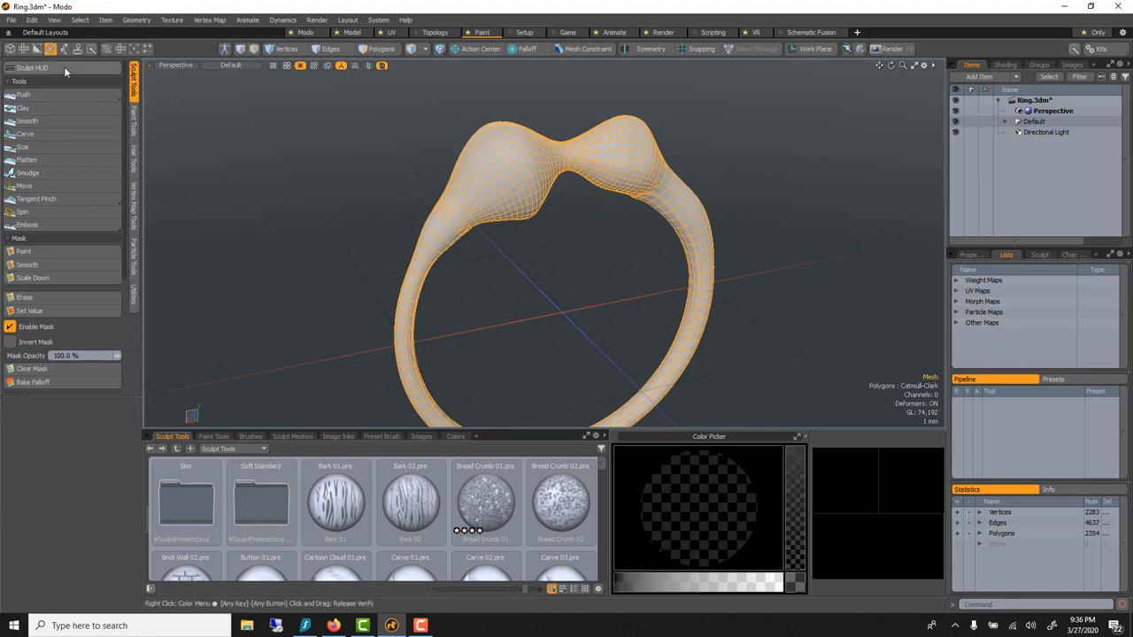
pyautogui.moveTo(41, 72)
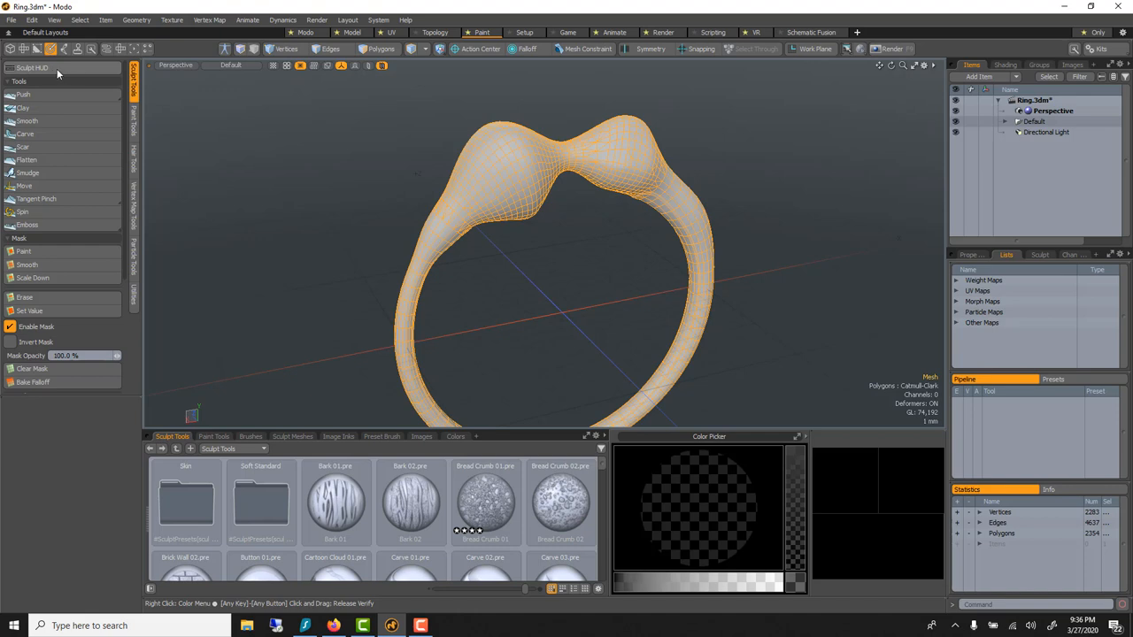
pyautogui.moveTo(34, 246)
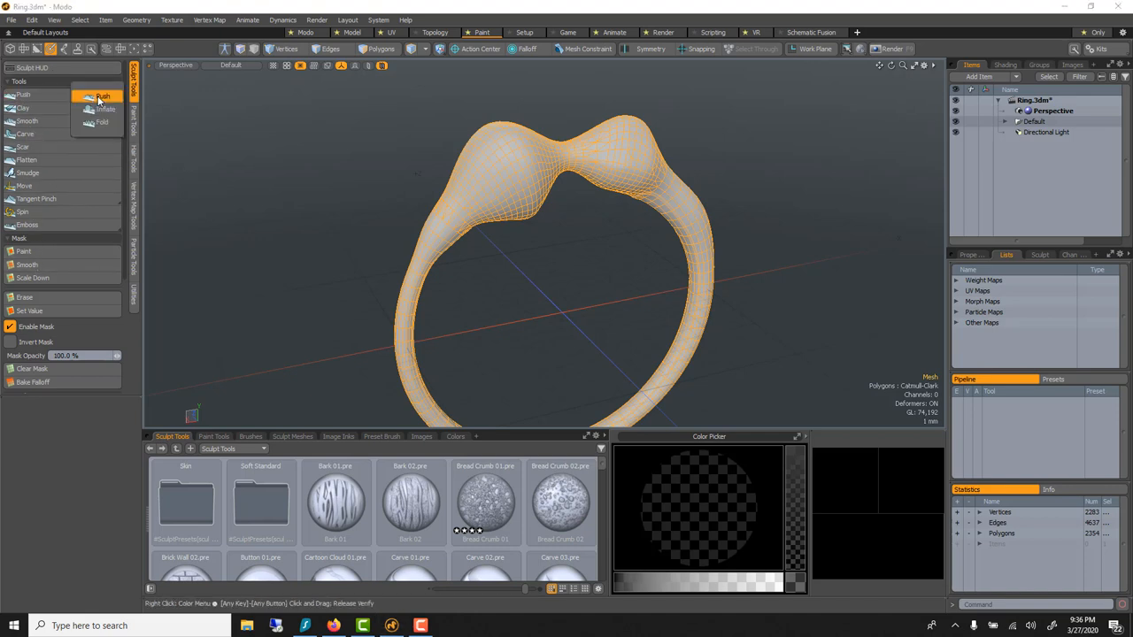
pyautogui.moveTo(95, 98)
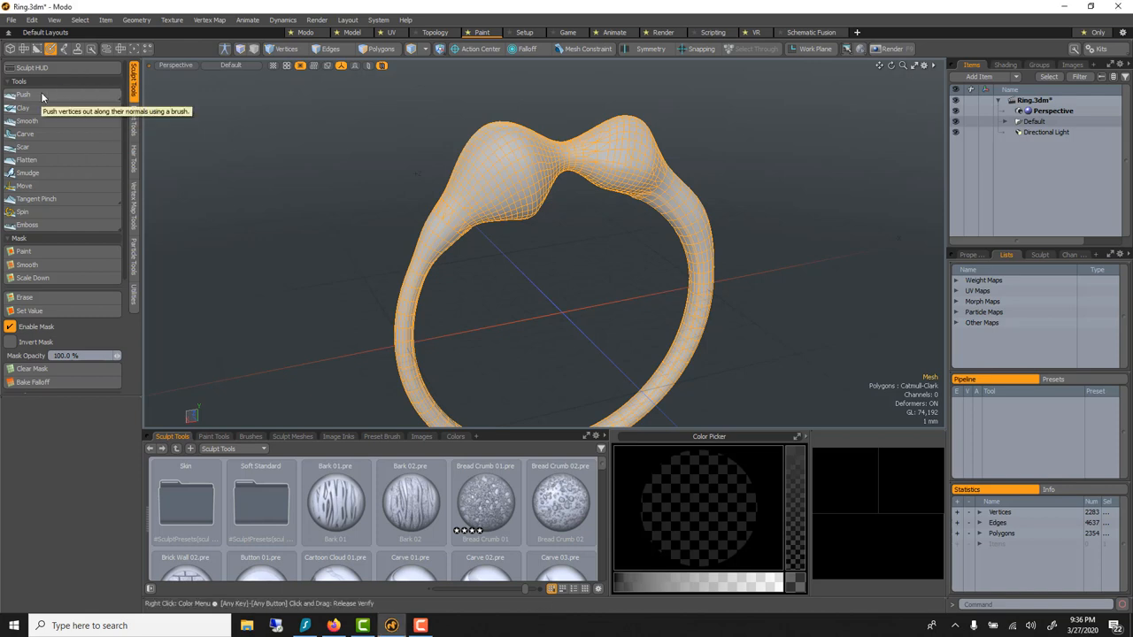
pyautogui.moveTo(24, 185)
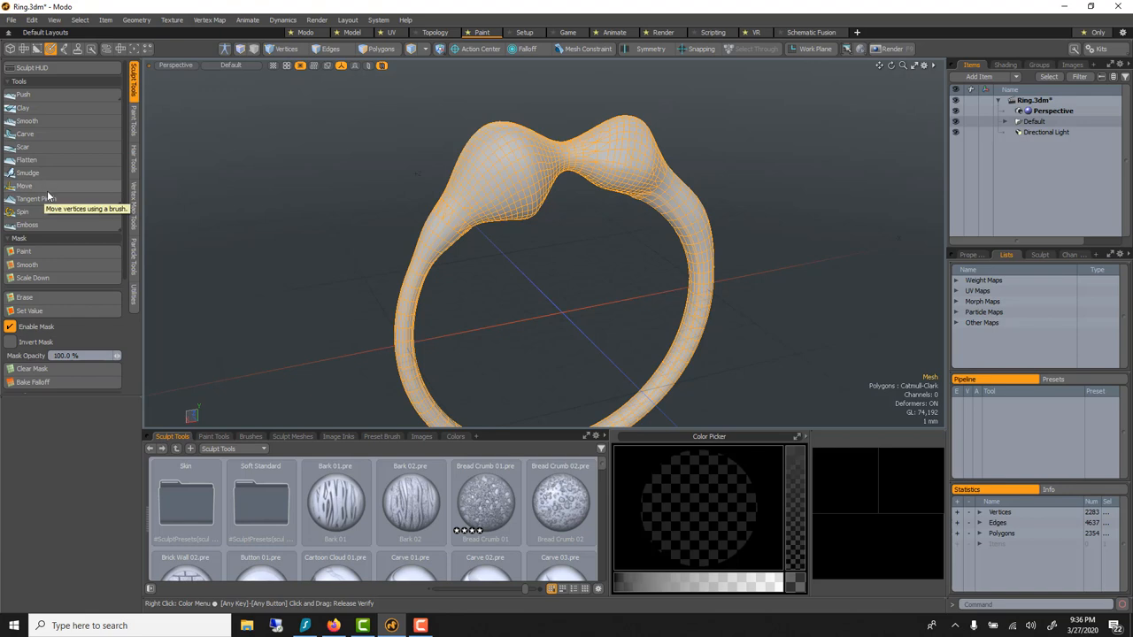
pyautogui.moveTo(68, 190)
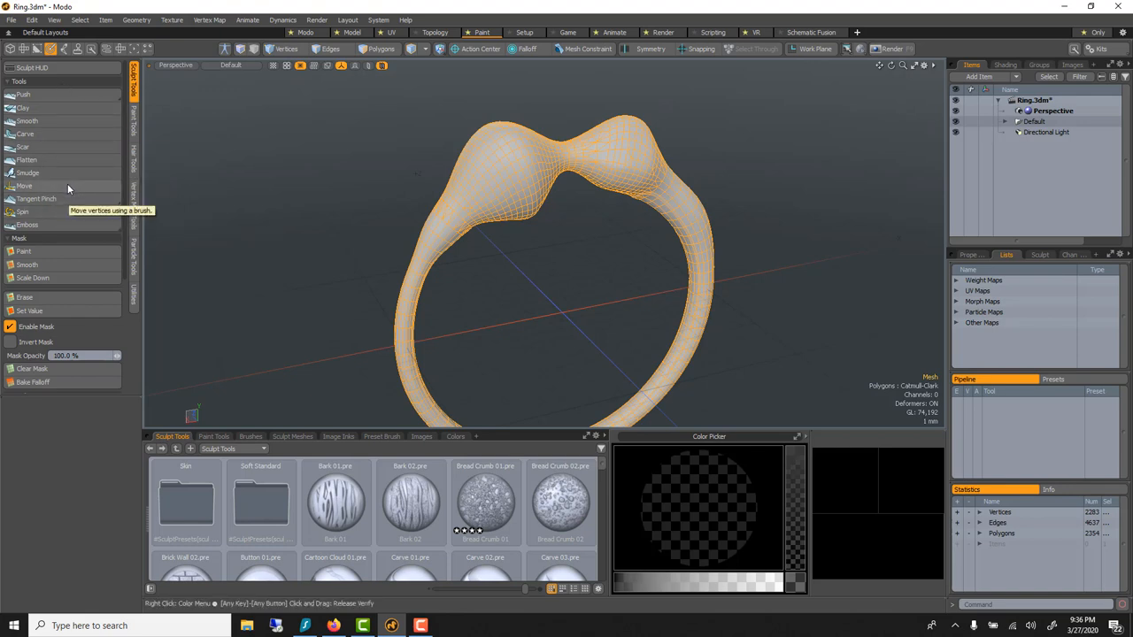
# - Pull the ring band outward into a rounder loop with a resized Move brush
pyautogui.click(24, 186)
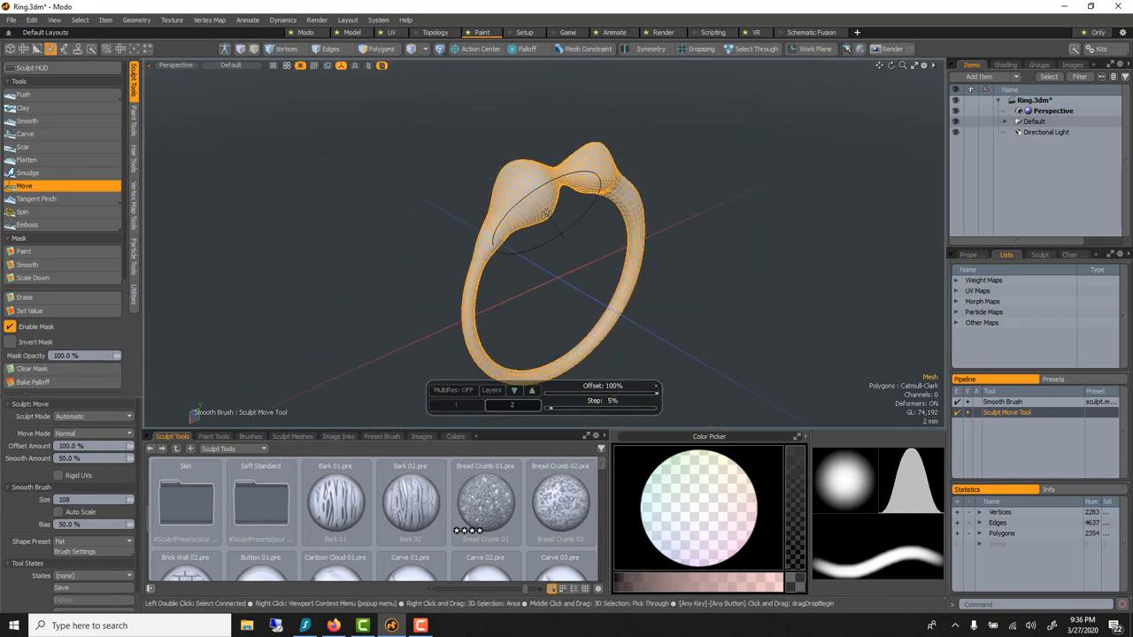
pyautogui.moveTo(575, 248); pyautogui.dragTo(531, 265)
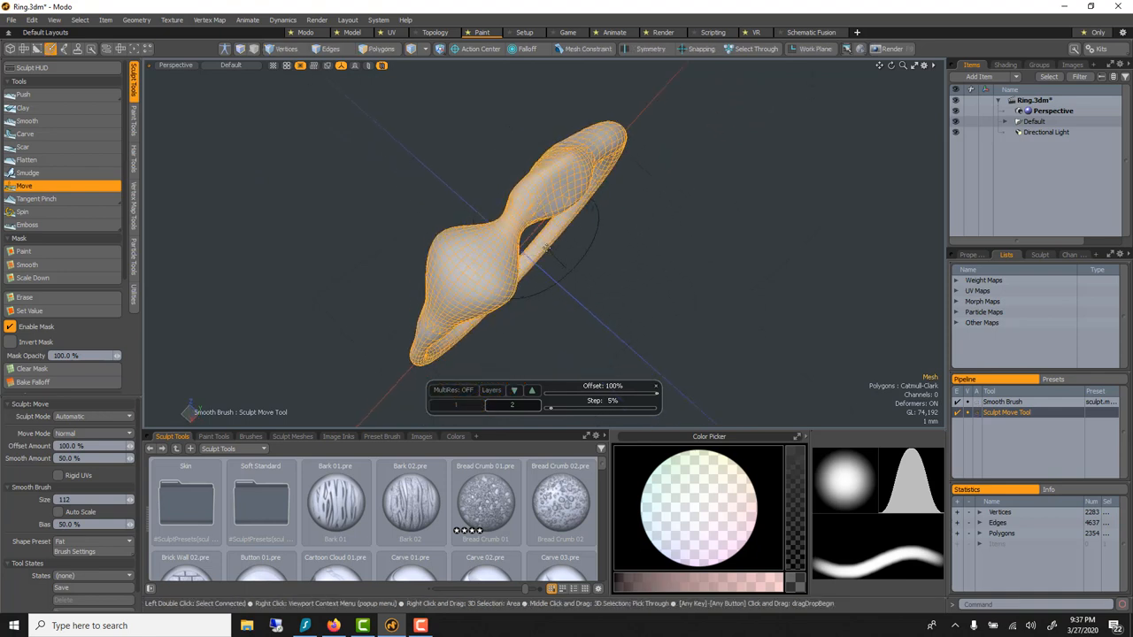
pyautogui.moveTo(544, 247); pyautogui.dragTo(538, 203)
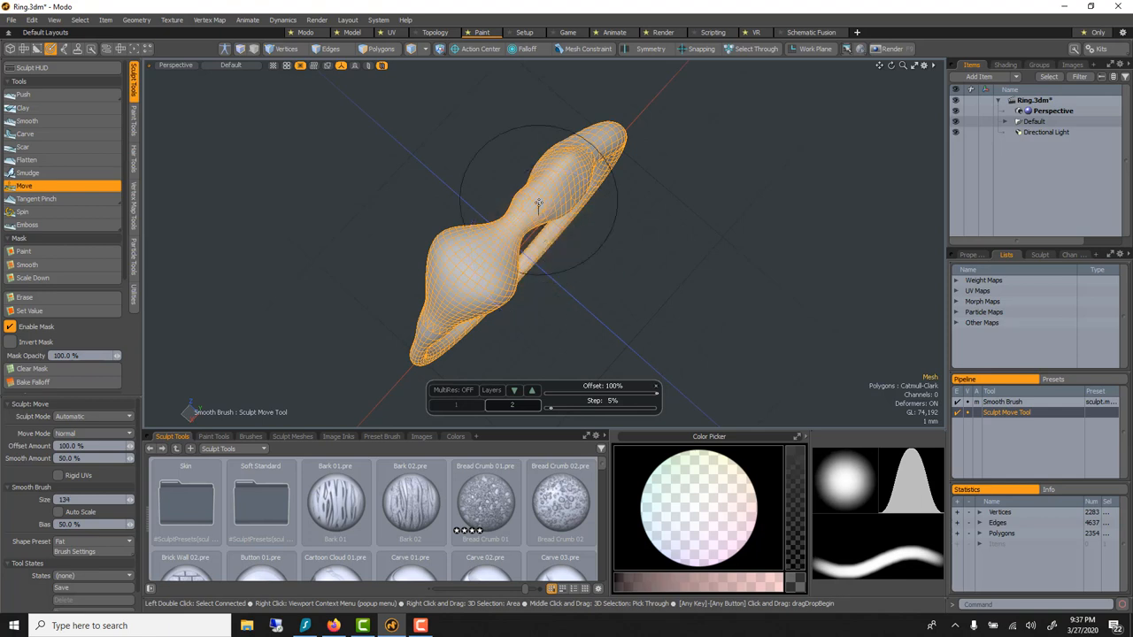
pyautogui.moveTo(538, 204); pyautogui.dragTo(566, 168)
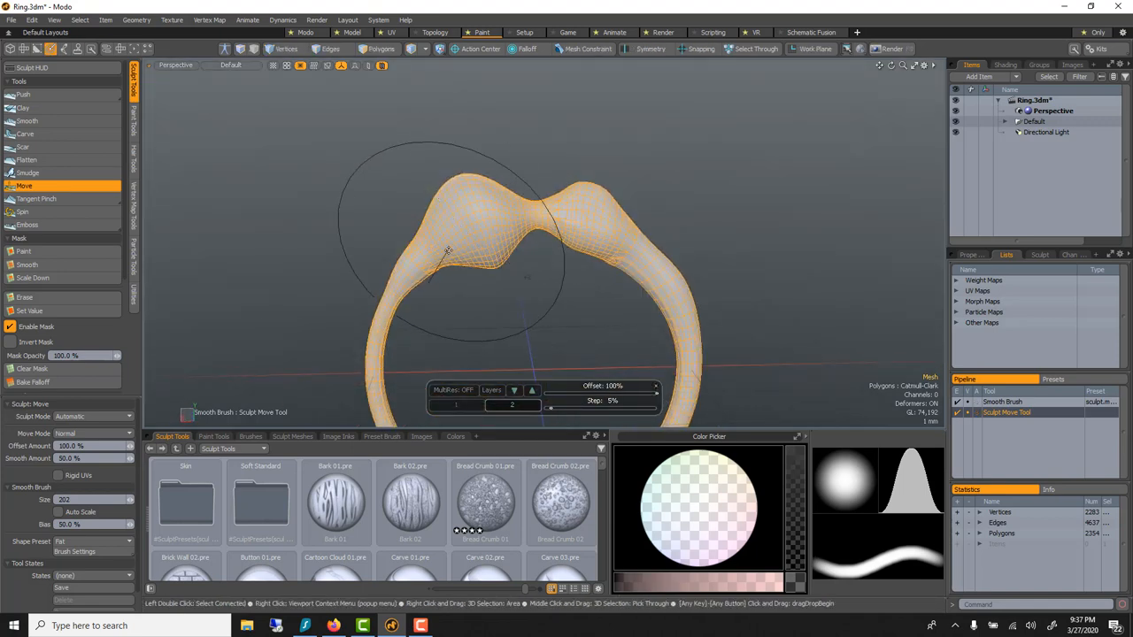
pyautogui.moveTo(447, 252); pyautogui.dragTo(607, 257)
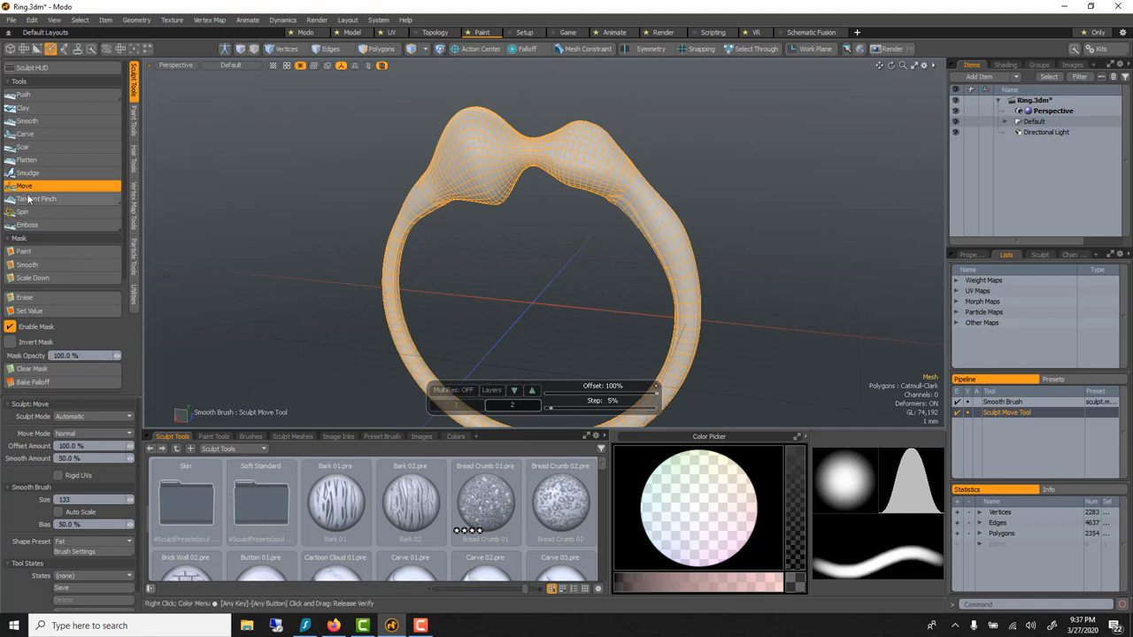
# - Paint raised vein-like ridges along the band's shoulder with the Push brush
pyautogui.click(23, 95)
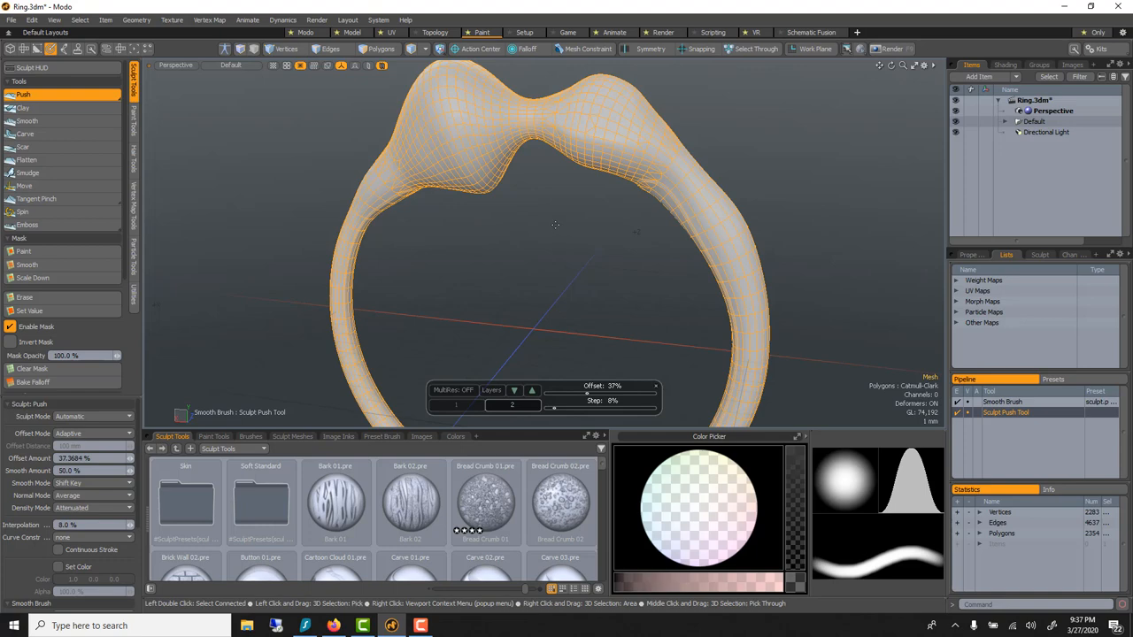
pyautogui.moveTo(555, 225); pyautogui.dragTo(524, 270)
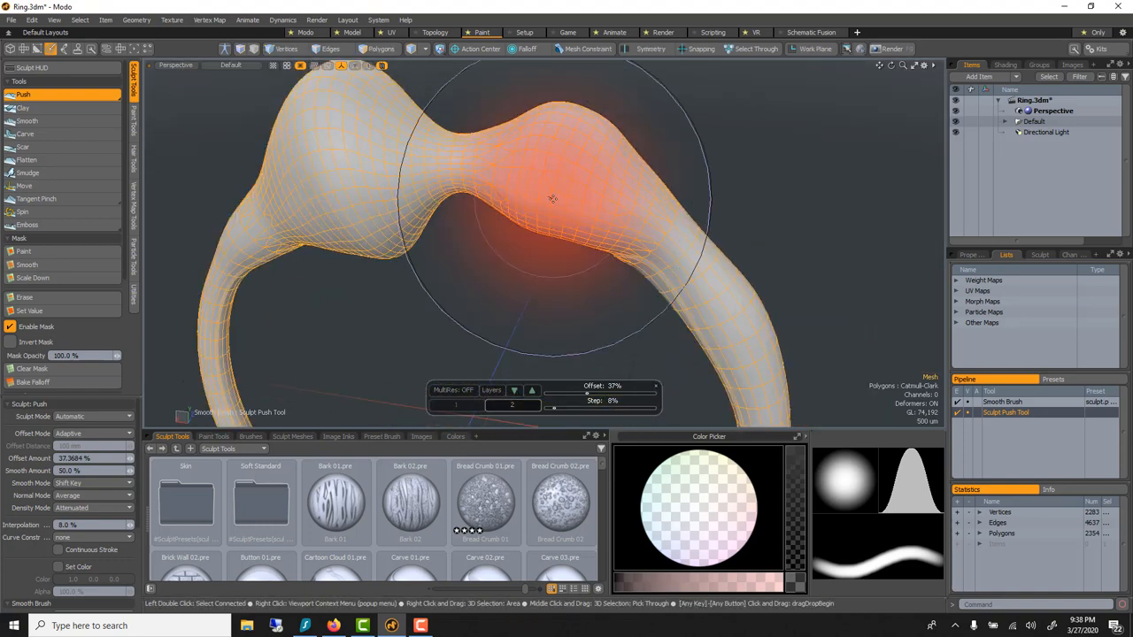
pyautogui.moveTo(553, 199); pyautogui.dragTo(553, 199)
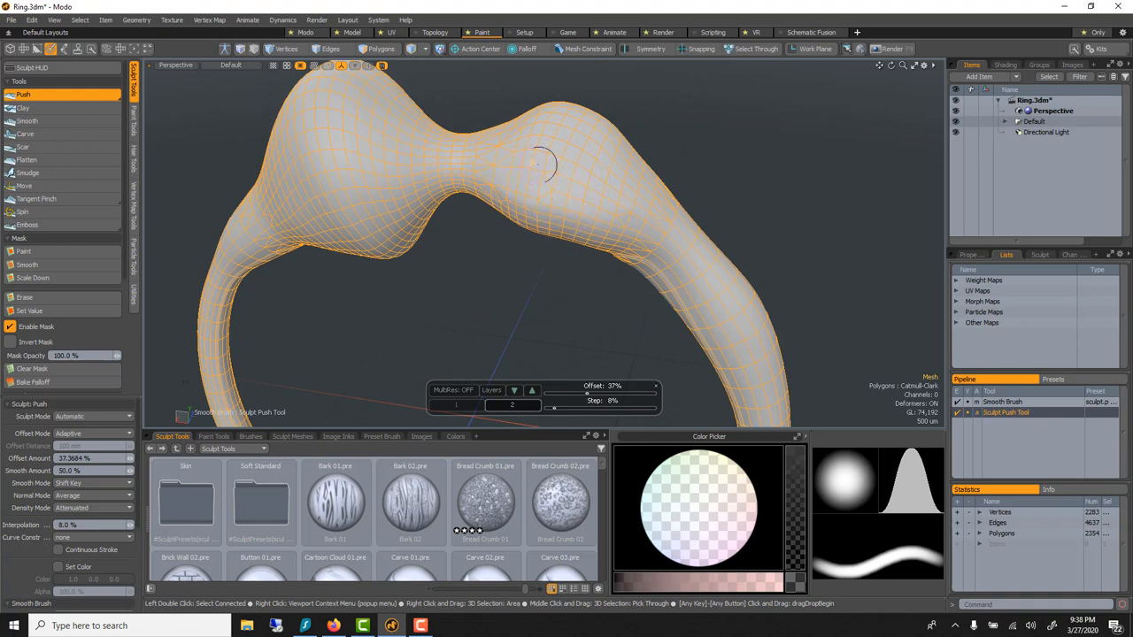
pyautogui.moveTo(545, 164); pyautogui.dragTo(672, 225)
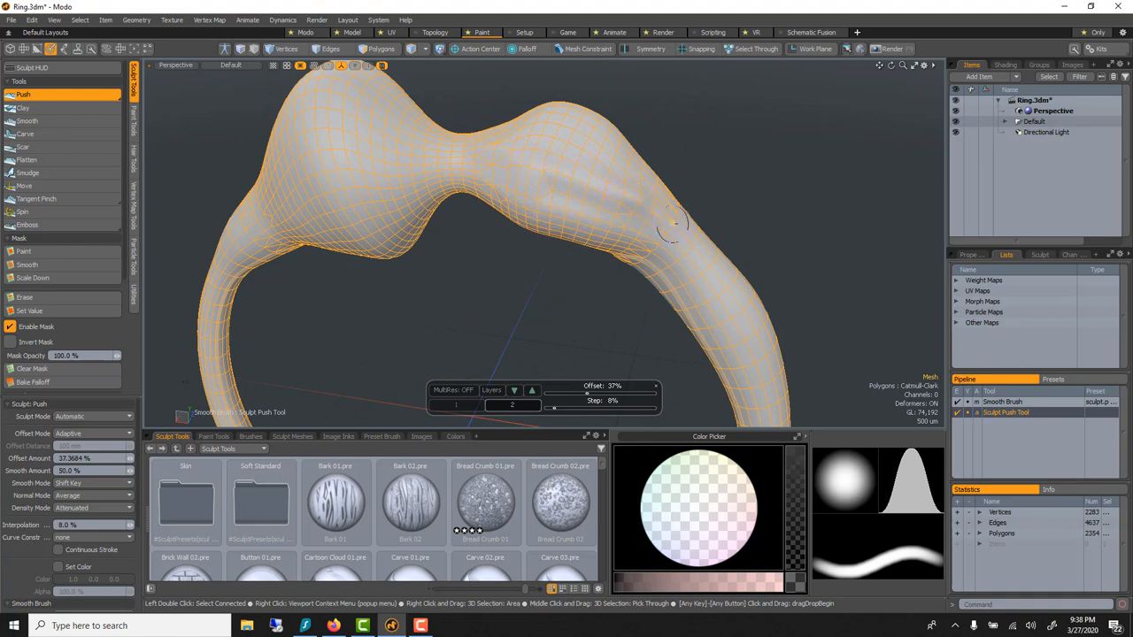
pyautogui.moveTo(672, 222); pyautogui.dragTo(646, 164)
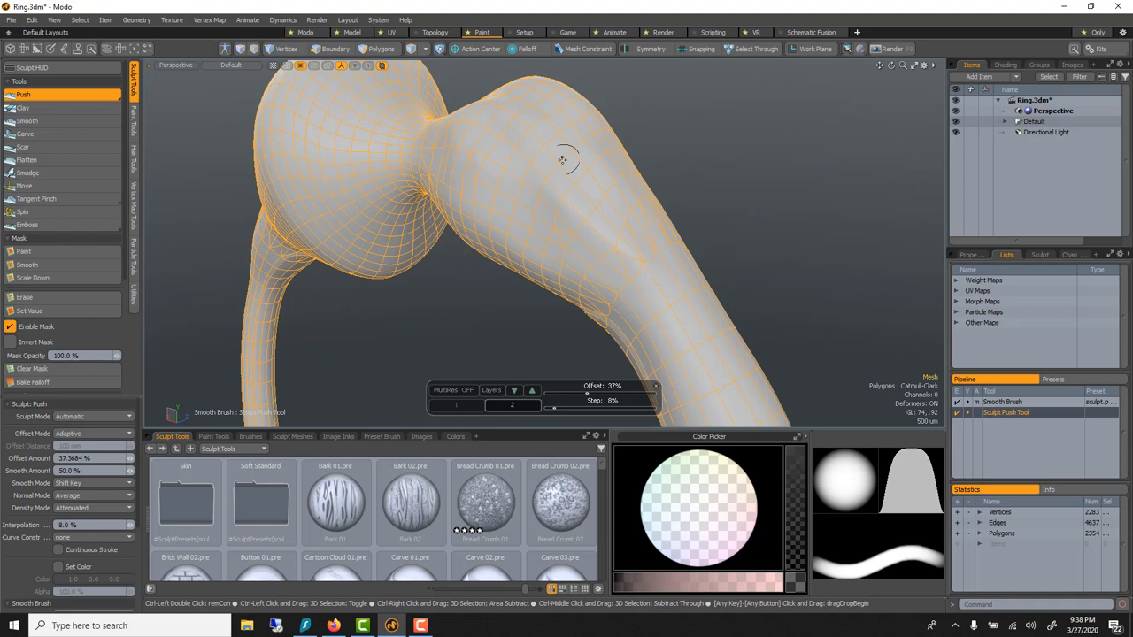
pyautogui.moveTo(558, 146)
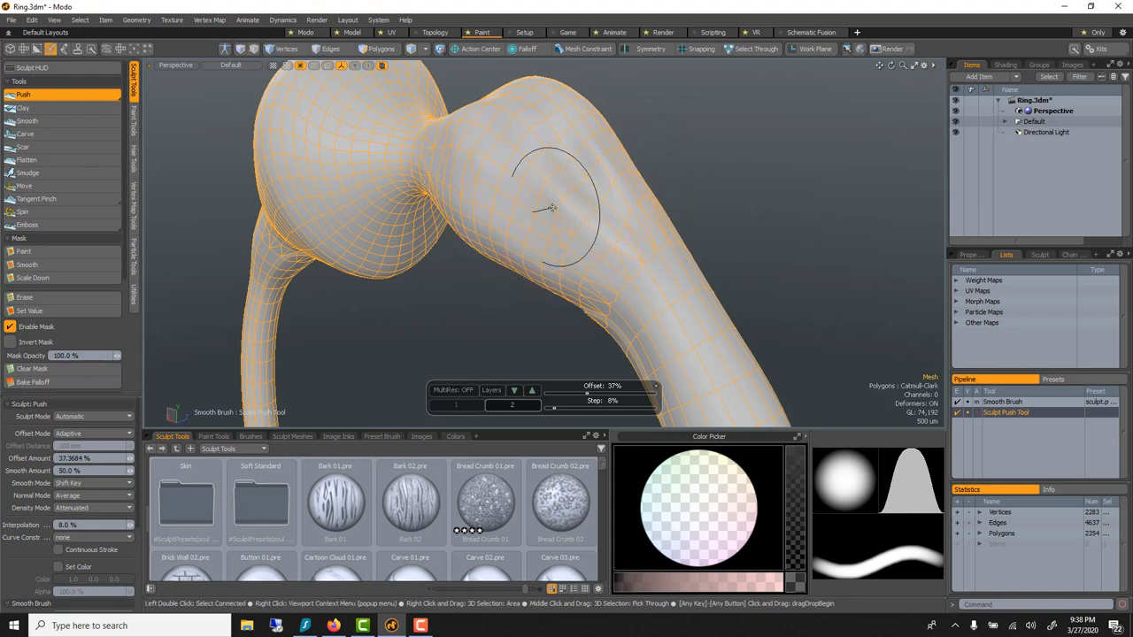
pyautogui.moveTo(553, 210); pyautogui.dragTo(544, 217)
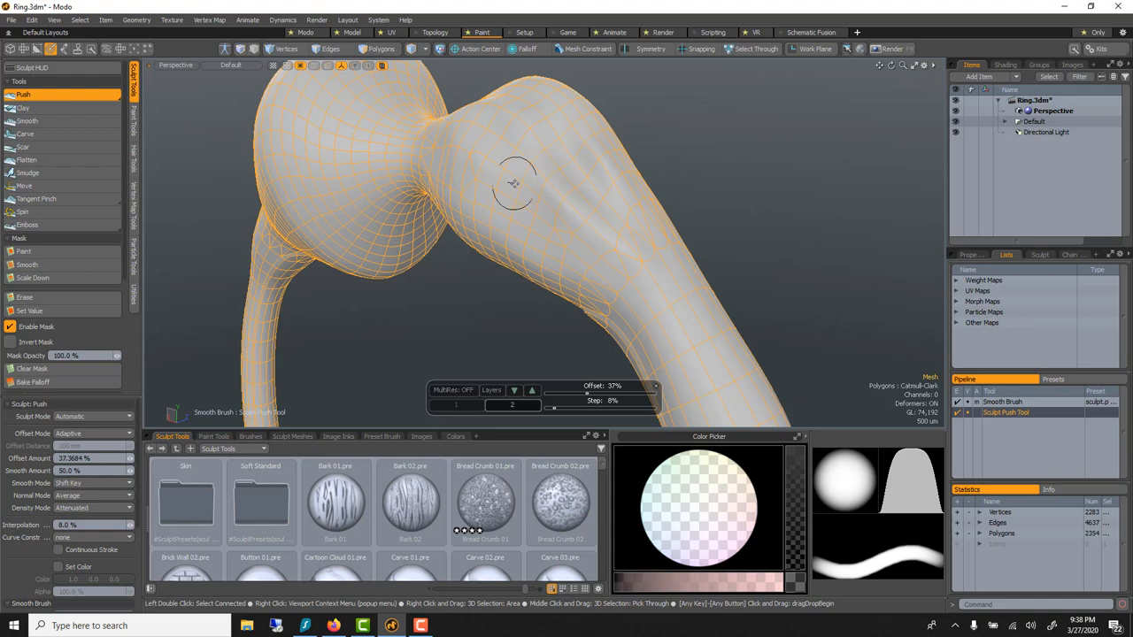
pyautogui.click(518, 186)
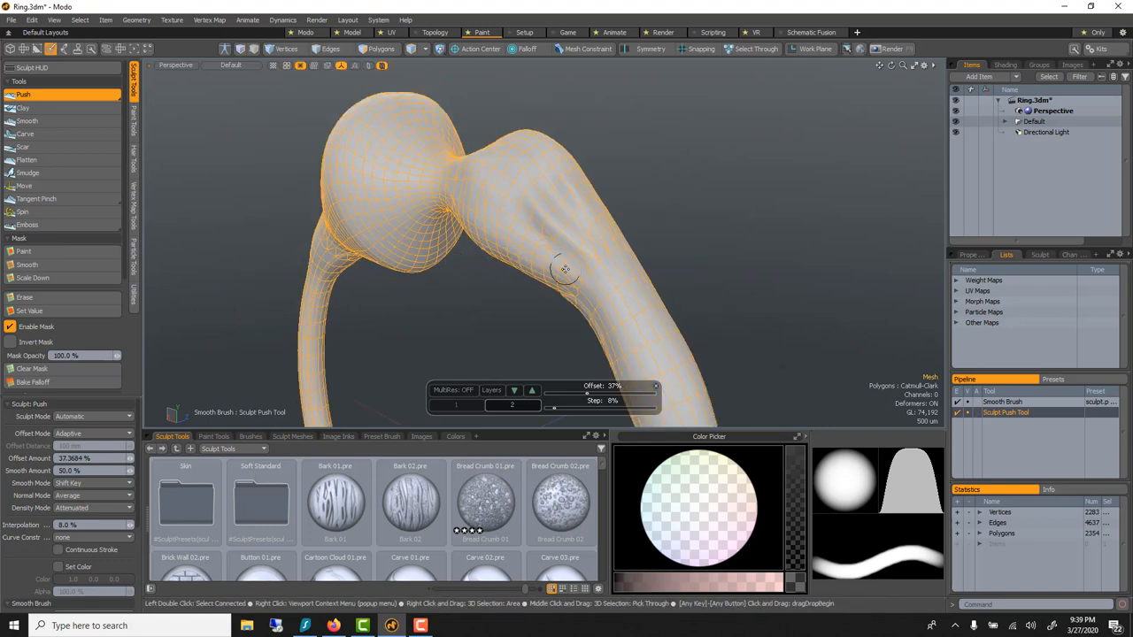
pyautogui.moveTo(575, 265); pyautogui.dragTo(677, 307)
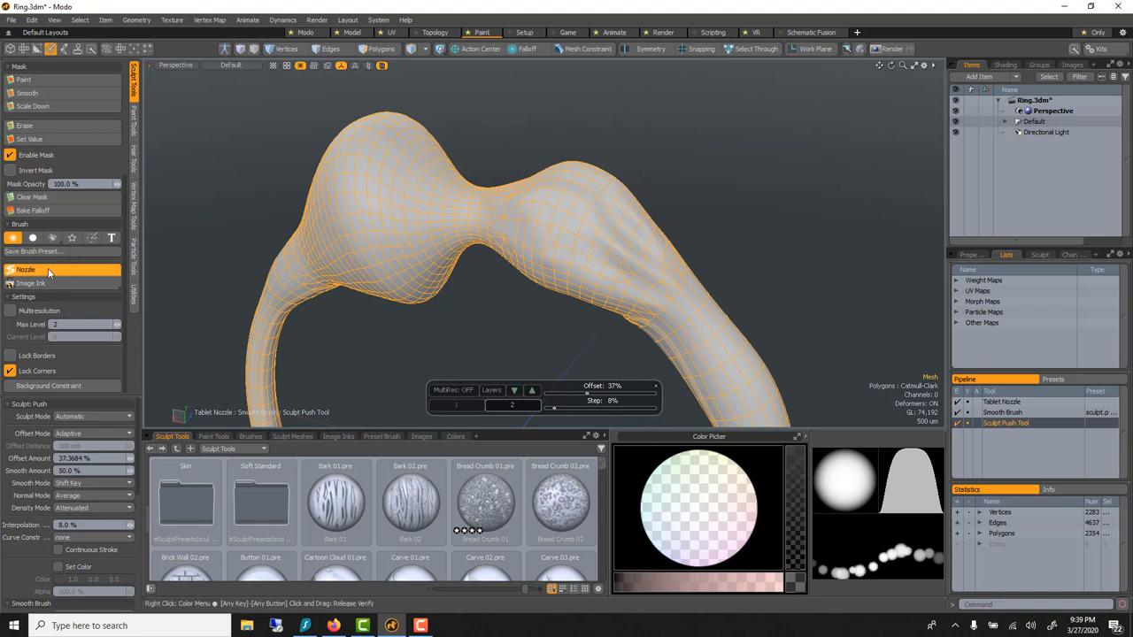
# - Set the Push brush to stamp the Grate.png image ink and add a multiresolution level
pyautogui.click(31, 283)
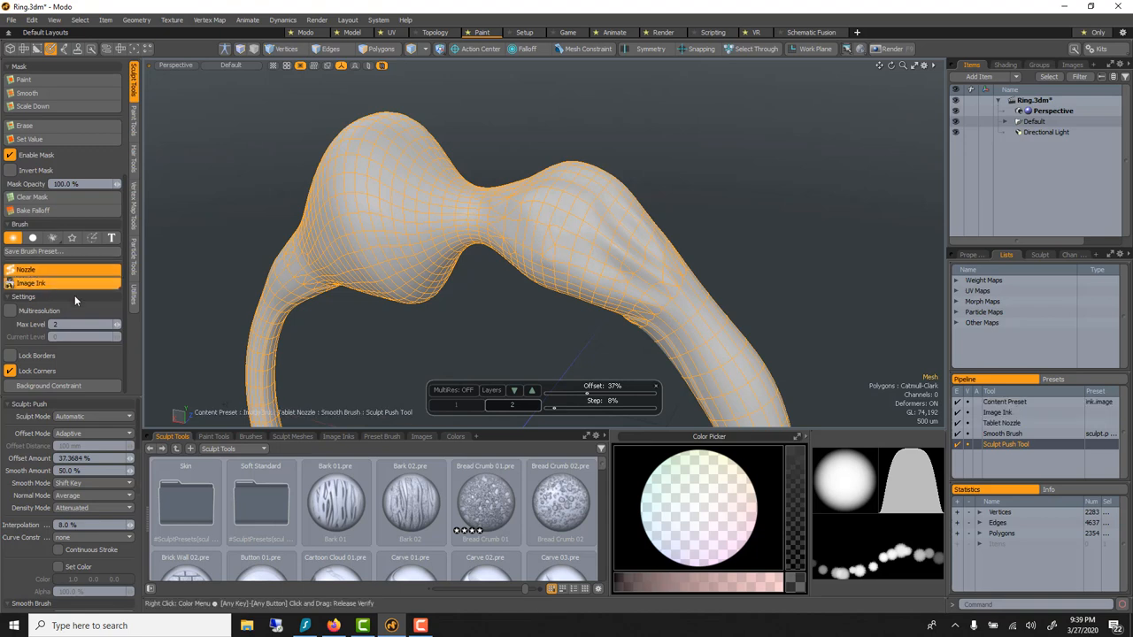
pyautogui.click(213, 436)
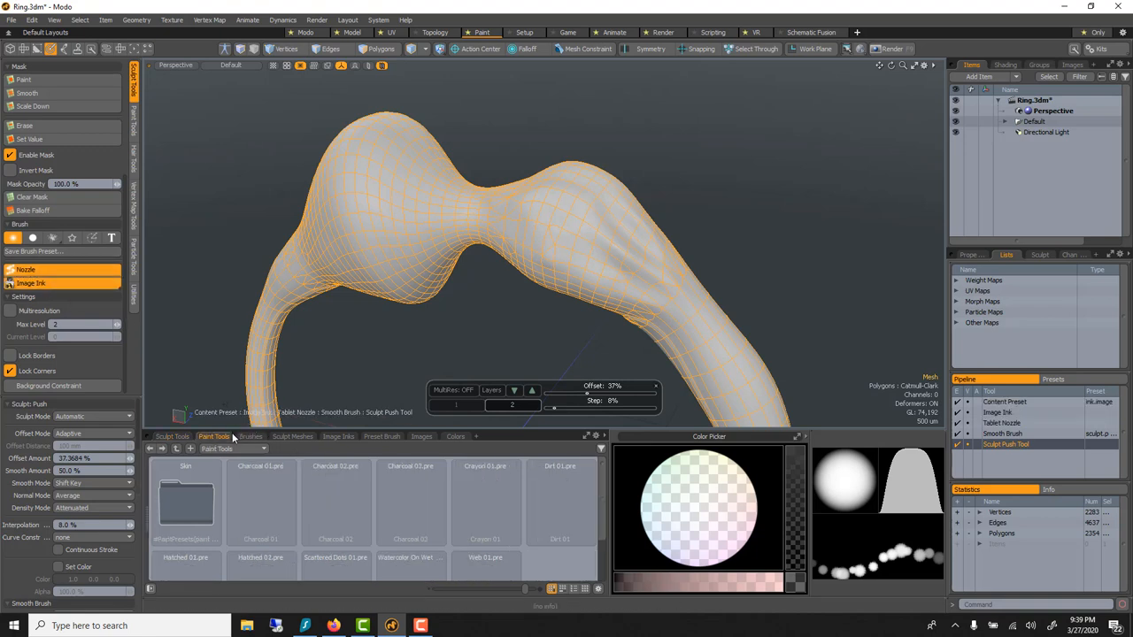
pyautogui.click(338, 436)
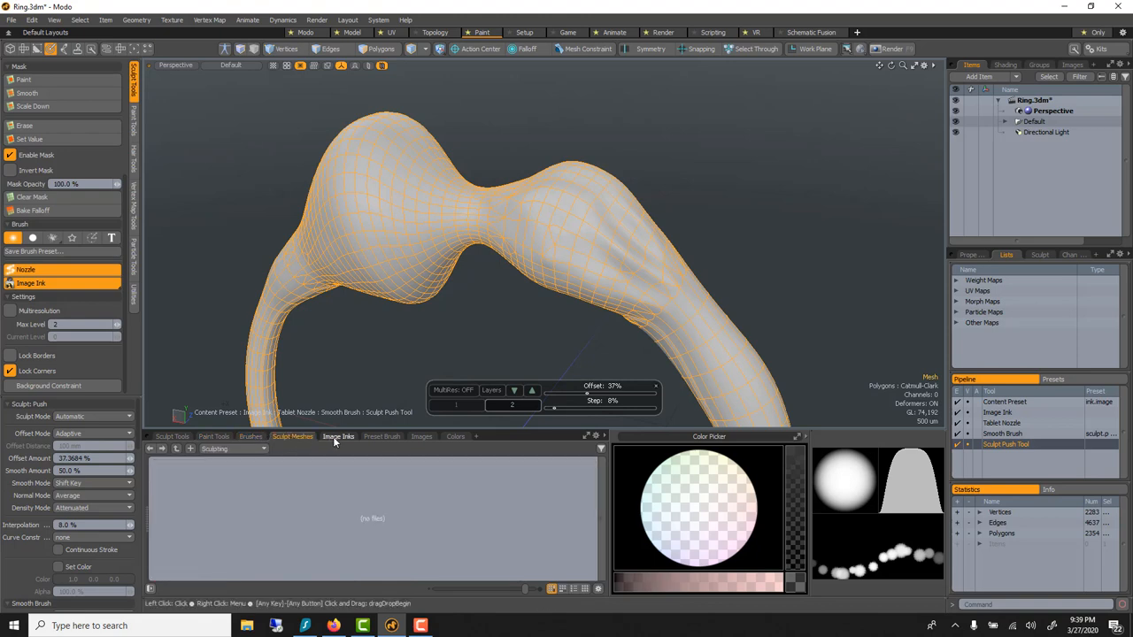
pyautogui.click(338, 435)
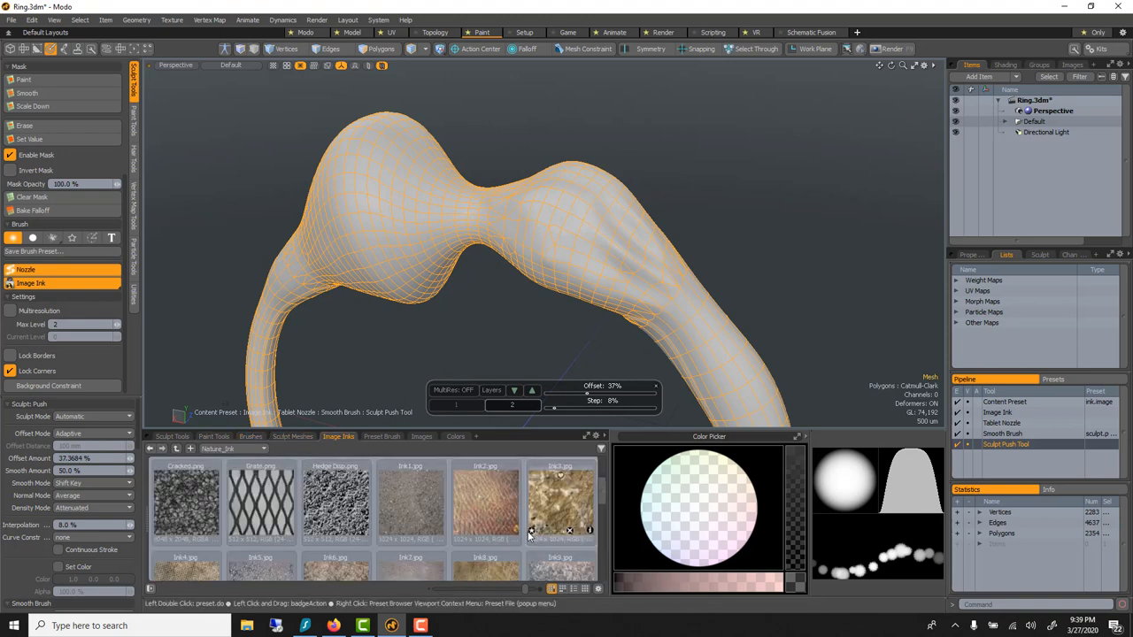
pyautogui.click(260, 503)
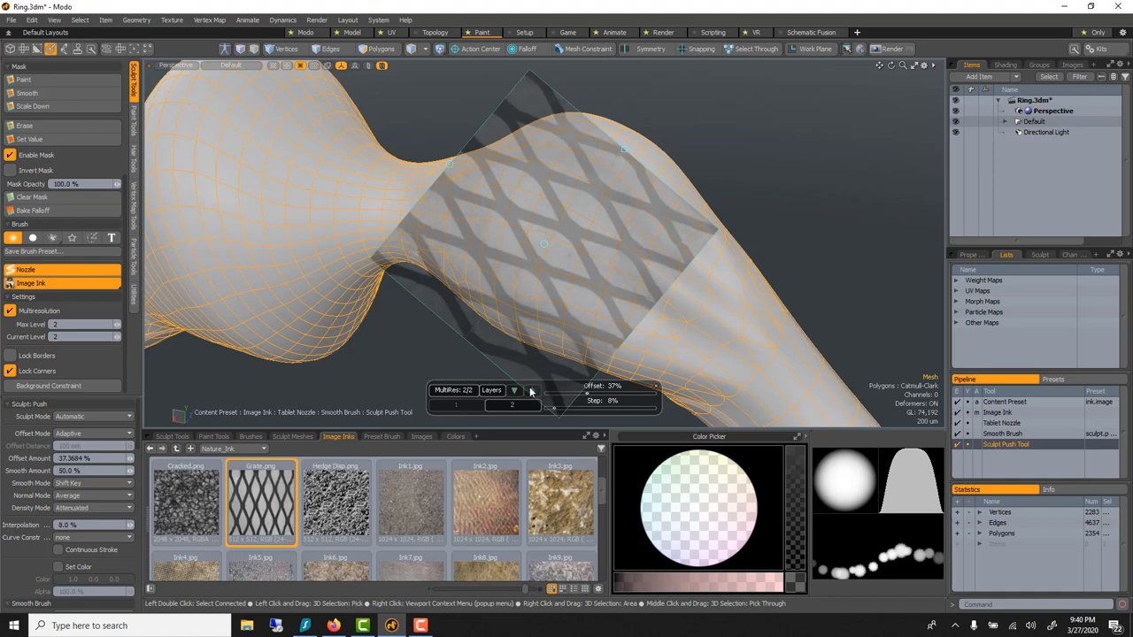
pyautogui.click(532, 390)
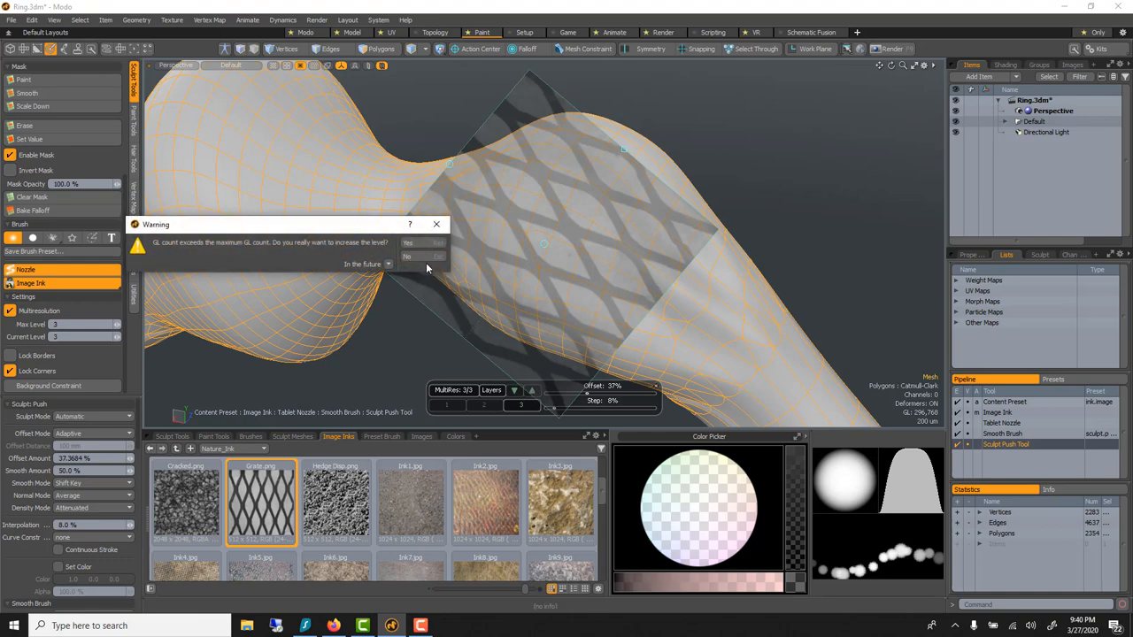
# - Accept the GL polygon count warning for level three and zoom into the band detail
pyautogui.click(407, 256)
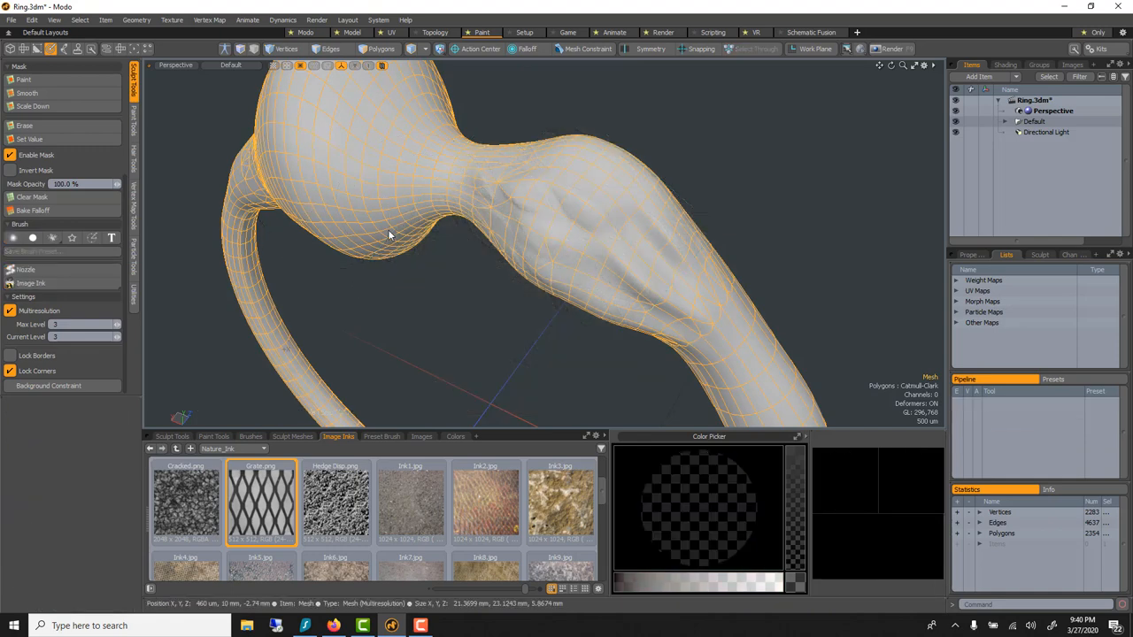
pyautogui.moveTo(389, 234); pyautogui.dragTo(573, 254)
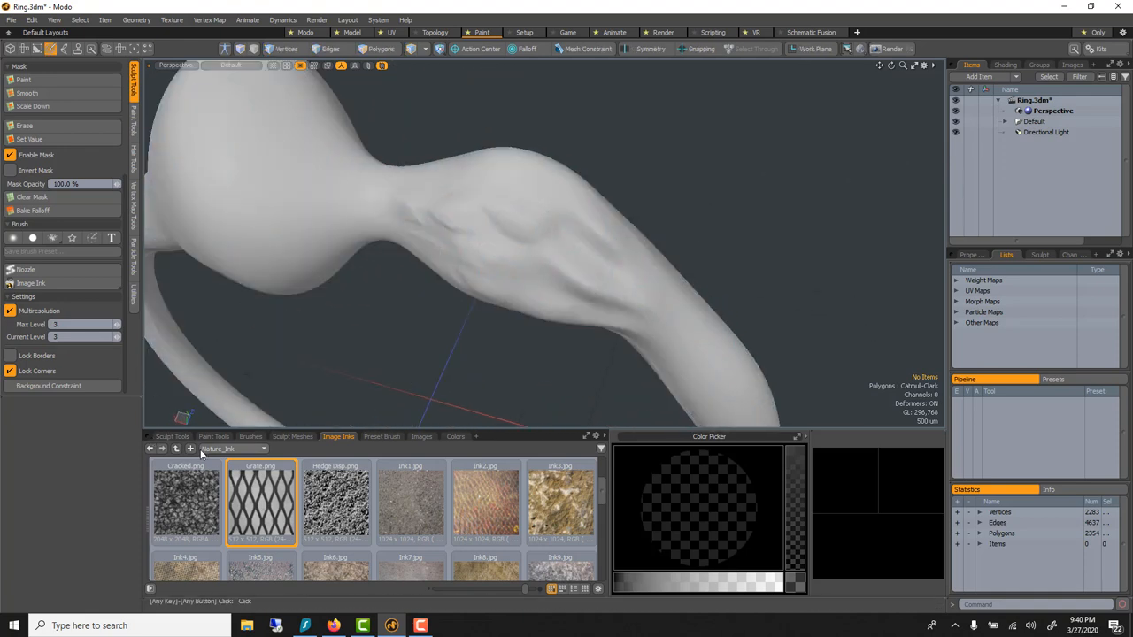
# - Widen the Sculpt Tools preset browser and load the Dots sculpt preset
pyautogui.click(173, 435)
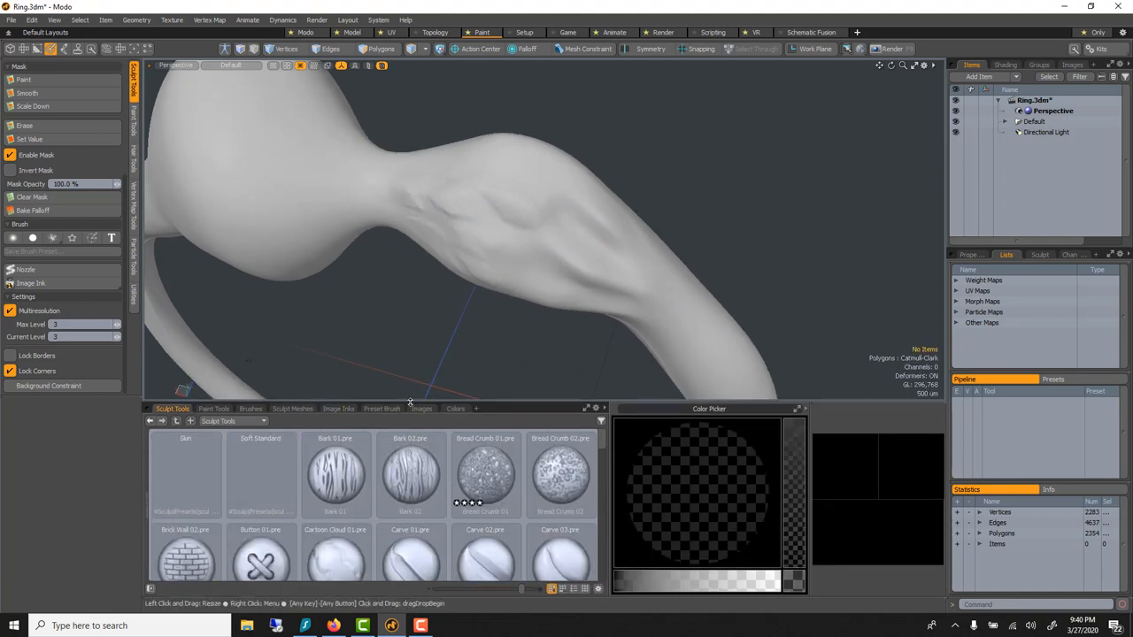
pyautogui.moveTo(442, 221); pyautogui.dragTo(601, 389)
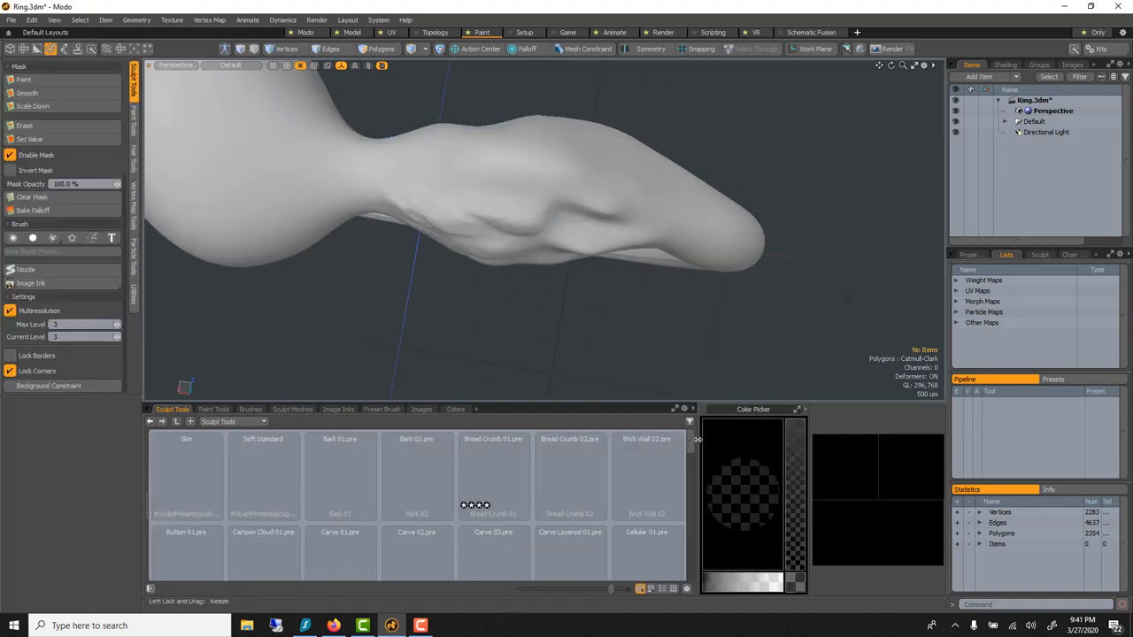
pyautogui.click(340, 476)
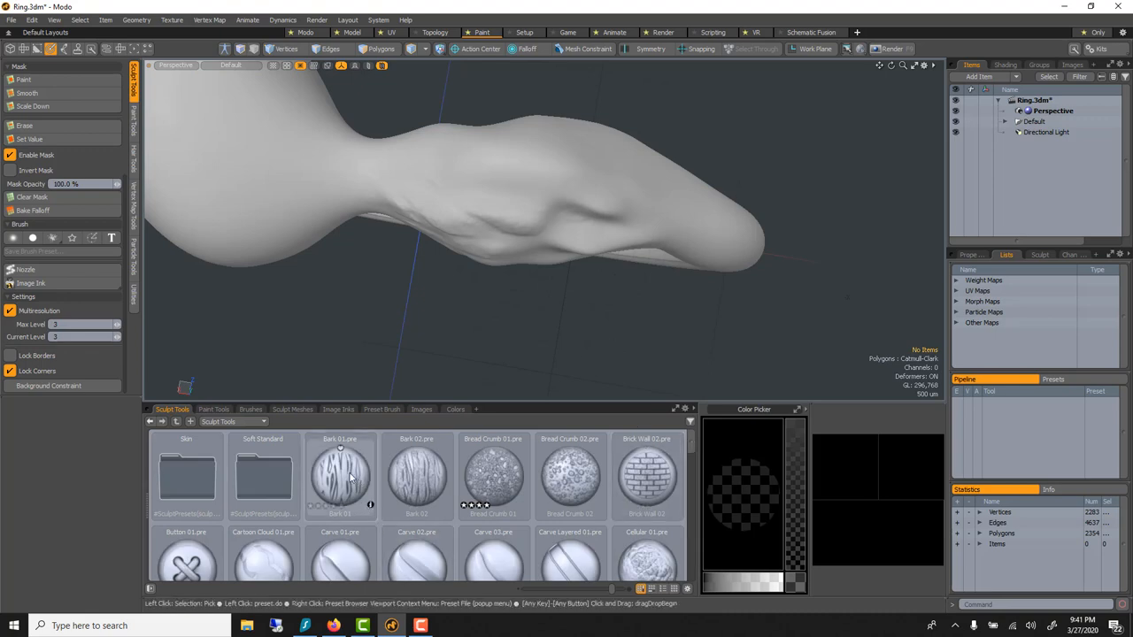
pyautogui.scroll(-3)
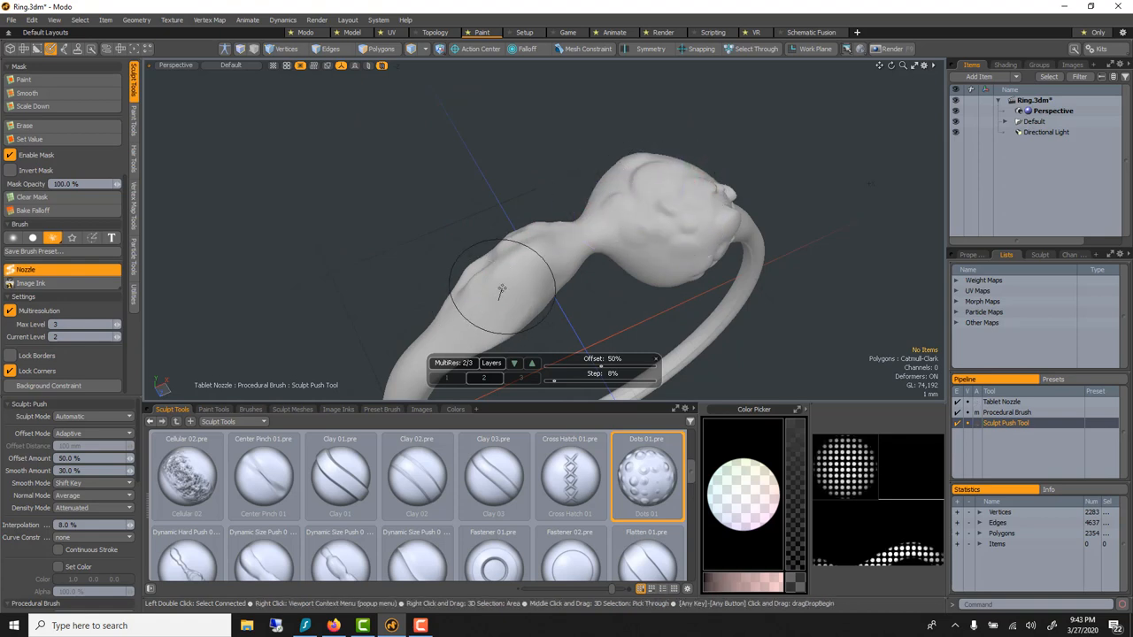
# - Stamp Dots 01 bump strokes along the band and across the ring's top lump
pyautogui.moveTo(500, 292); pyautogui.dragTo(484, 209)
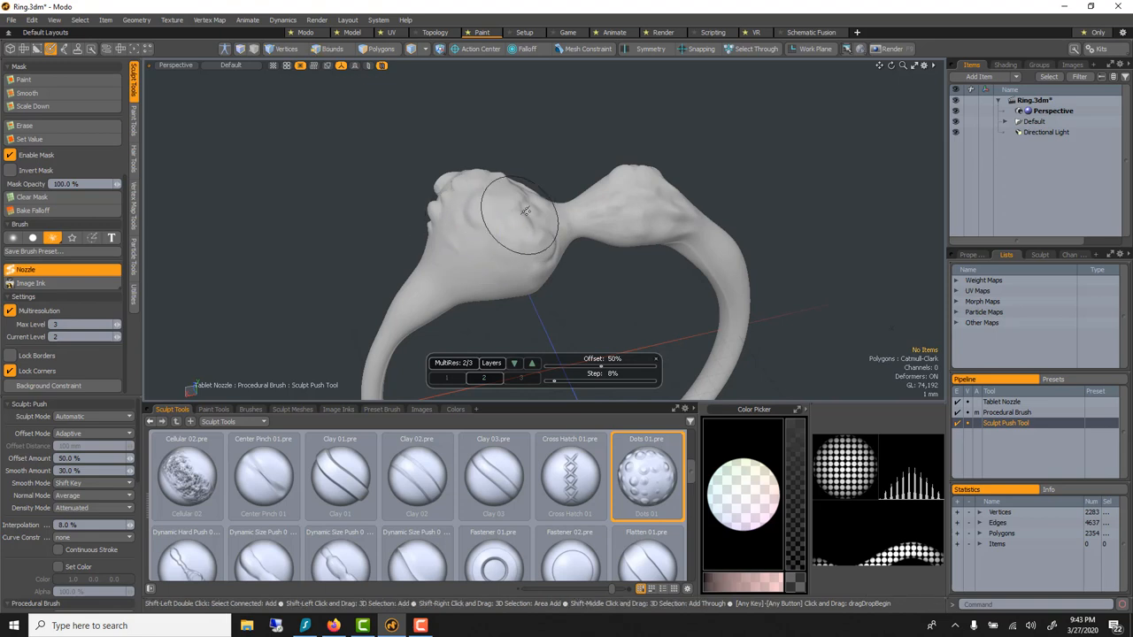
pyautogui.moveTo(527, 212); pyautogui.dragTo(544, 245)
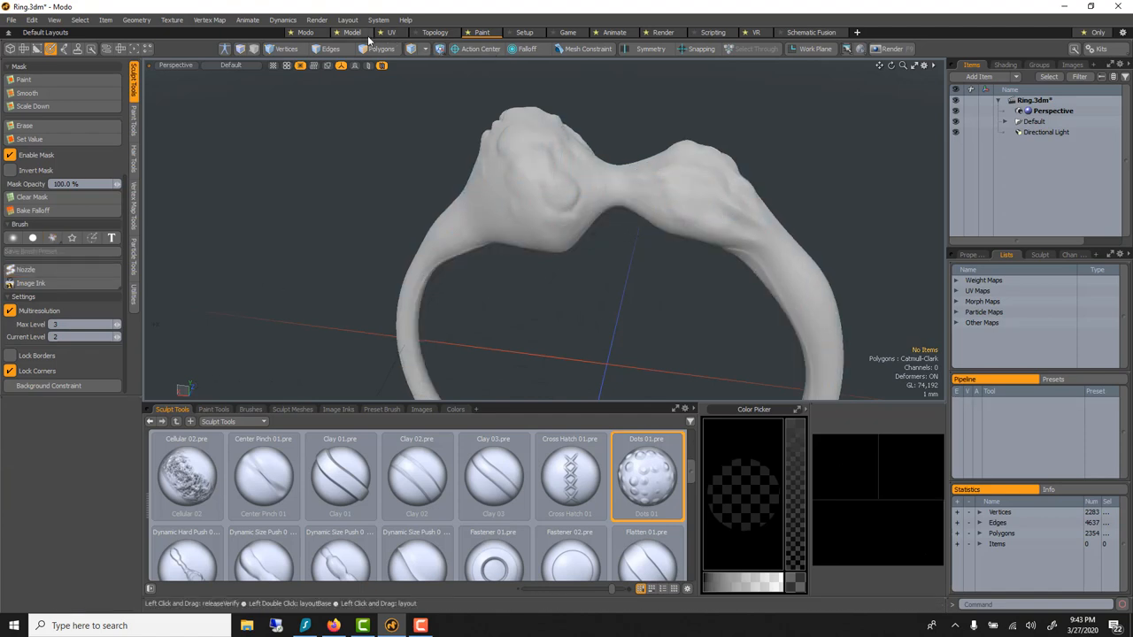
# - In the Model layout, scale the whole ring uniformly to about 78% with Absolute Scale
pyautogui.click(352, 33)
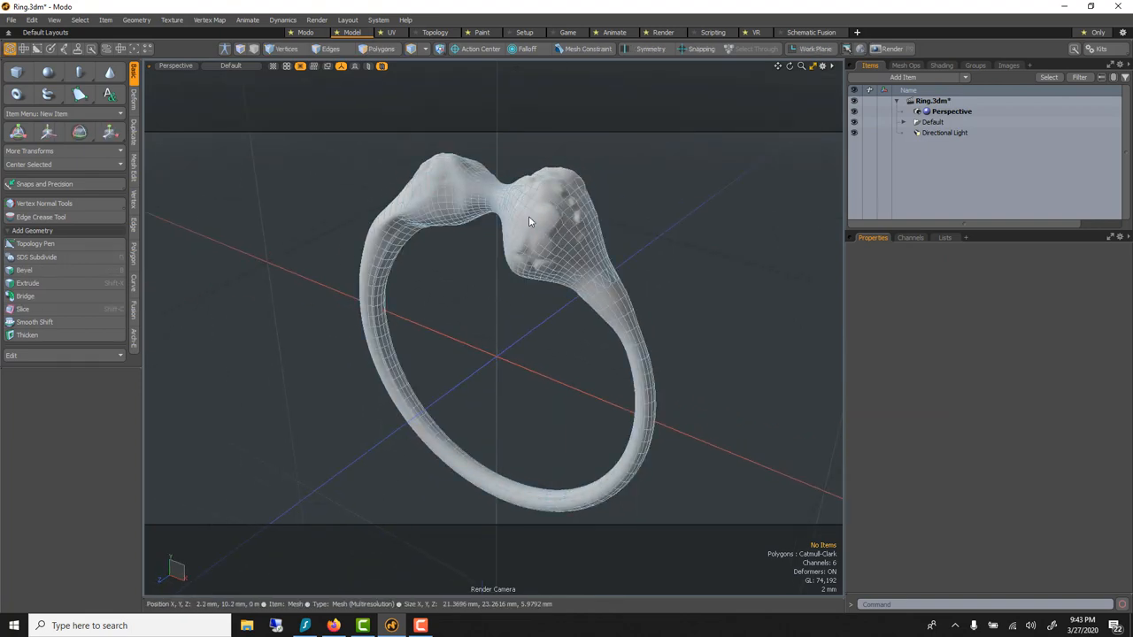
pyautogui.click(542, 217)
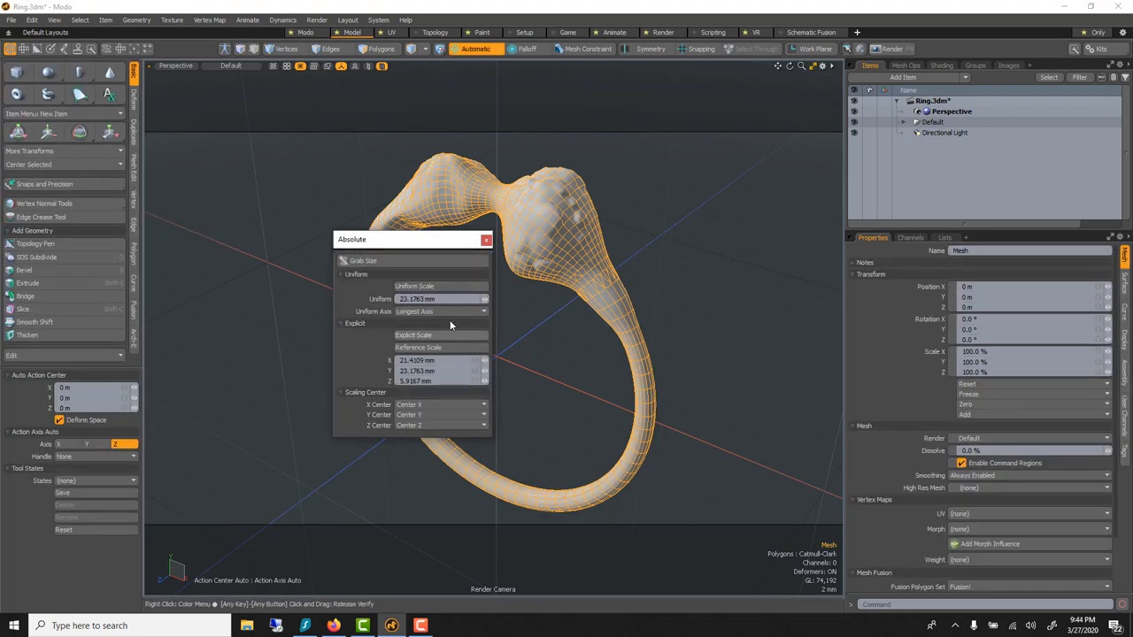
pyautogui.click(440, 298)
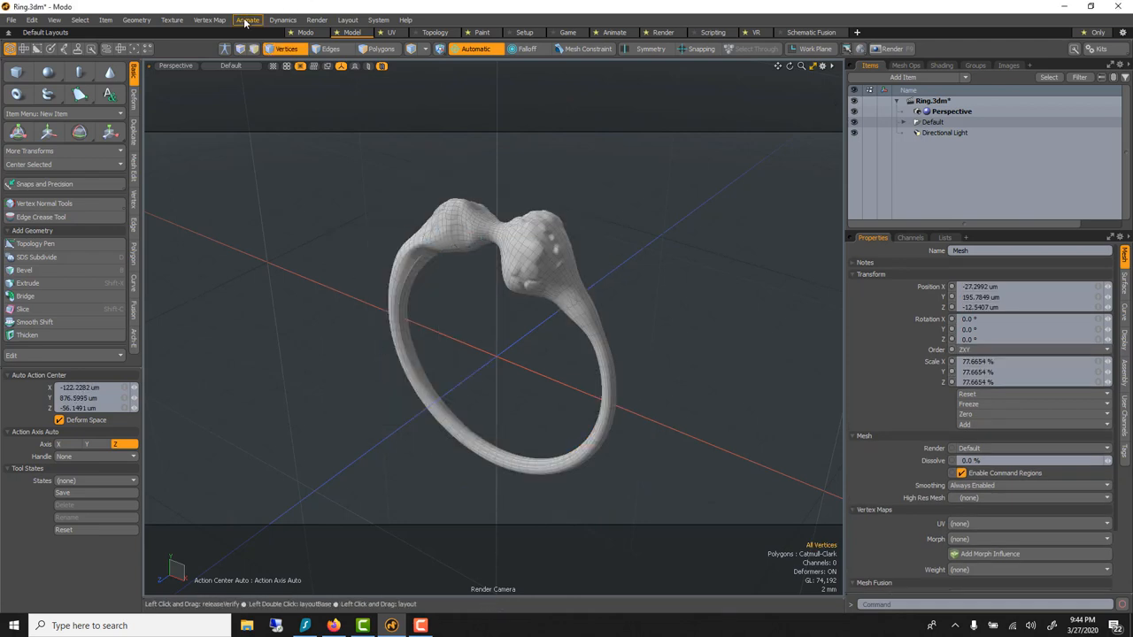
pyautogui.click(285, 49)
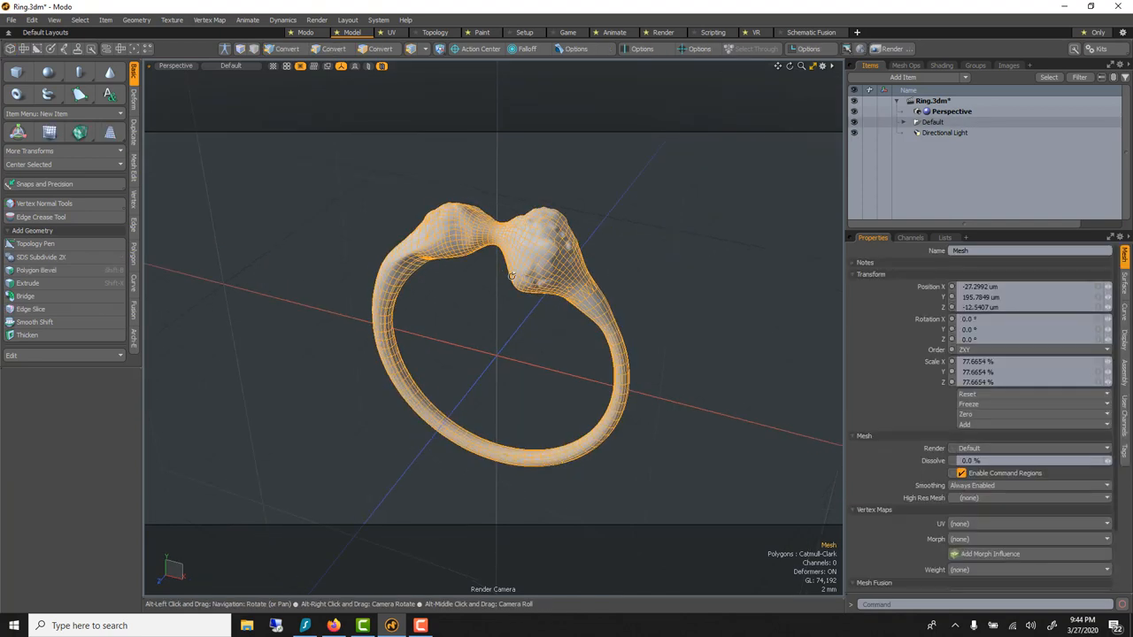
# - Bake the ring with Bake Geometry Cache, keeping Surfaces, Shaders and Fur enabled
pyautogui.click(136, 20)
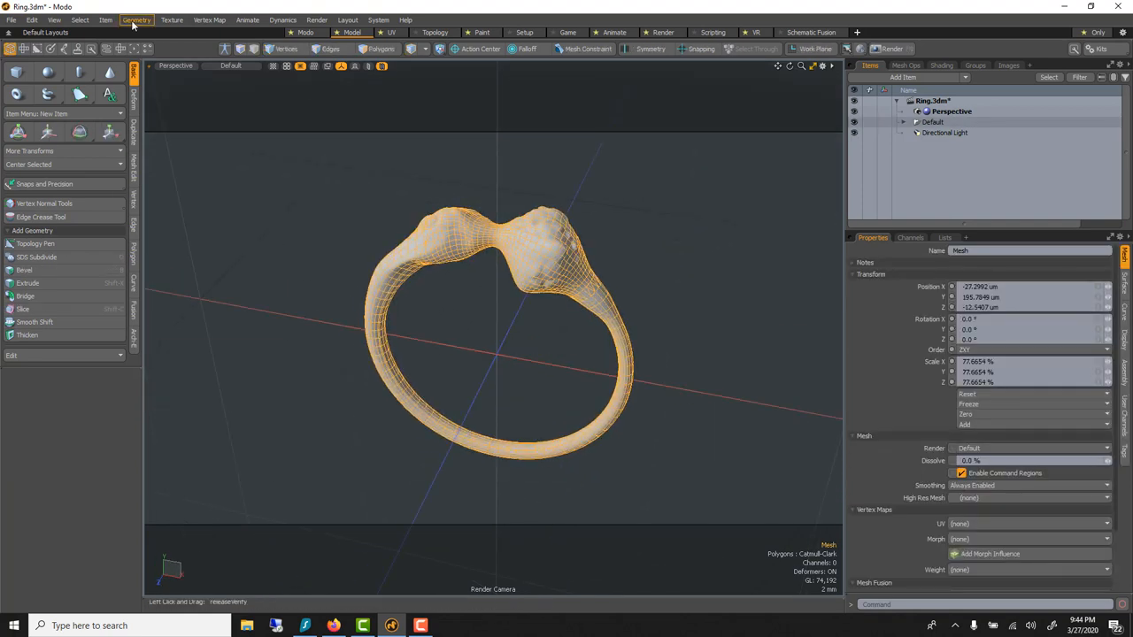
pyautogui.click(136, 19)
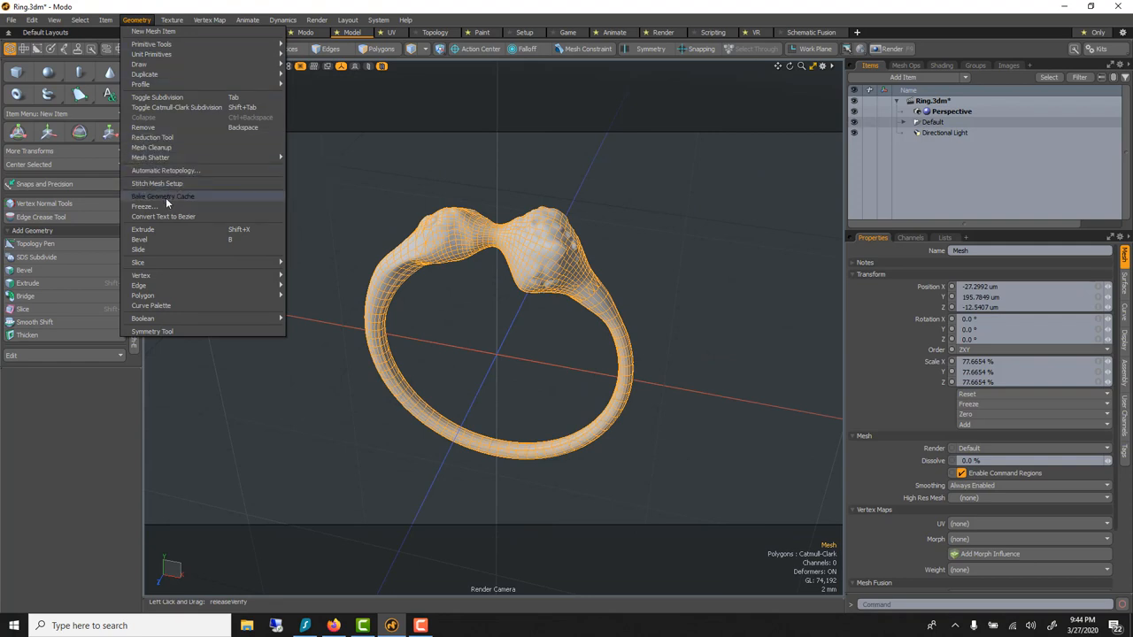
pyautogui.moveTo(162, 206)
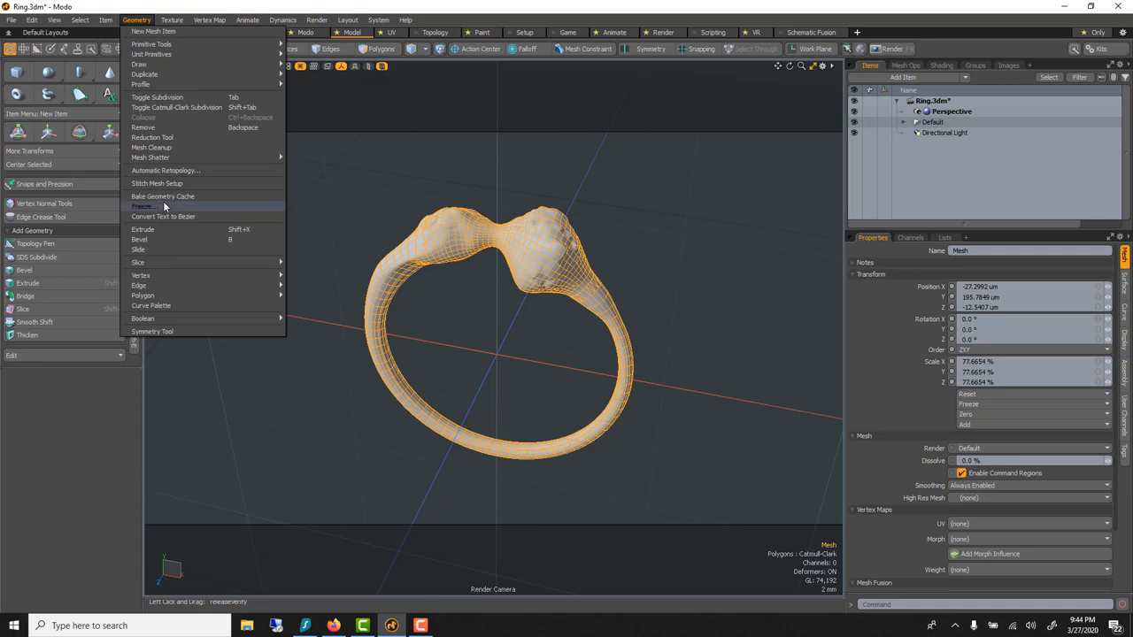
pyautogui.click(163, 196)
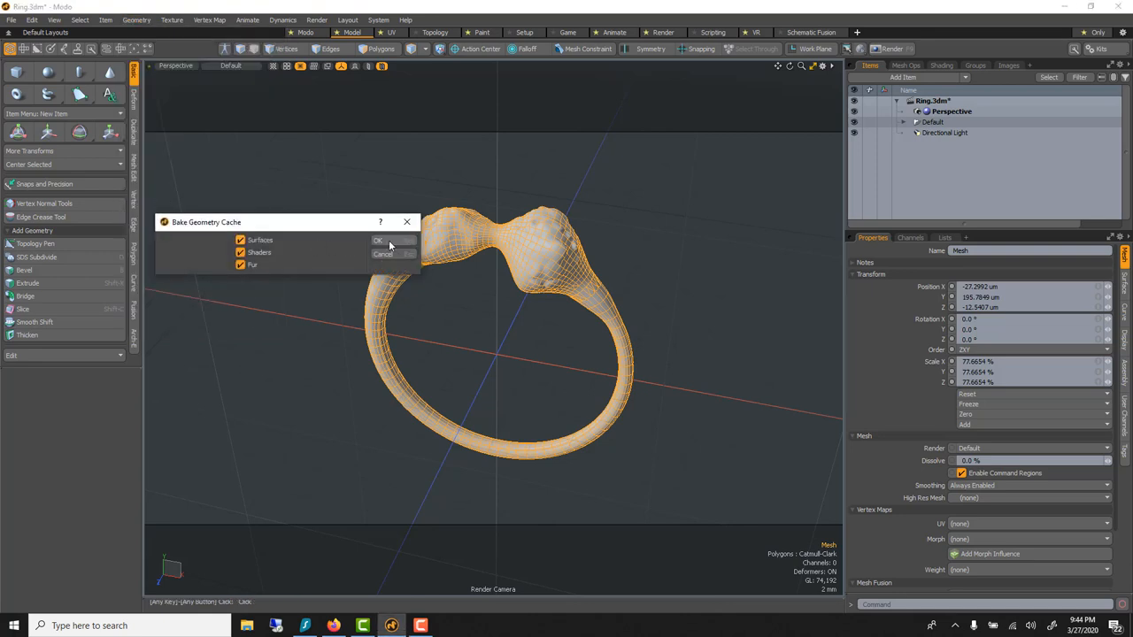
pyautogui.click(379, 240)
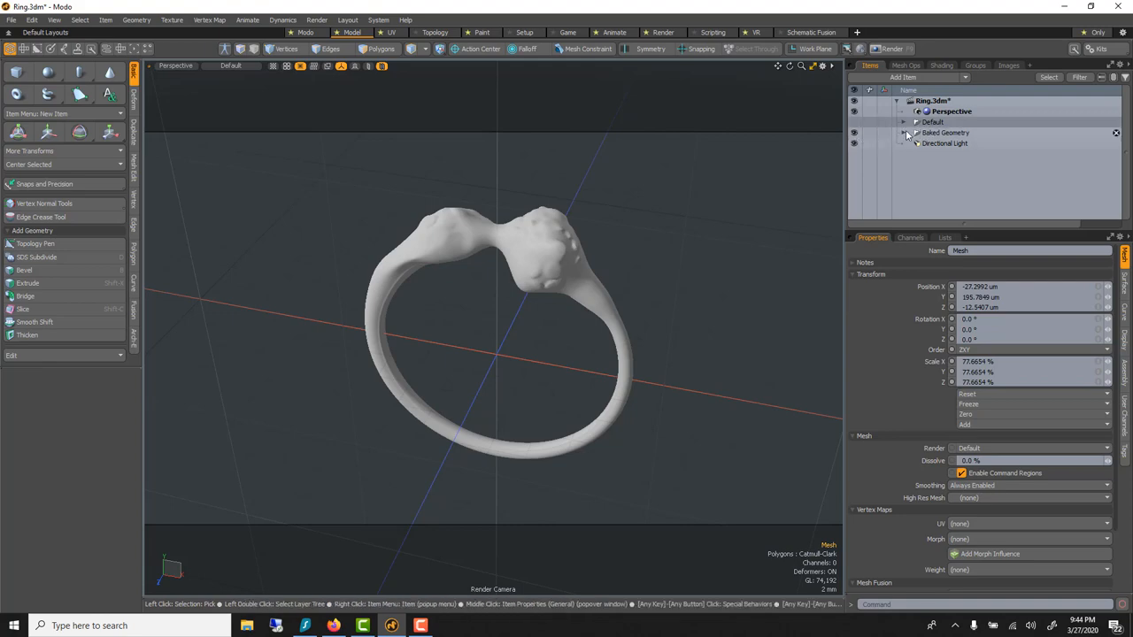
# - Select the baked Surf() mesh and review the Save As file type options
pyautogui.click(917, 132)
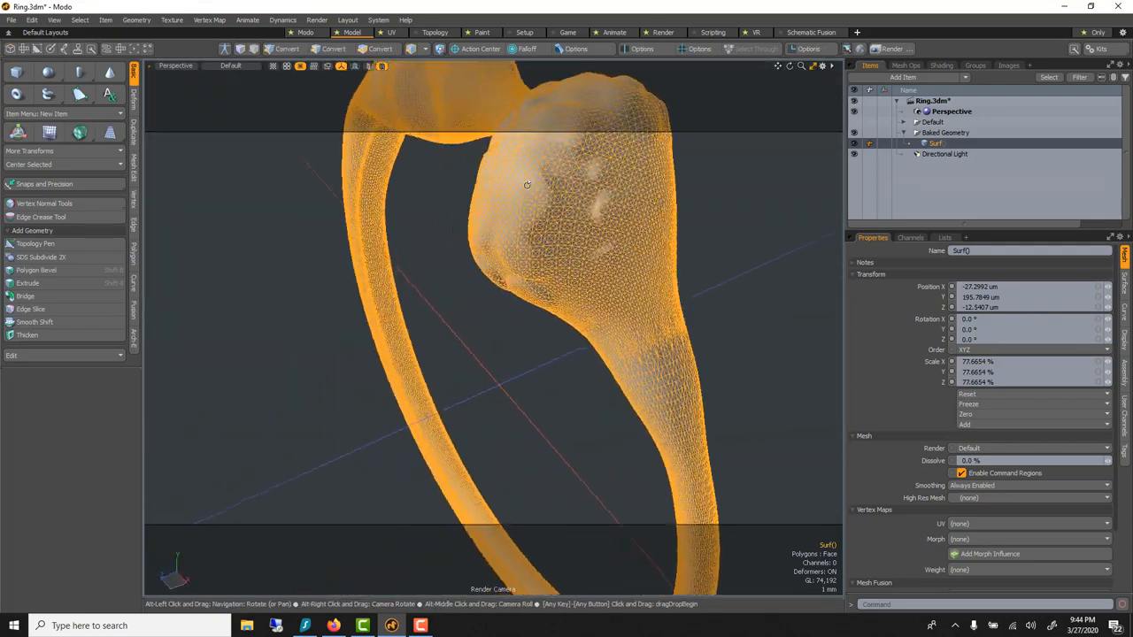
pyautogui.moveTo(527, 184); pyautogui.dragTo(573, 215)
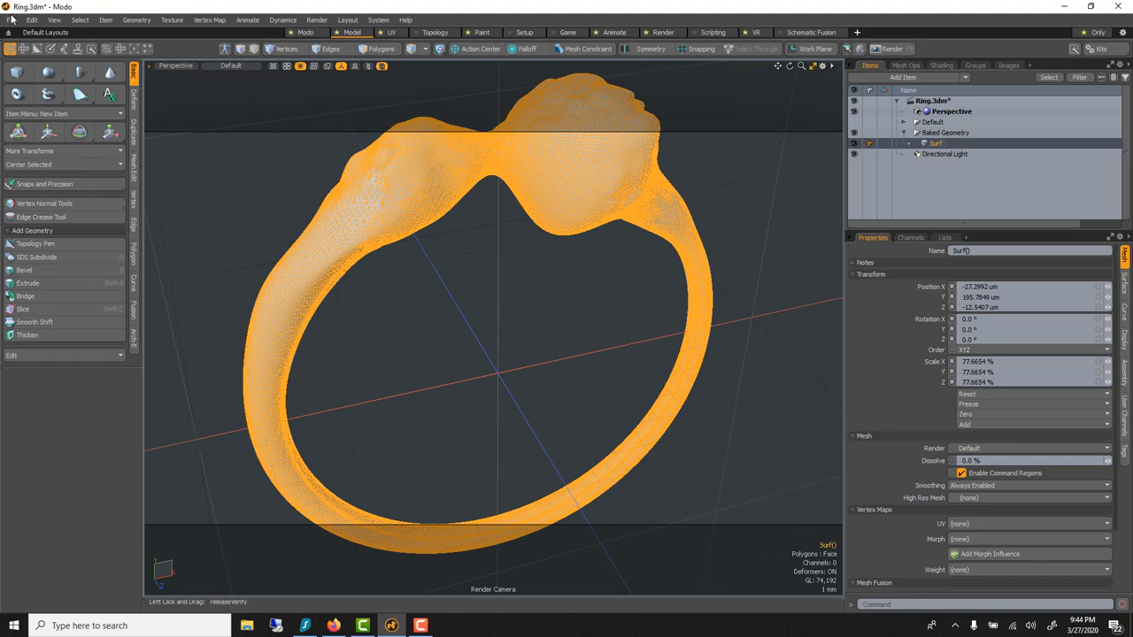
pyautogui.click(12, 20)
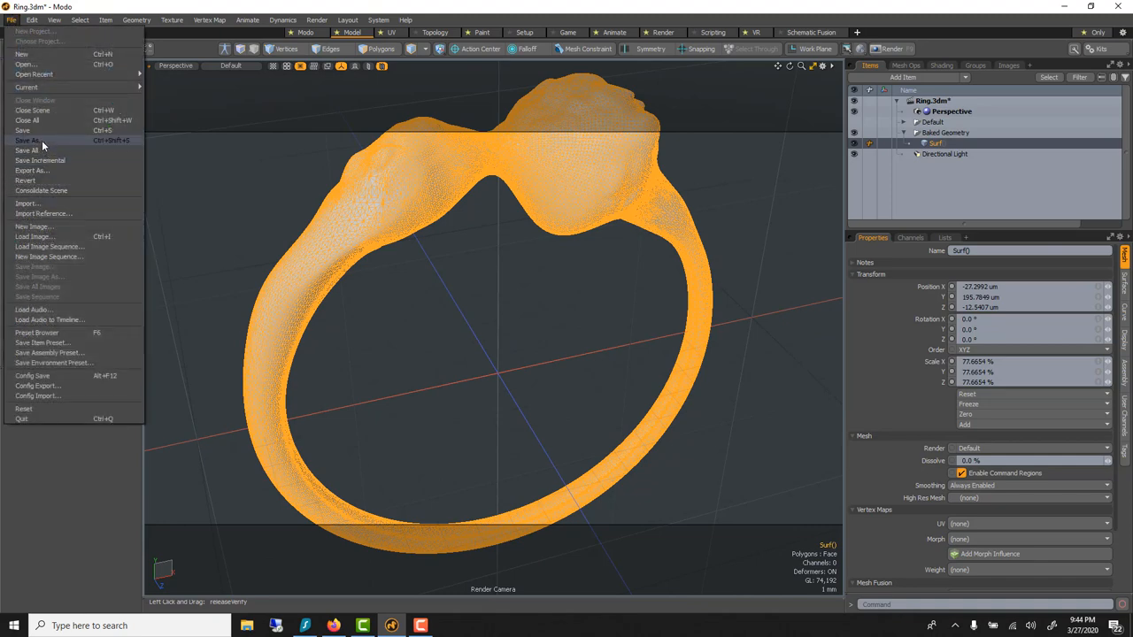
pyautogui.click(29, 140)
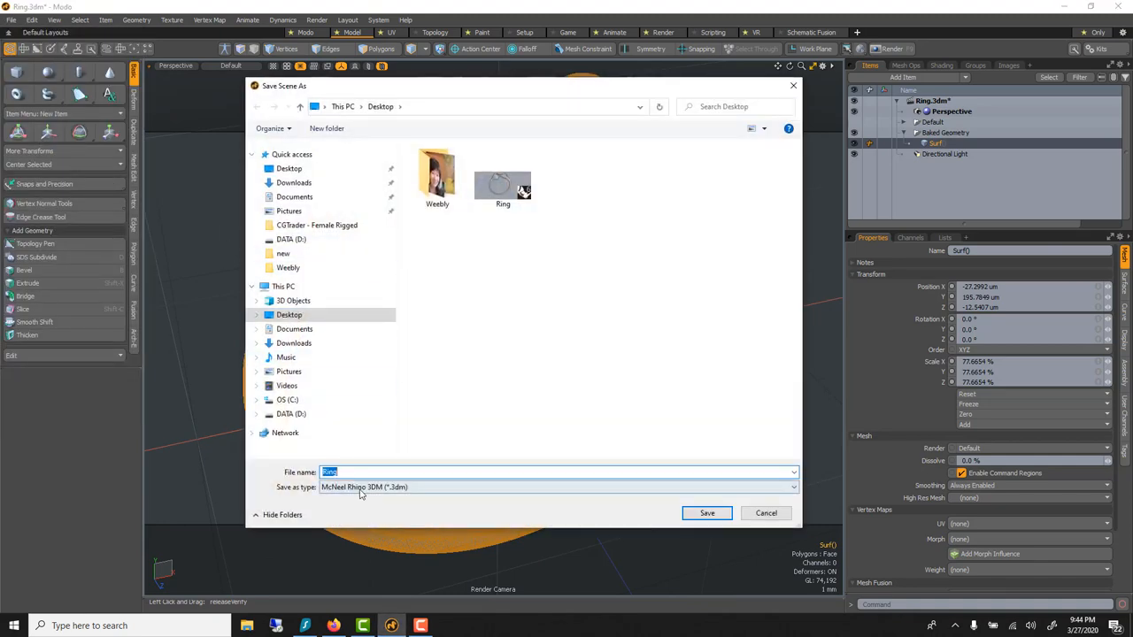
pyautogui.click(557, 487)
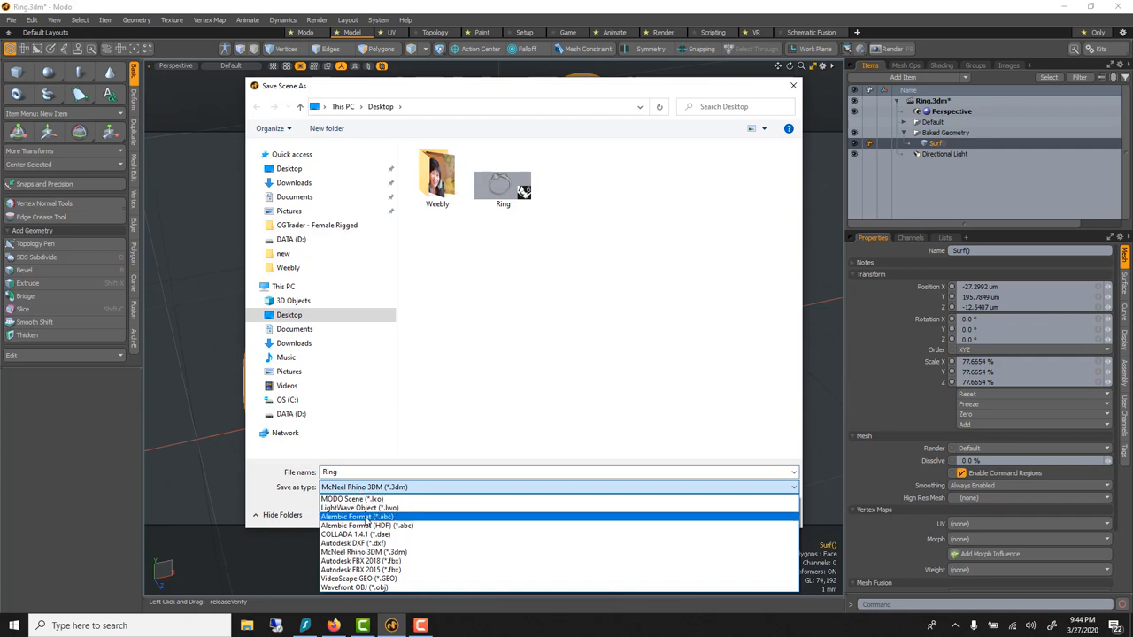
pyautogui.moveTo(360, 561)
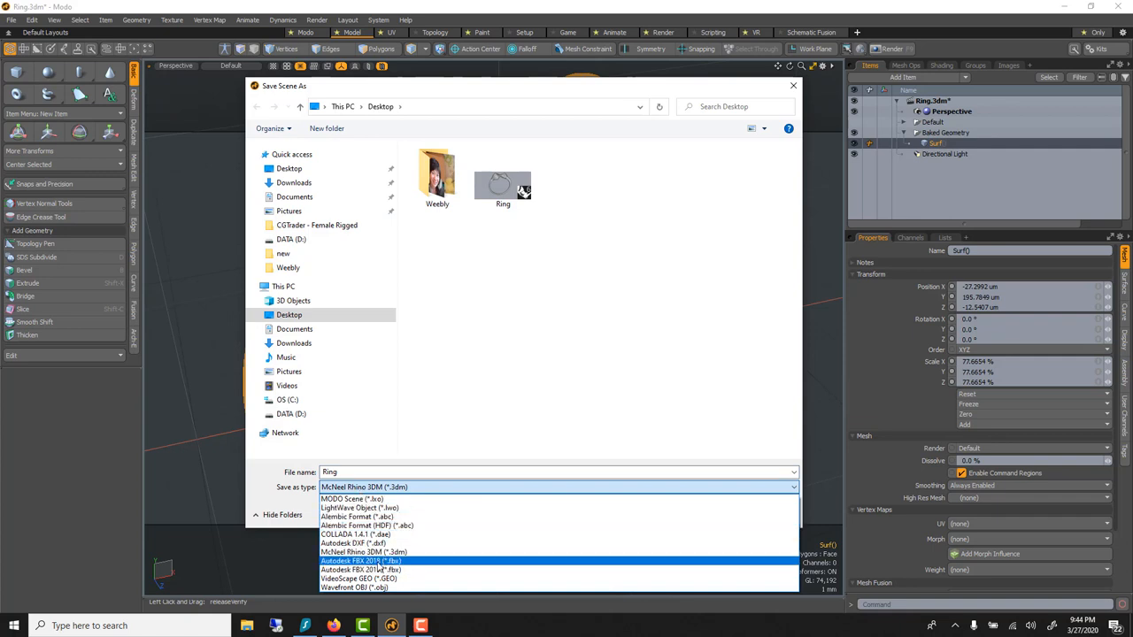
pyautogui.moveTo(354, 542)
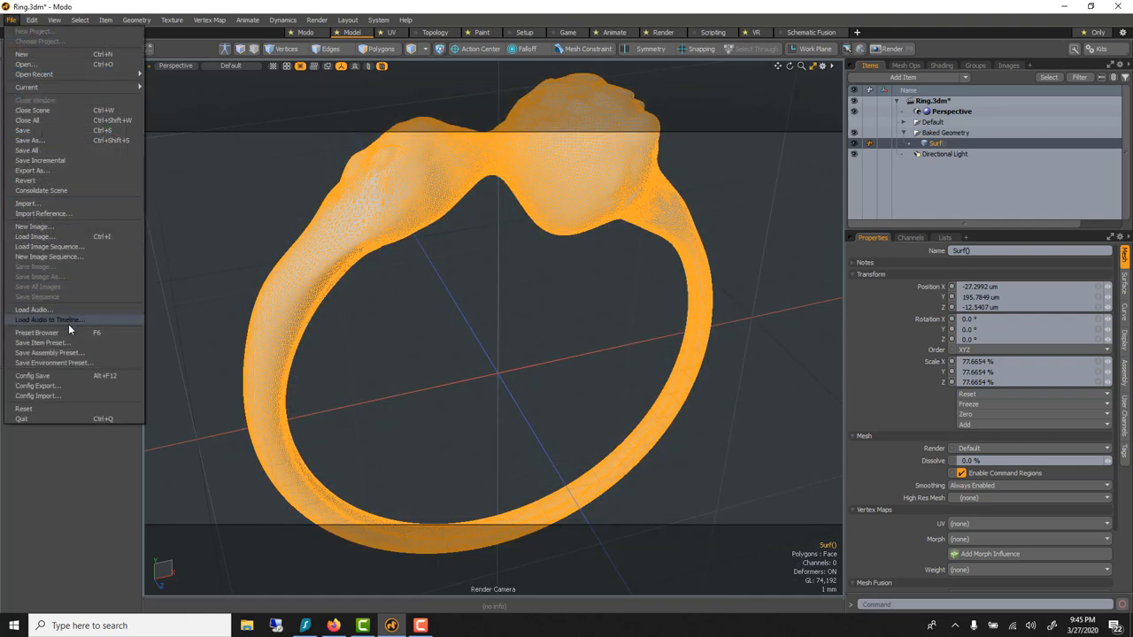
pyautogui.moveTo(53, 192)
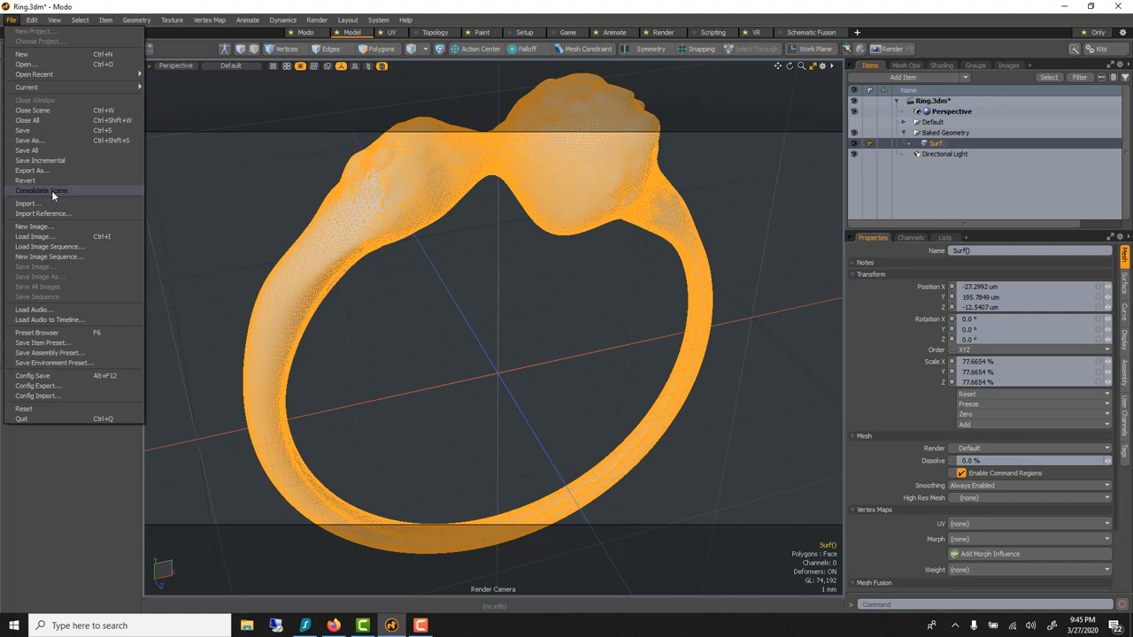
pyautogui.moveTo(26, 204)
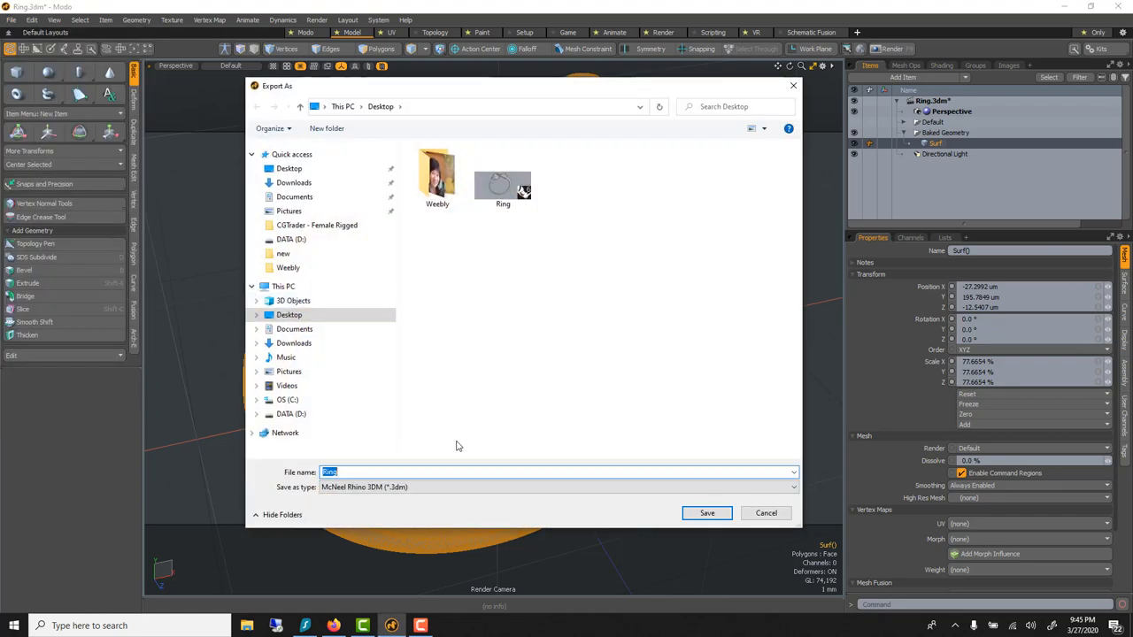
# - Choose the export file format for the Ring mesh on the Desktop
pyautogui.click(558, 487)
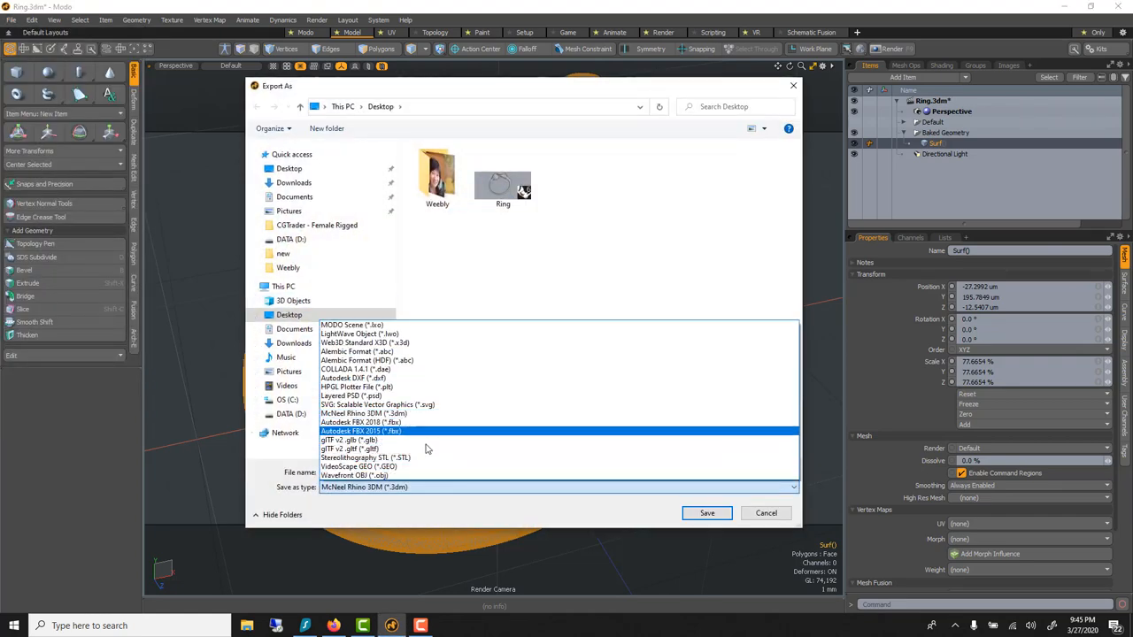
pyautogui.click(362, 458)
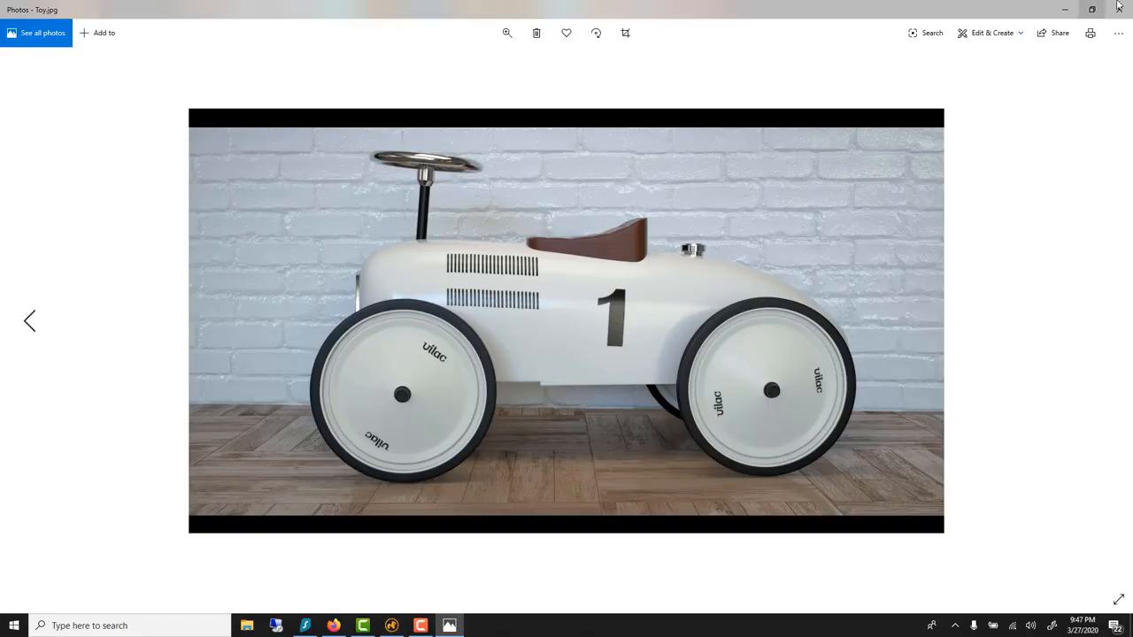
# - Close Toy.jpg and open Necklace2.jpg in Windows Photos
pyautogui.click(1117, 9)
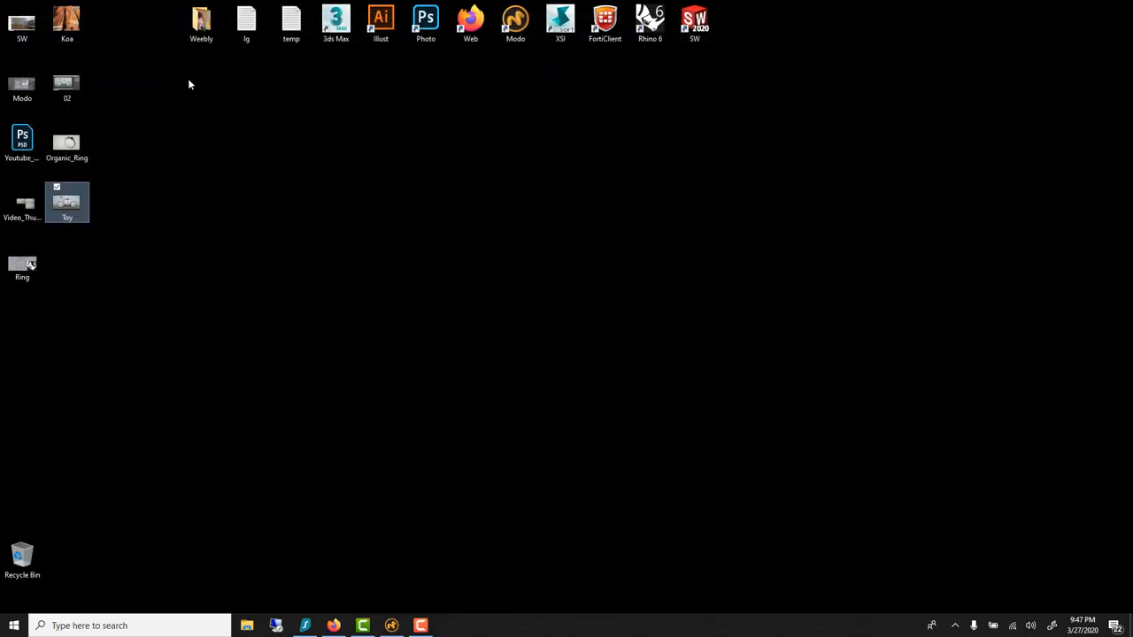
pyautogui.click(201, 22)
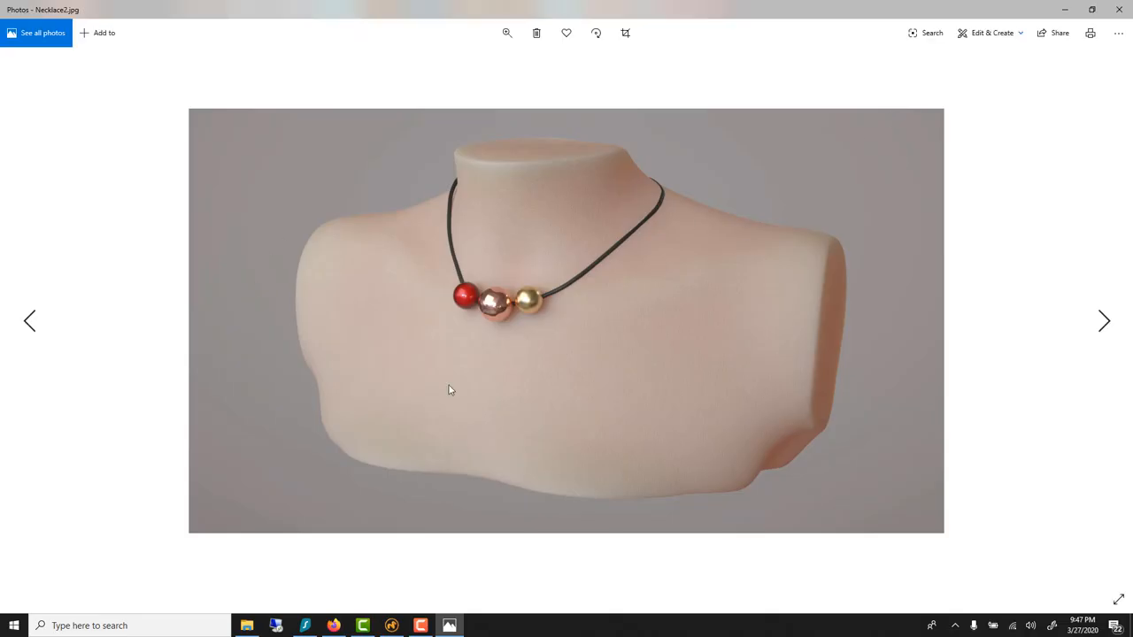
pyautogui.moveTo(732, 250)
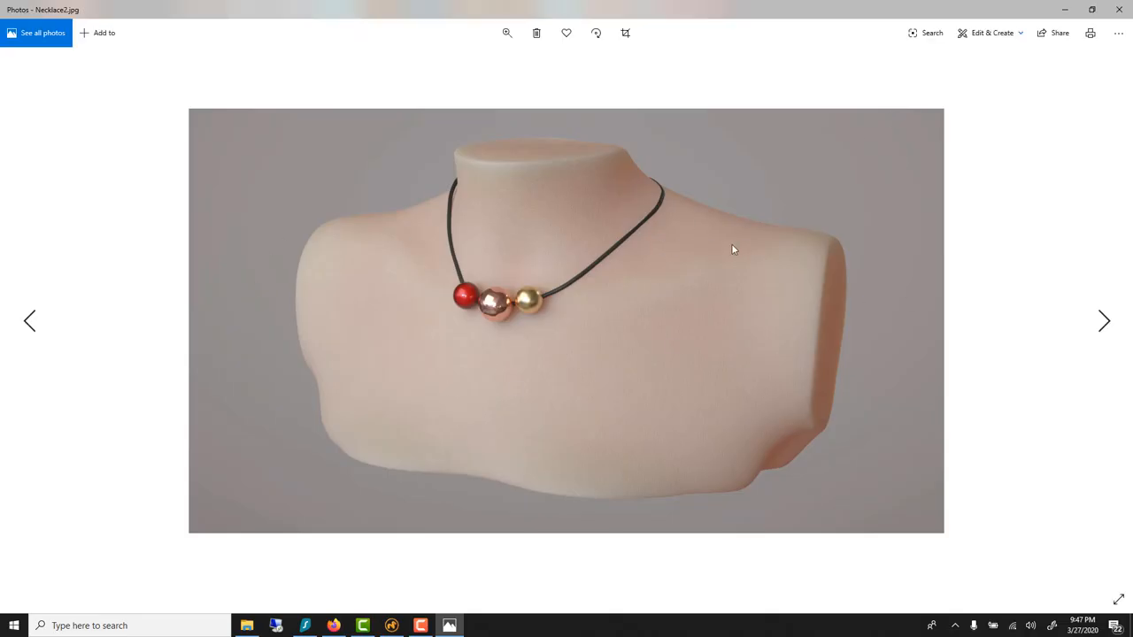
pyautogui.moveTo(655, 202)
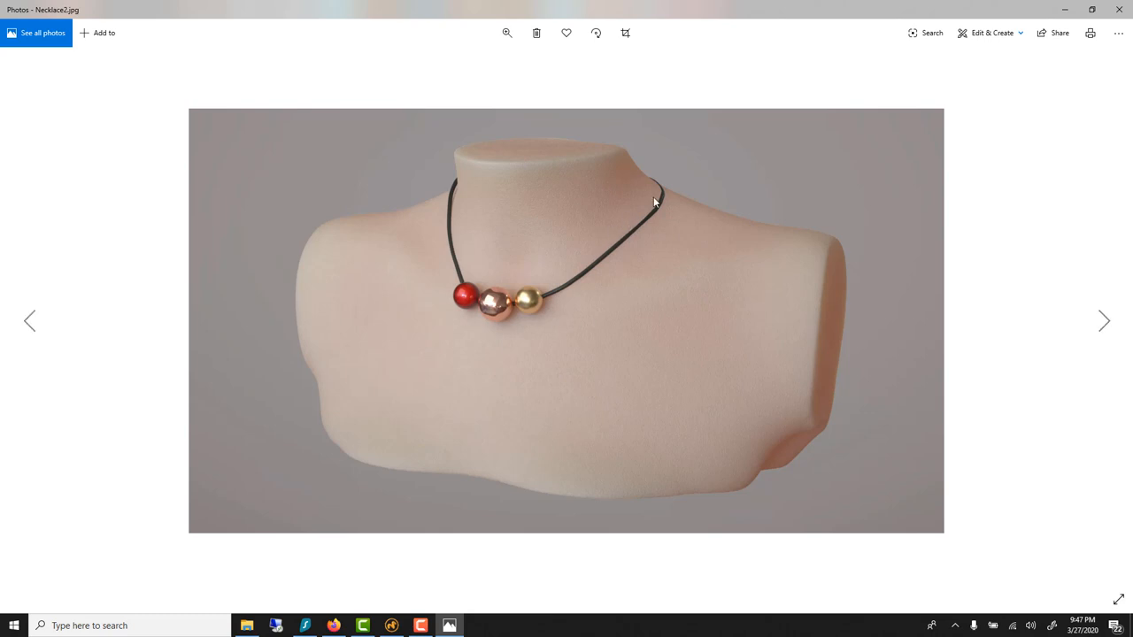
pyautogui.moveTo(495, 236)
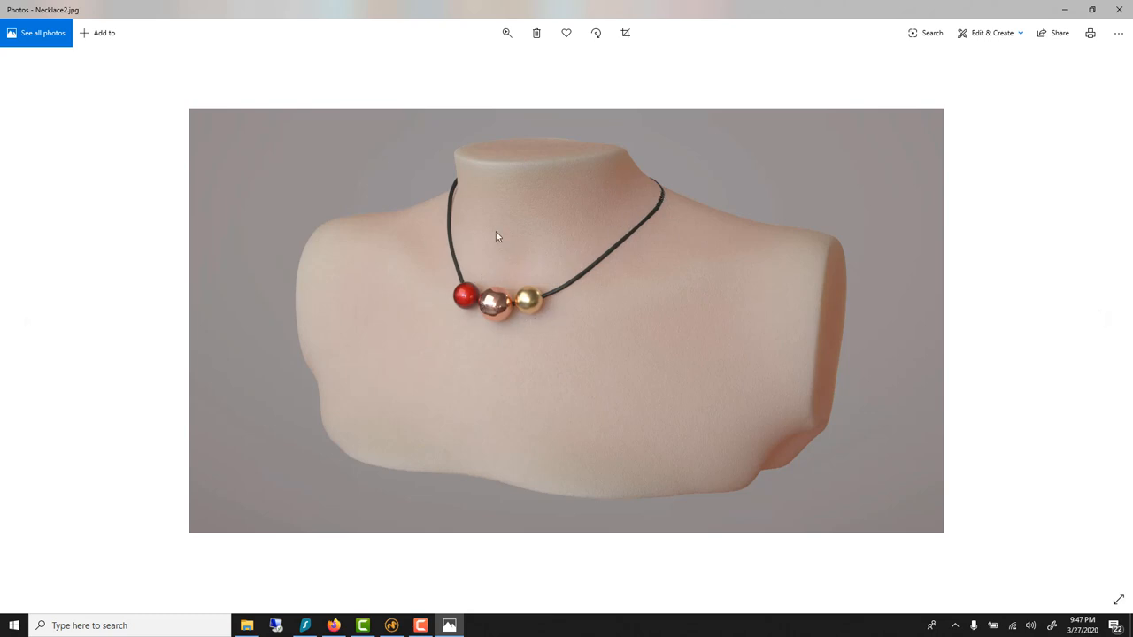
pyautogui.moveTo(776, 121)
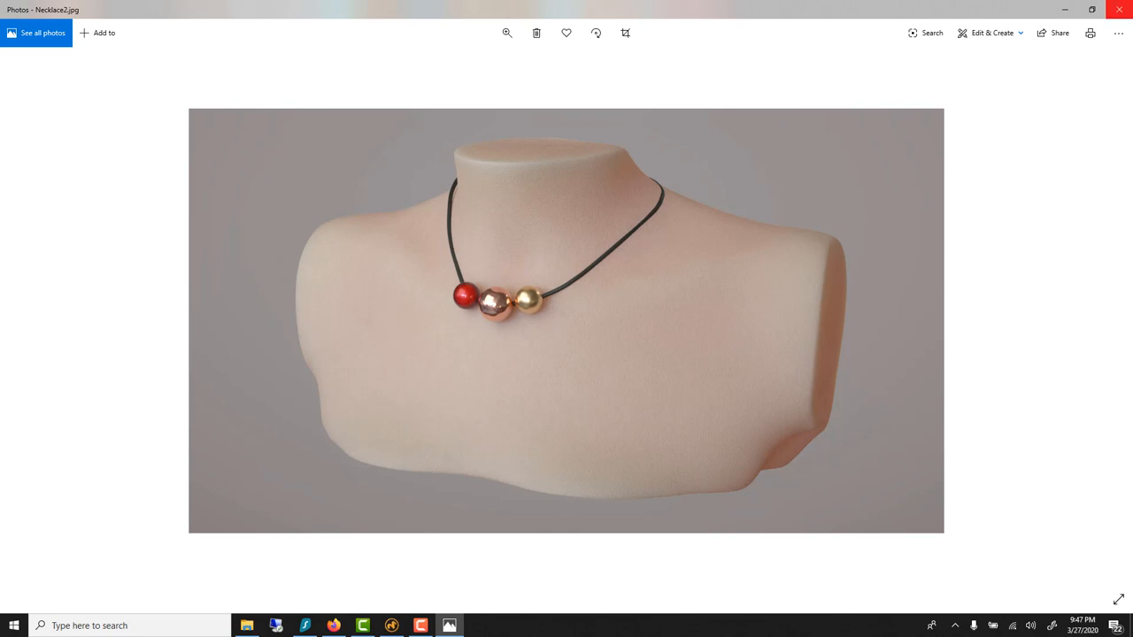
pyautogui.moveTo(1119, 8)
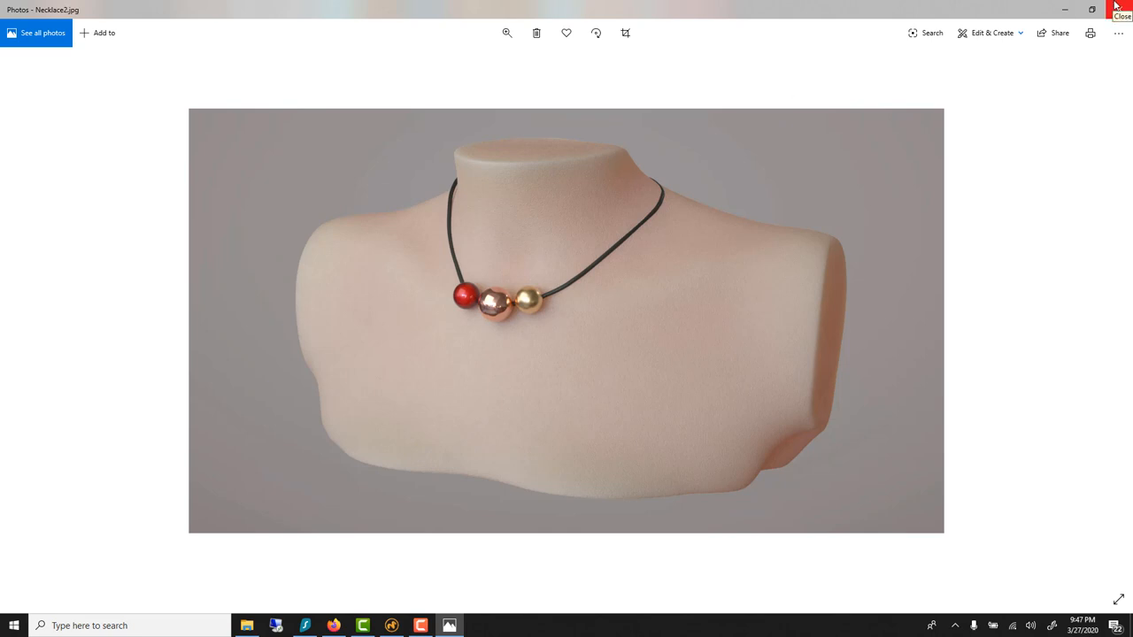